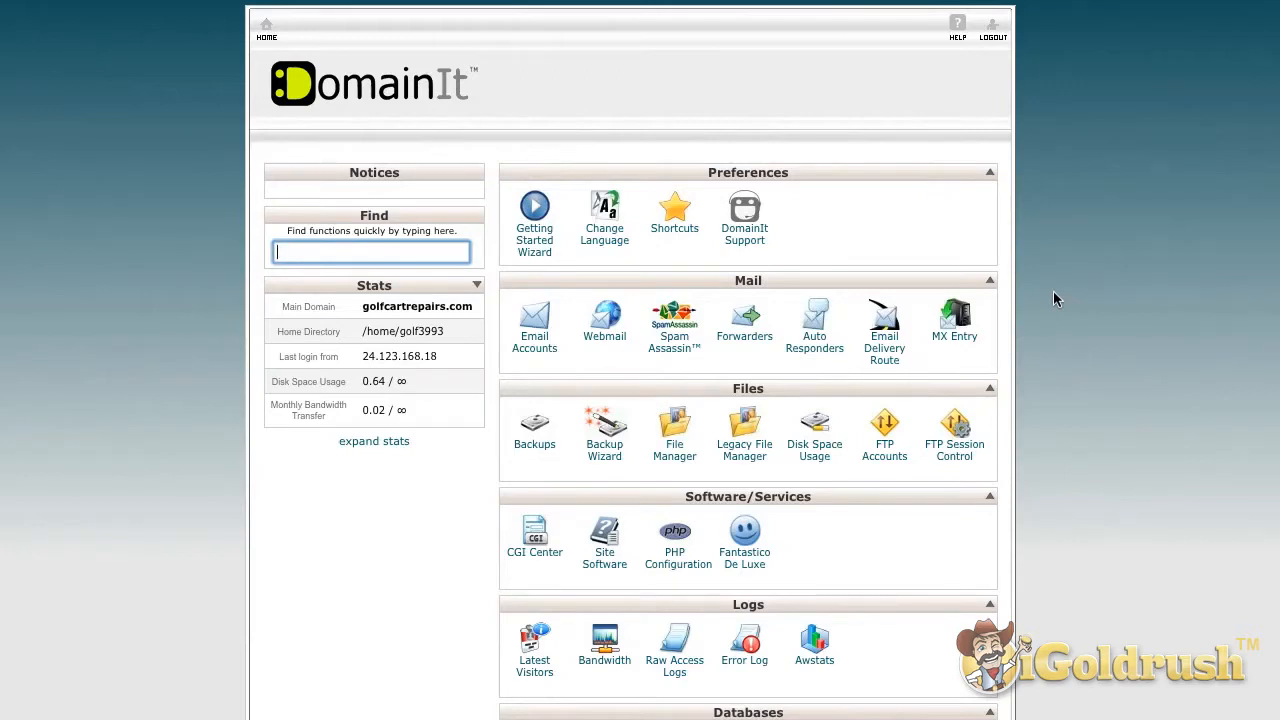
mouse_move(584, 144)
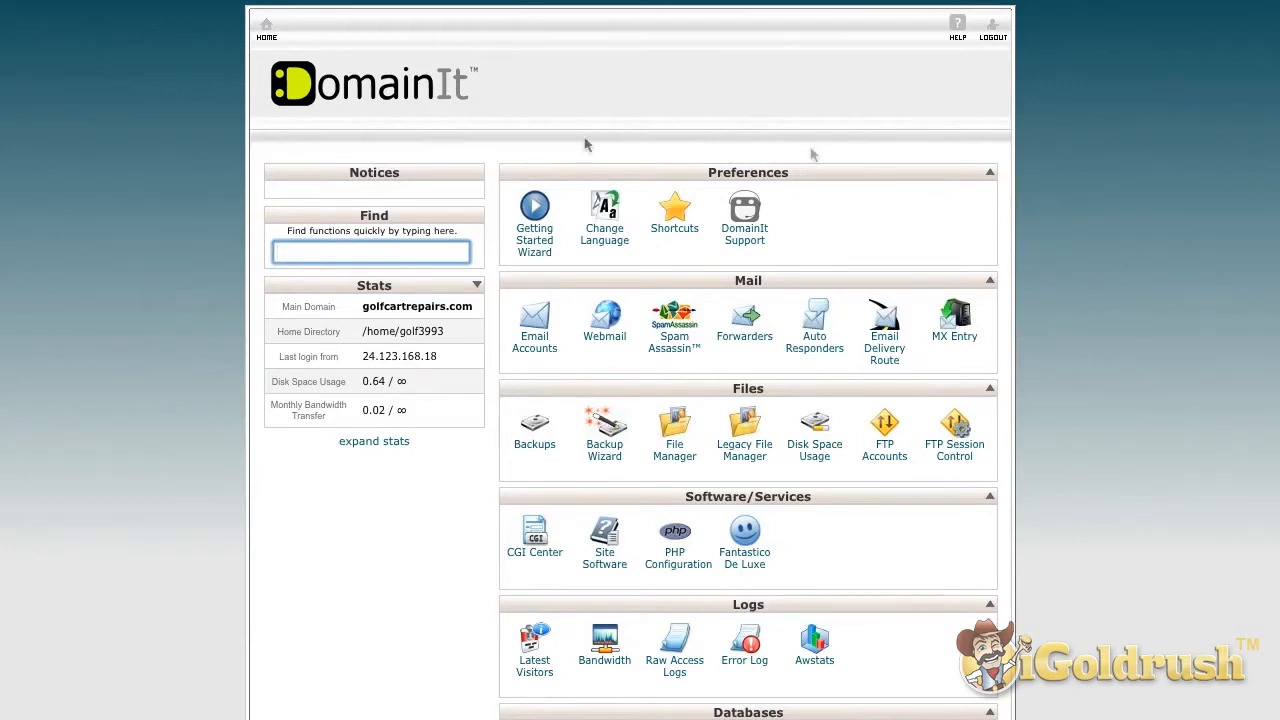
mouse_move(524, 144)
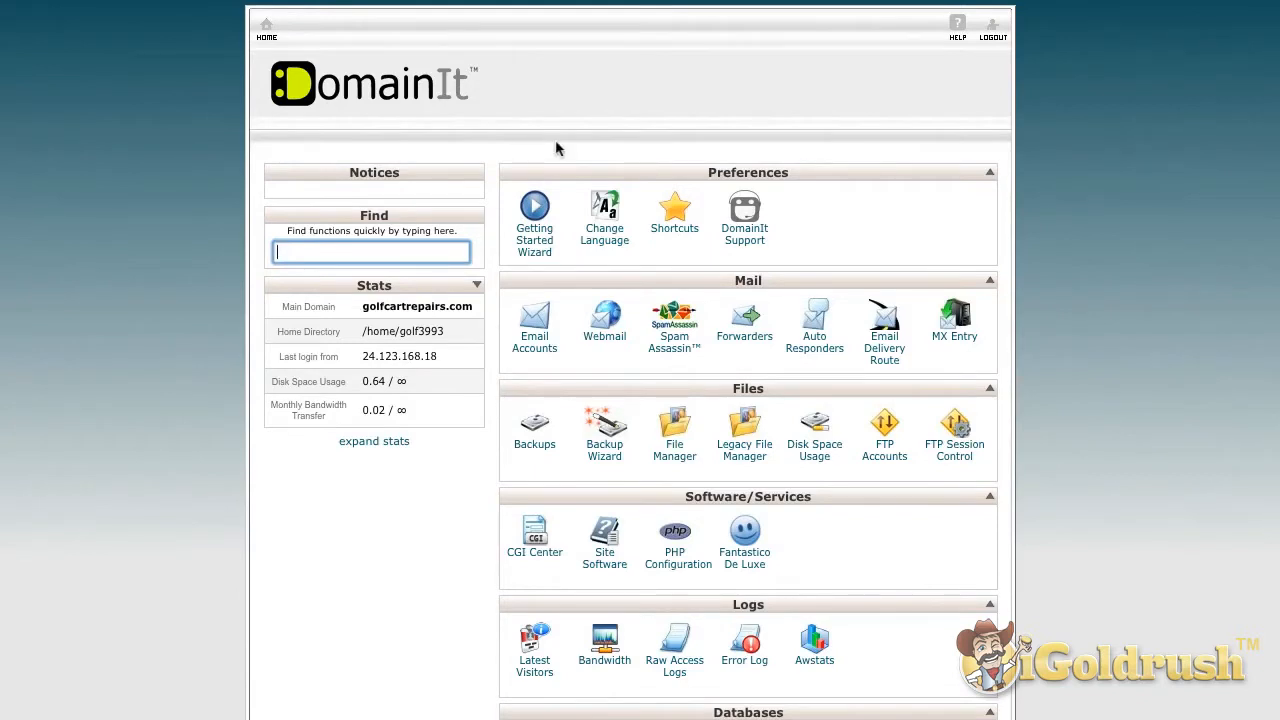
mouse_move(664, 154)
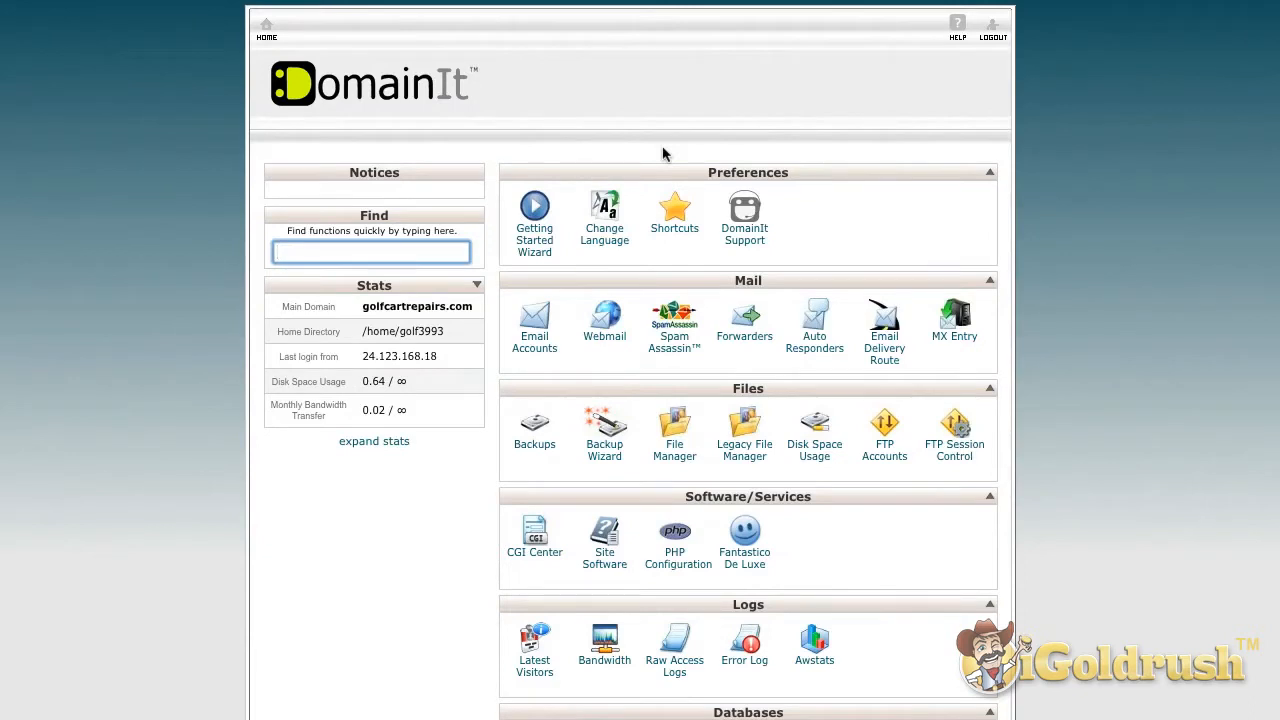
mouse_move(918, 164)
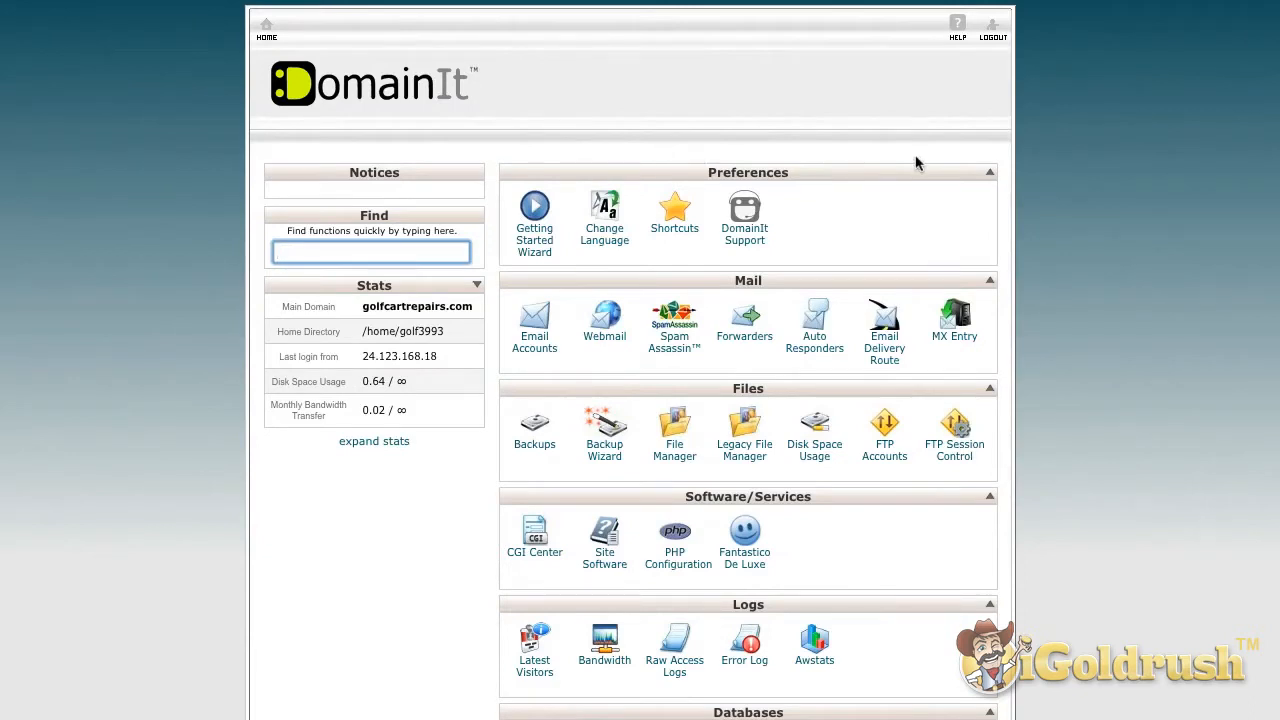
Step: Go from cPanel into Fantastico Deluxe and view the WordPress script details under Blogs
click(372, 252)
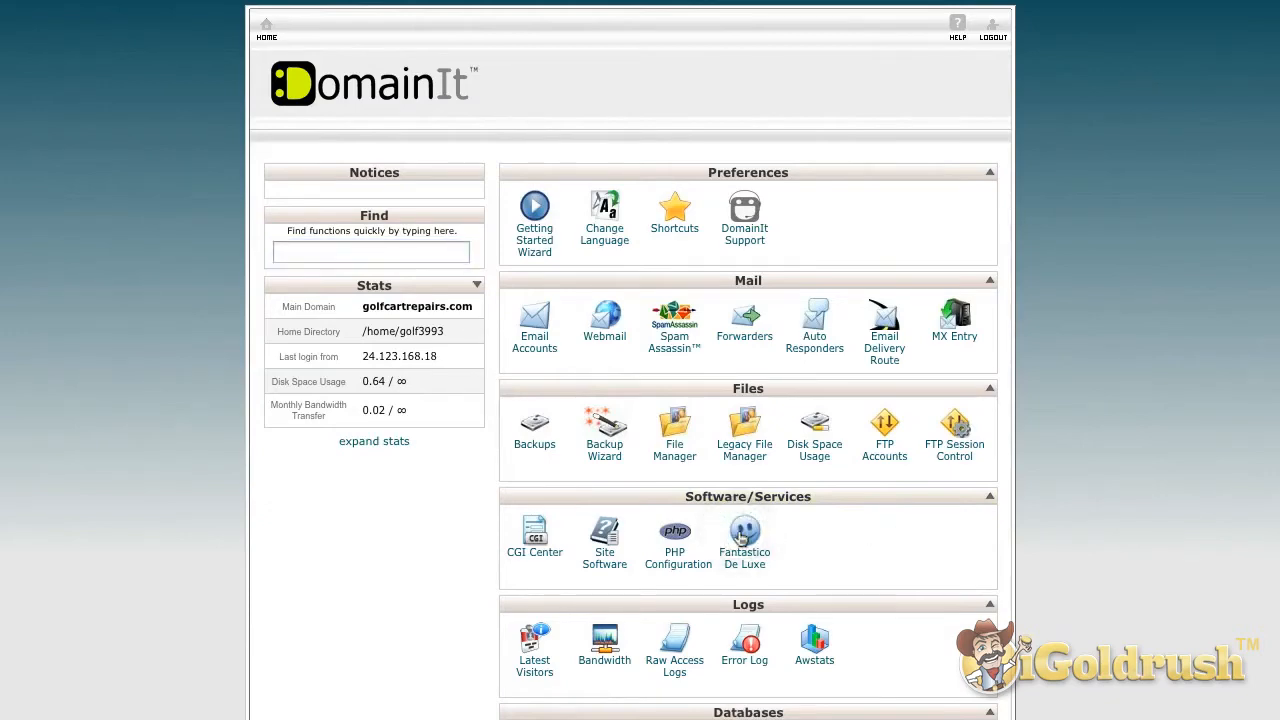
click(744, 532)
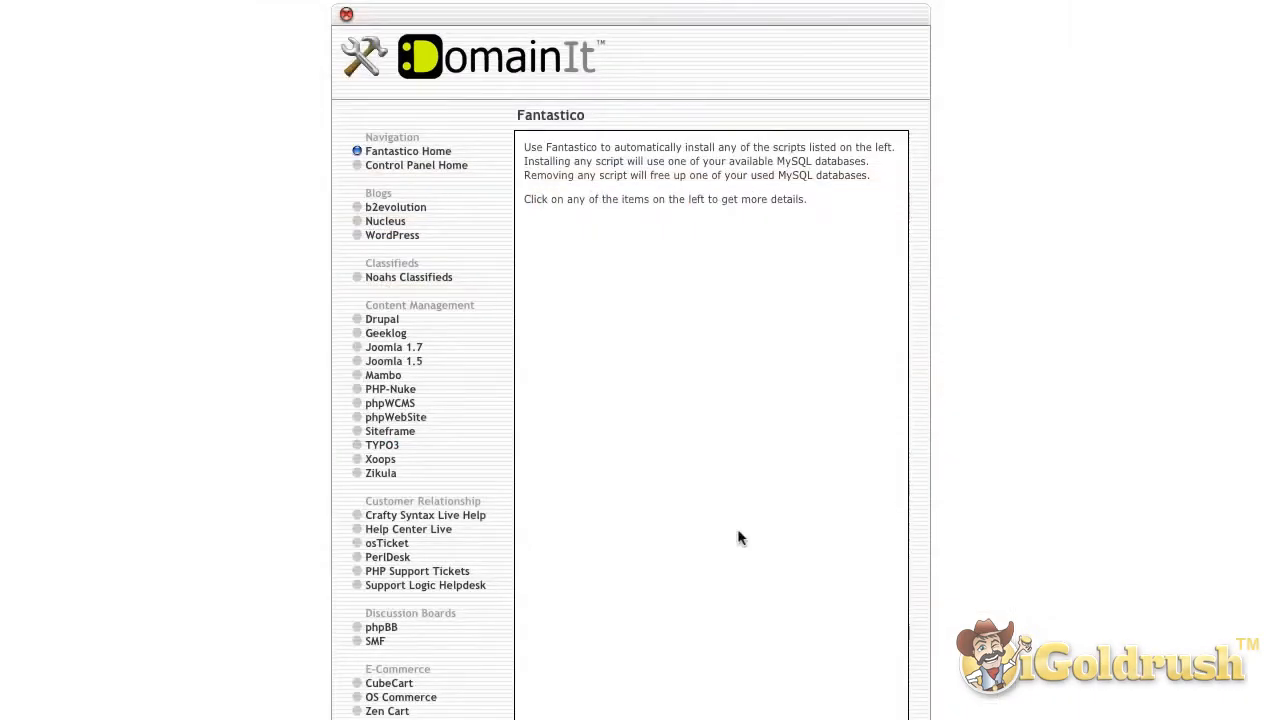
mouse_move(748, 504)
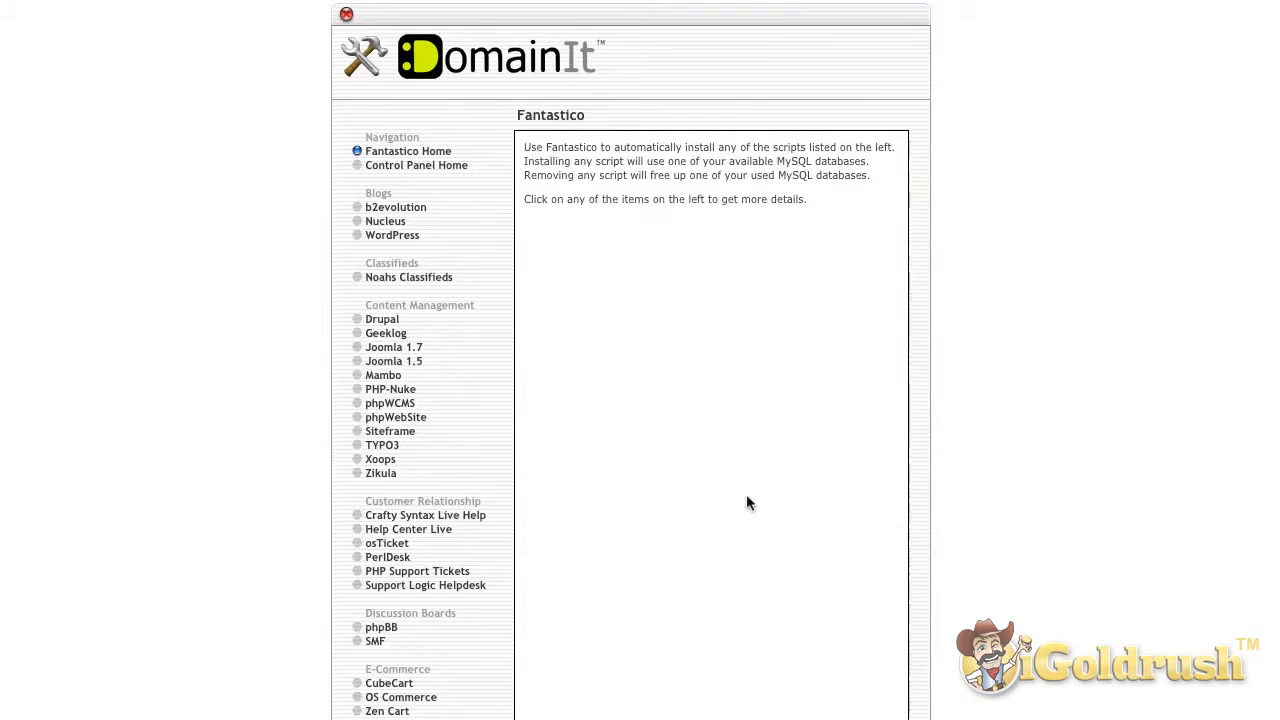
mouse_move(416, 248)
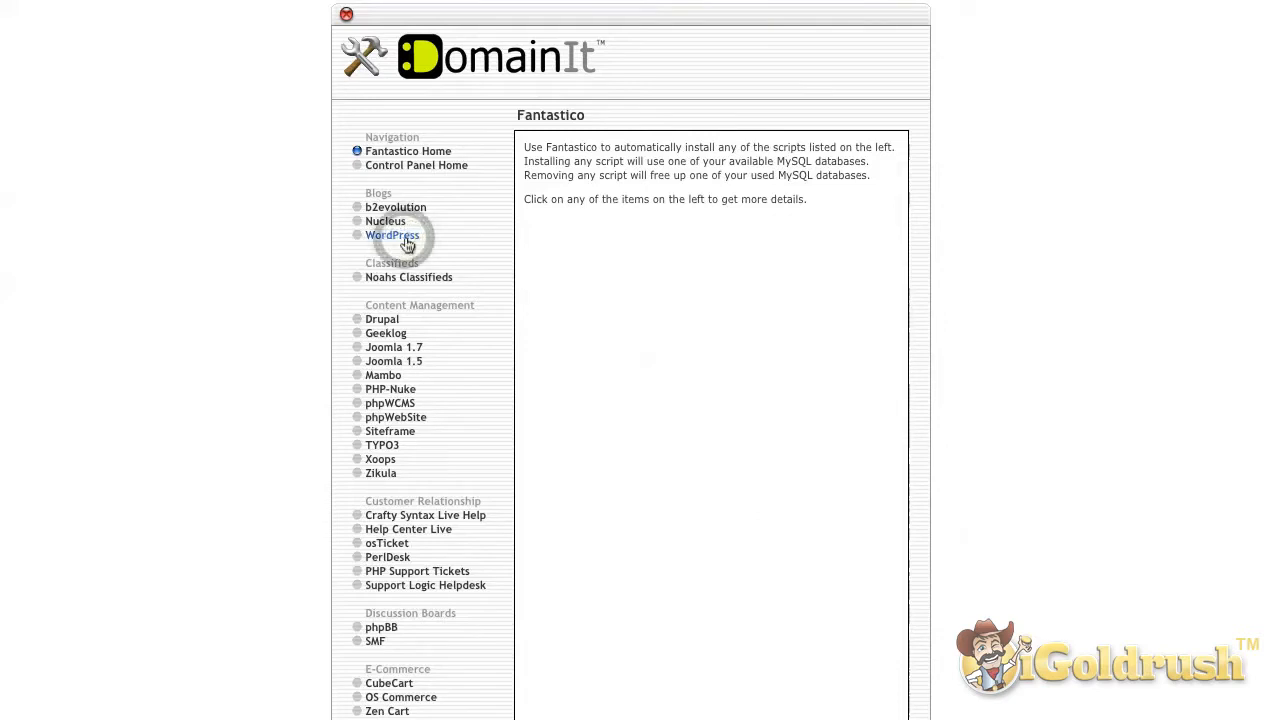
click(392, 236)
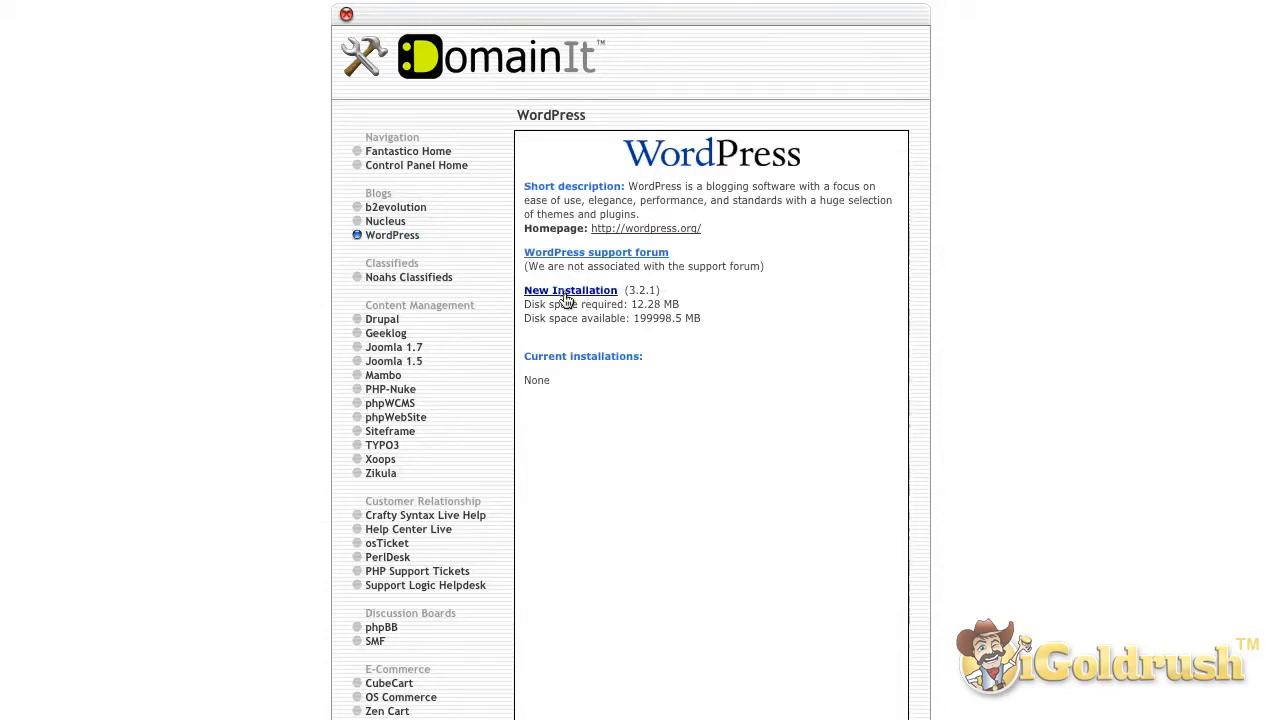
Step: Start a new WordPress installation on golfcartrepairs.com with a blank directory and submit it
click(570, 290)
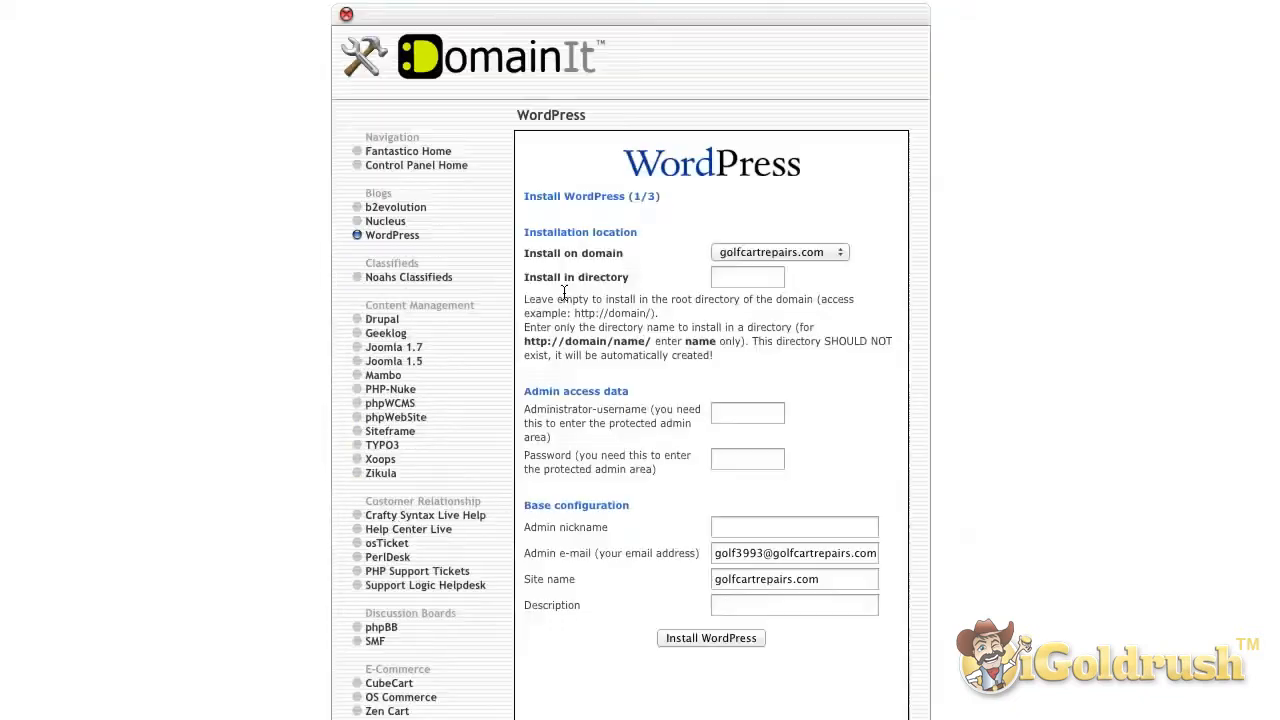
mouse_move(630, 268)
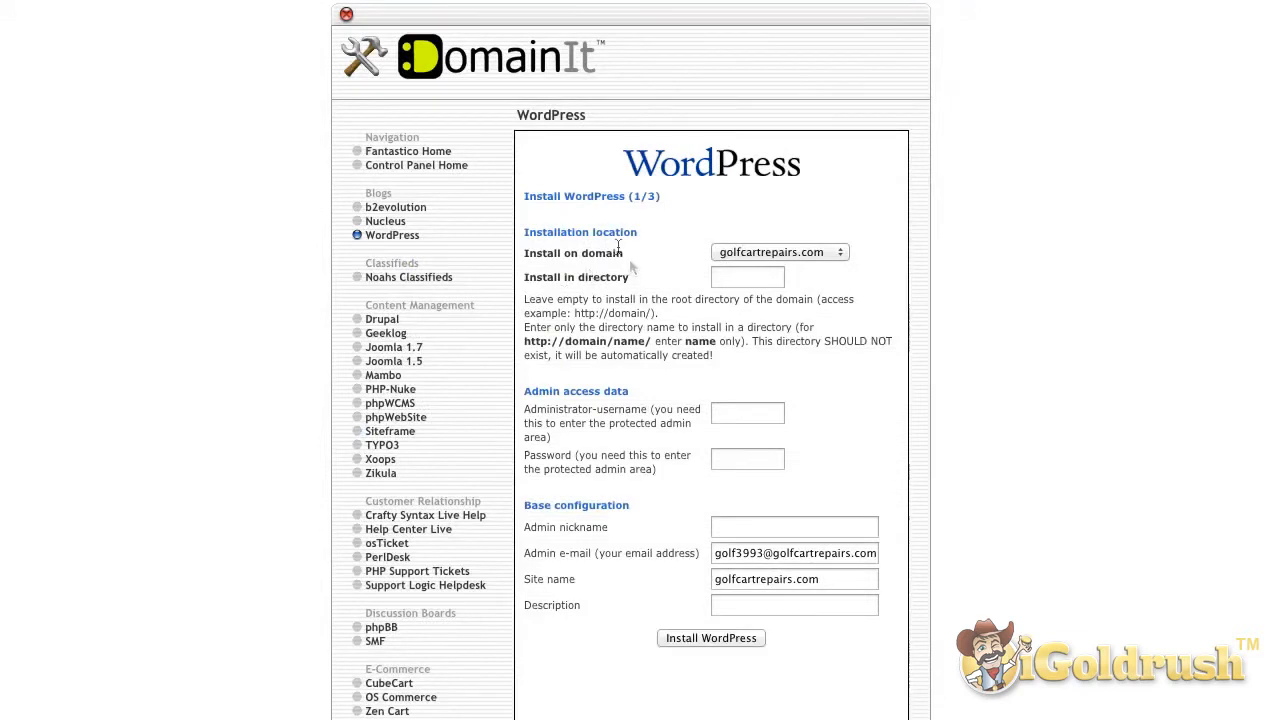
click(780, 252)
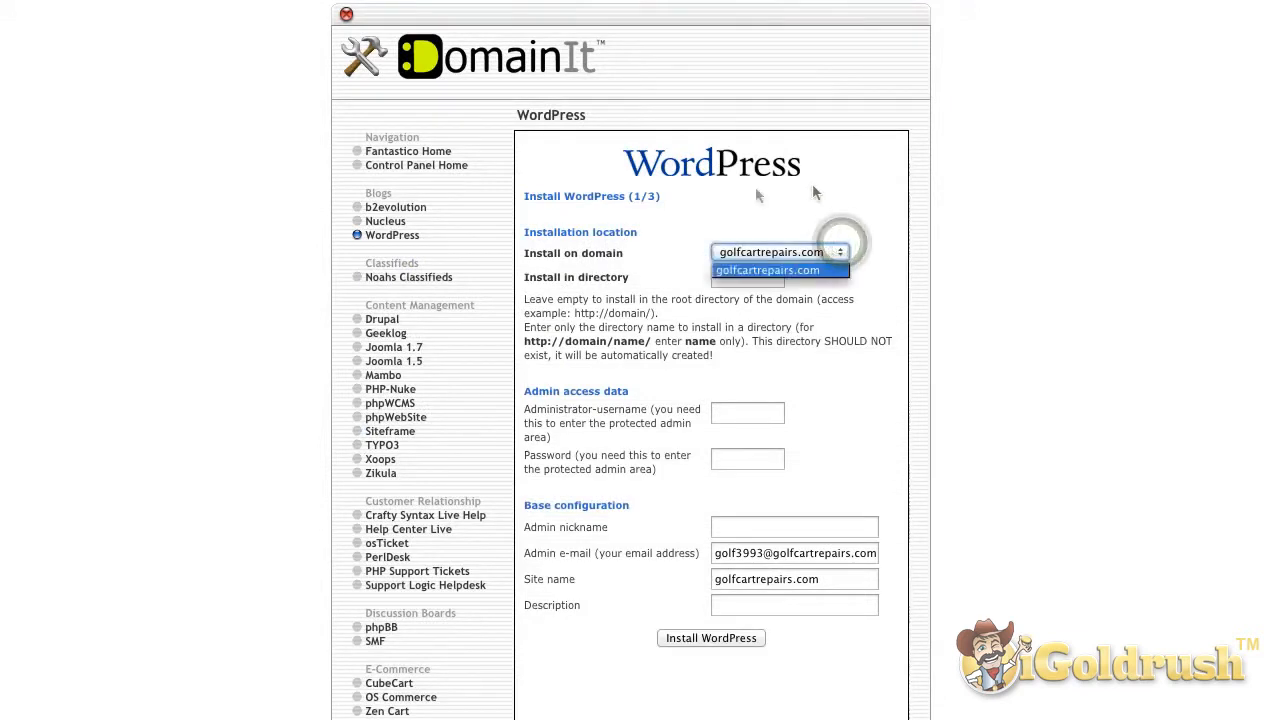
click(780, 252)
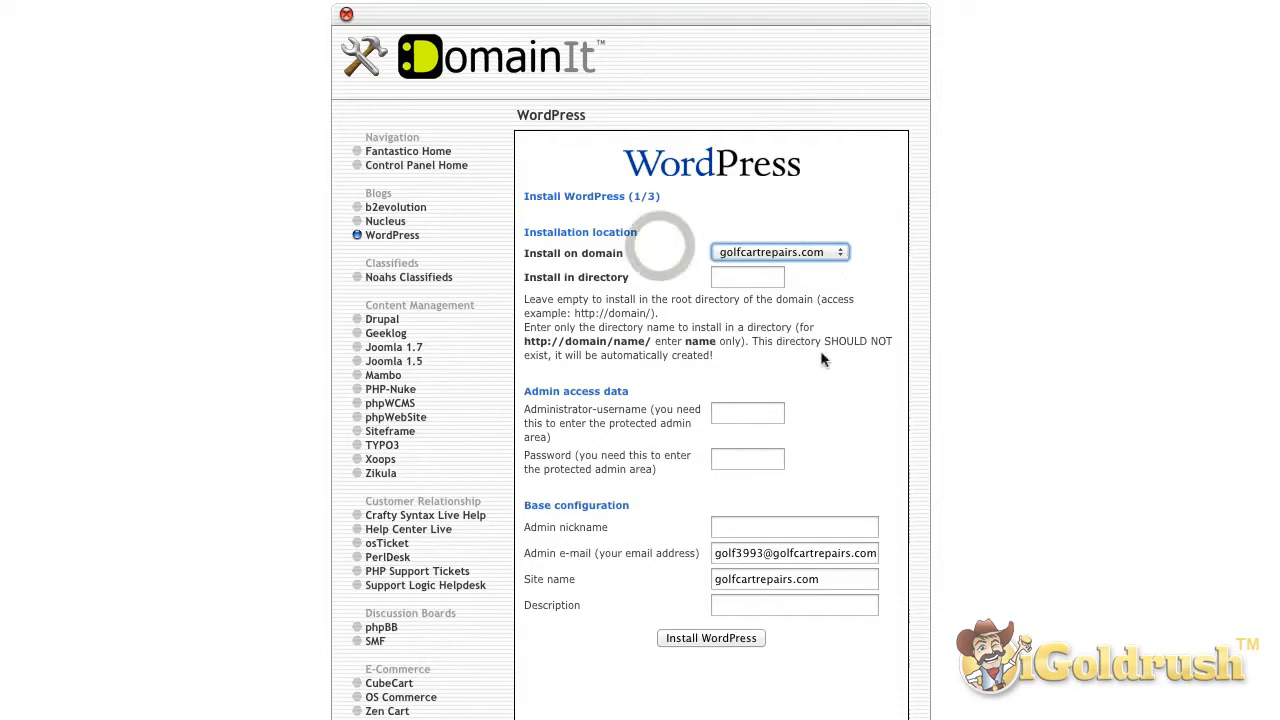
click(748, 276)
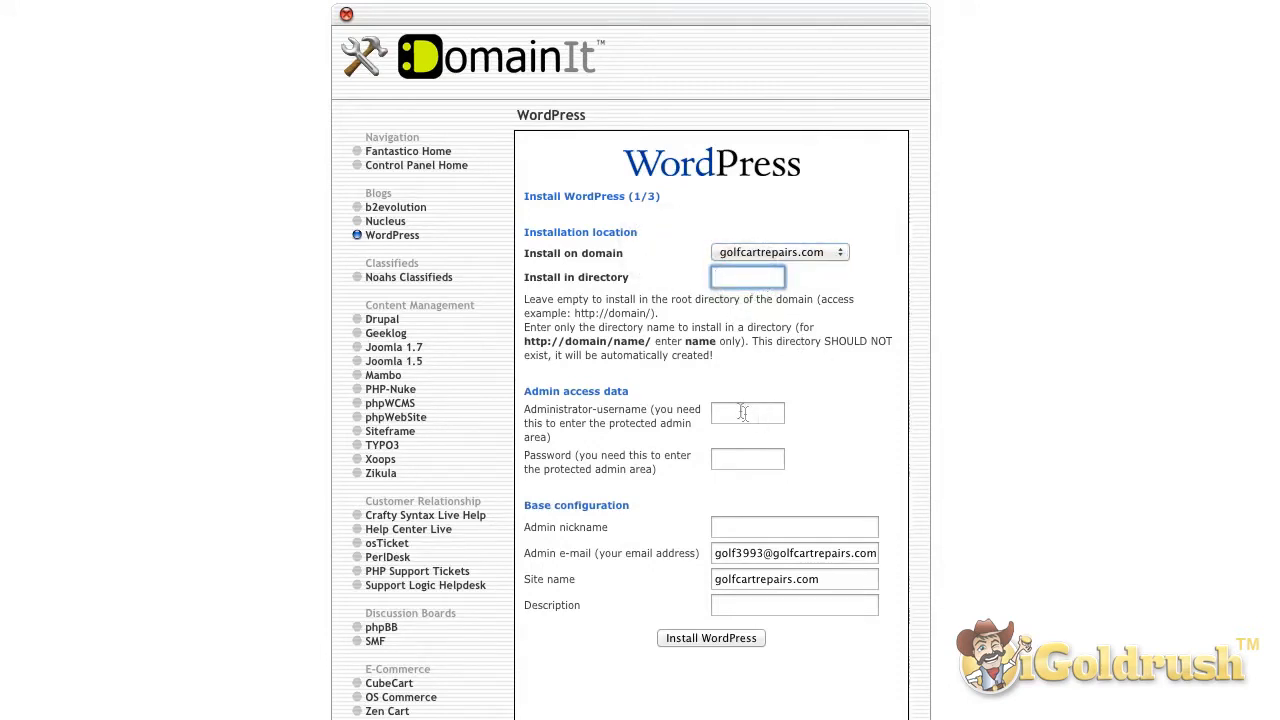
click(748, 412)
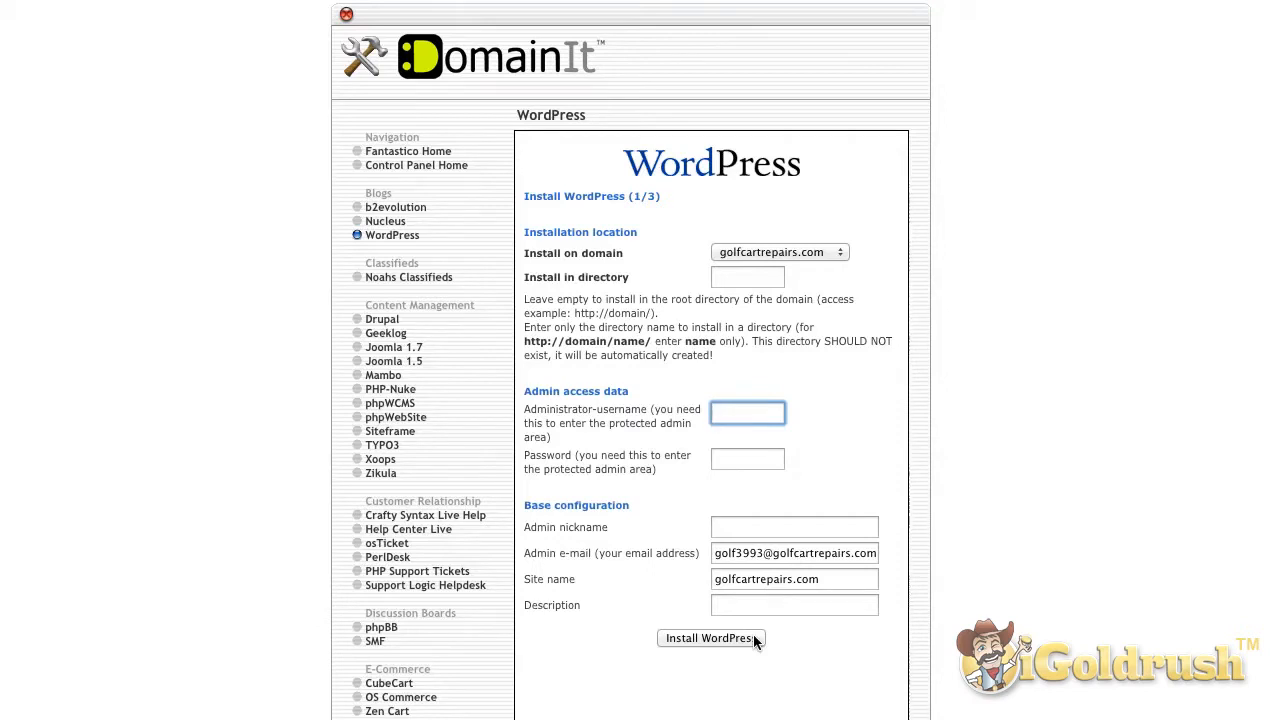
click(748, 412)
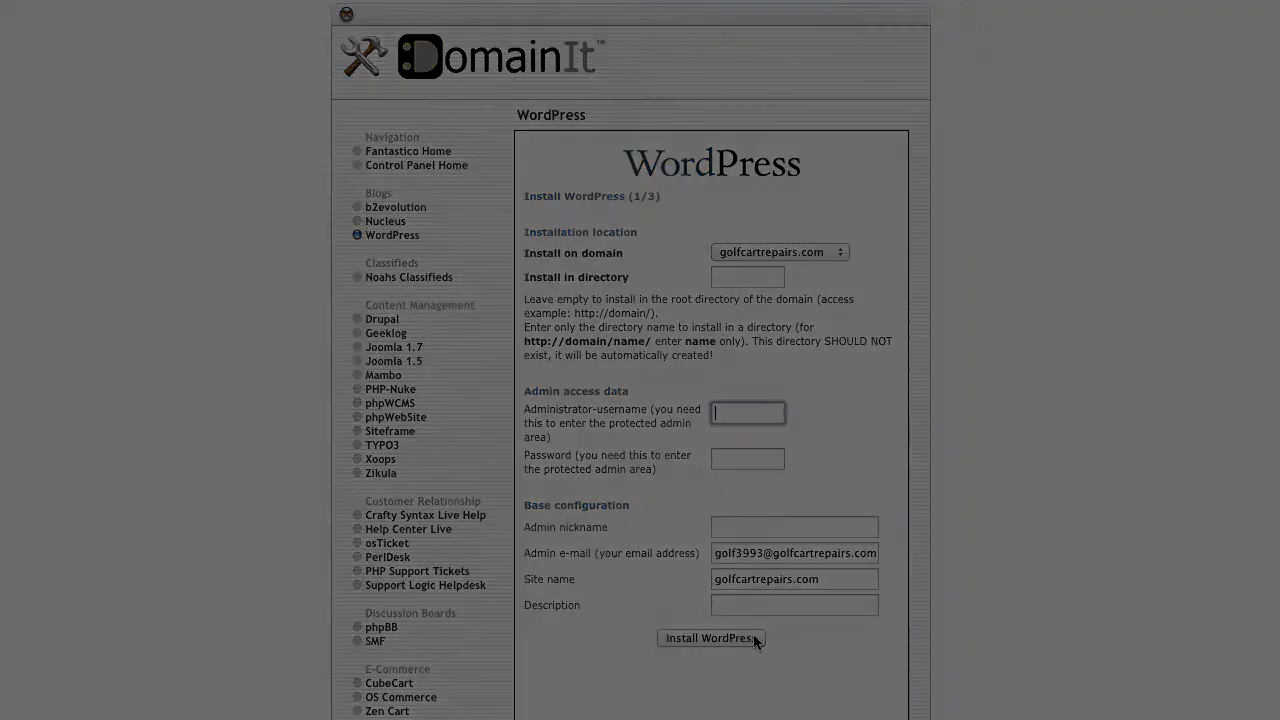
Step: Log in to the WordPress admin and land on the Pet Coupons dashboard's Right Now summary
click(712, 638)
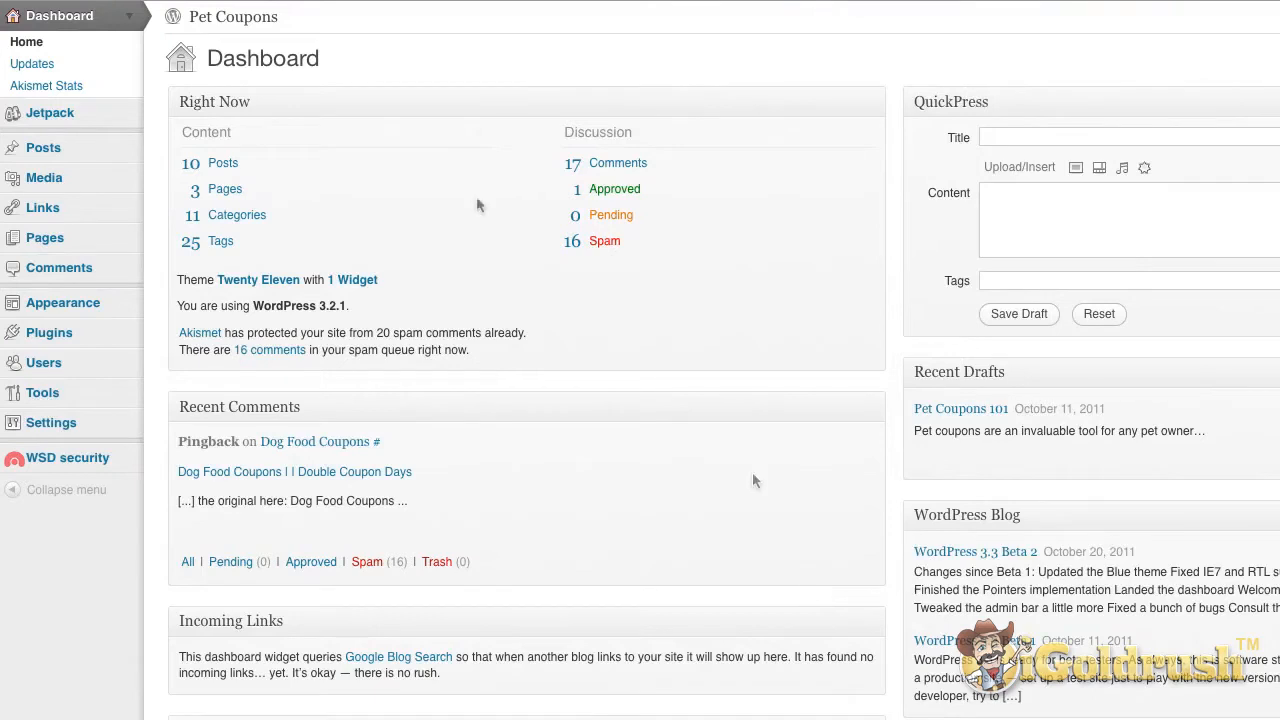
mouse_move(392, 172)
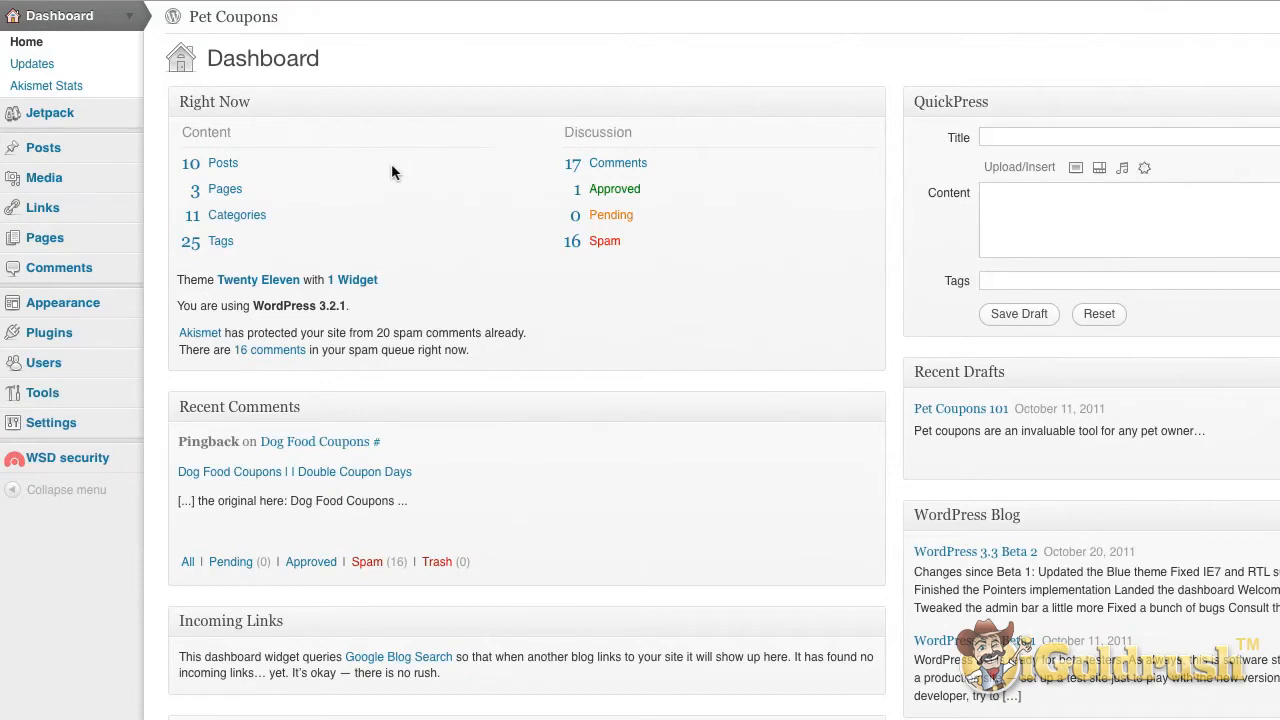
mouse_move(480, 124)
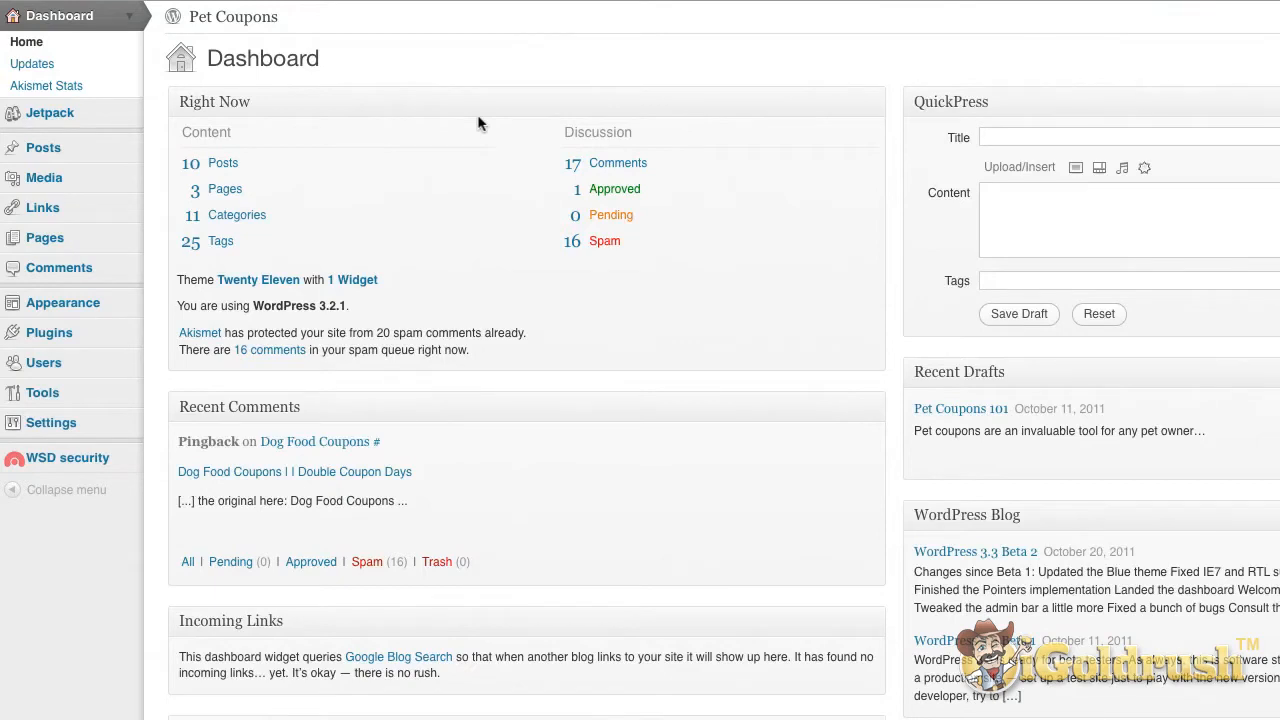
mouse_move(108, 170)
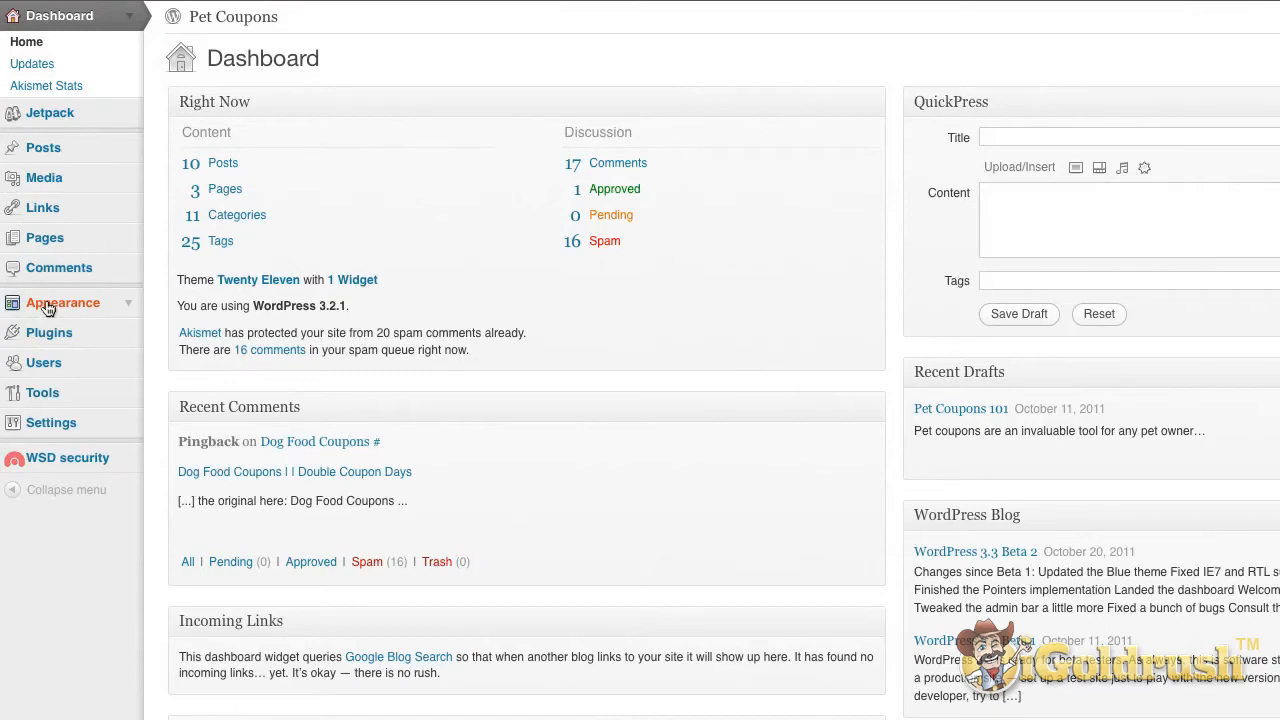
Step: Go to Appearance and switch to Install Themes with its search and feature filter
click(64, 302)
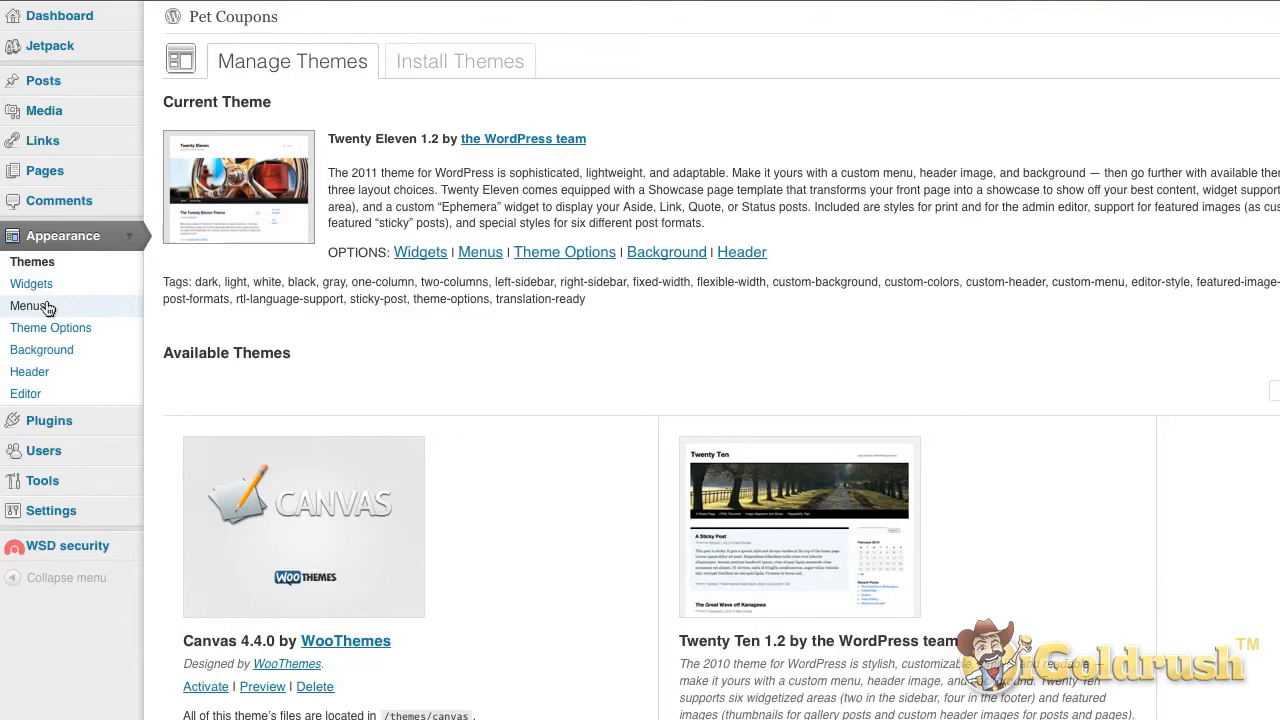
mouse_move(416, 92)
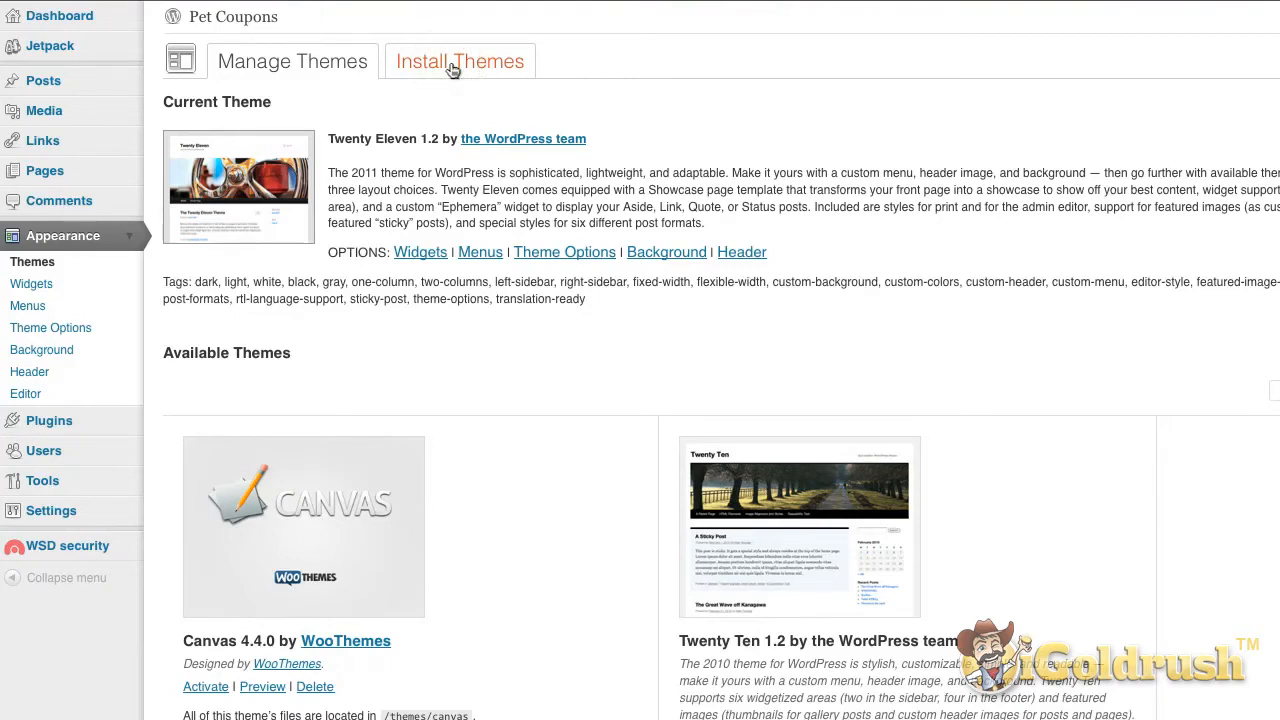
click(460, 60)
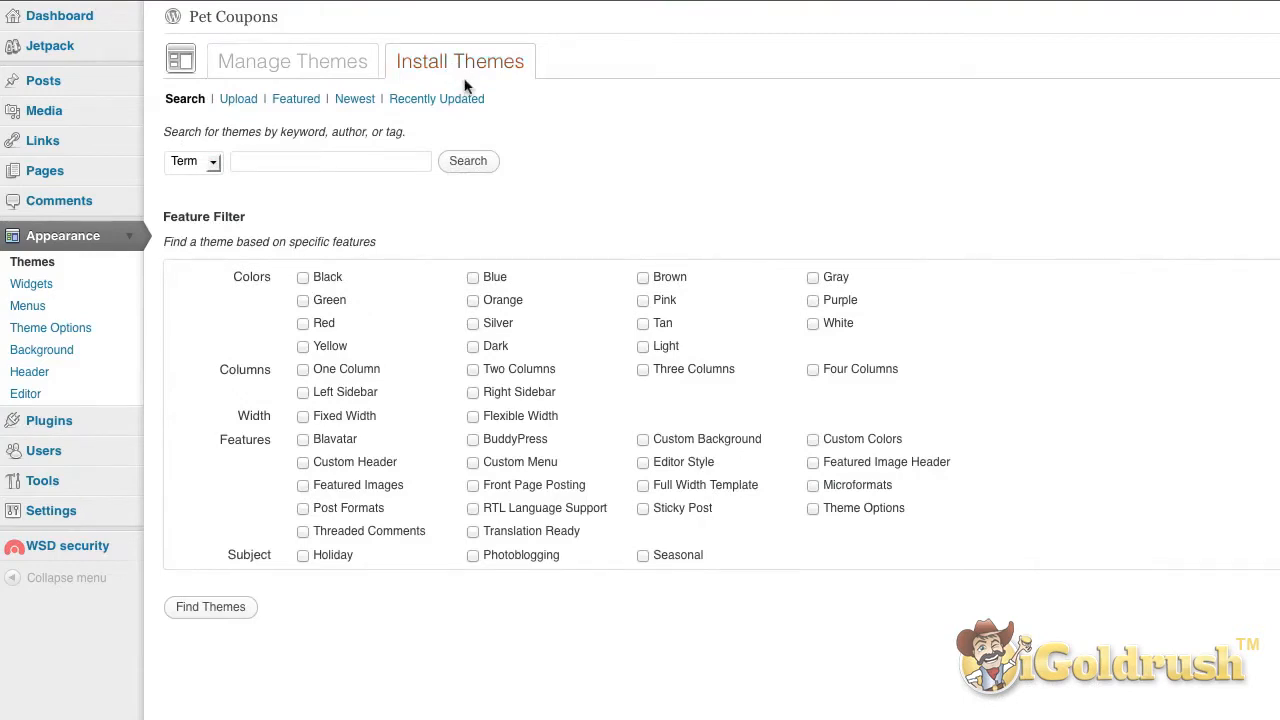
mouse_move(456, 82)
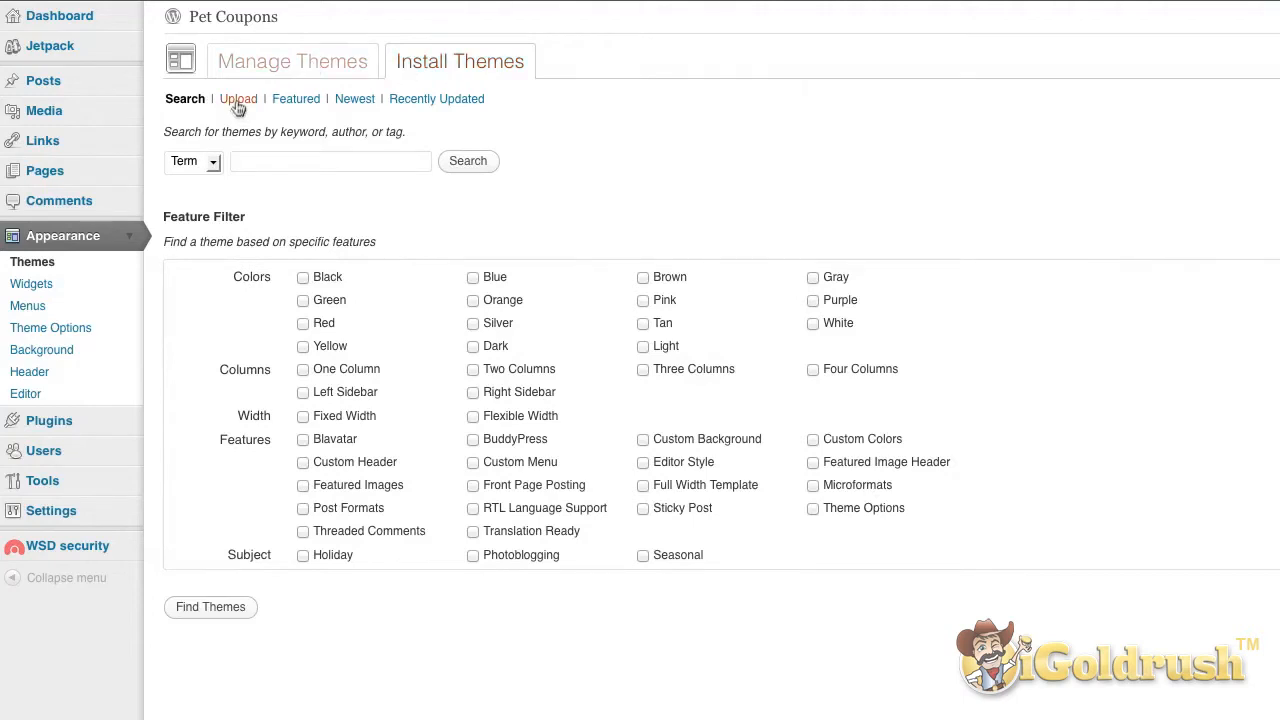
click(238, 98)
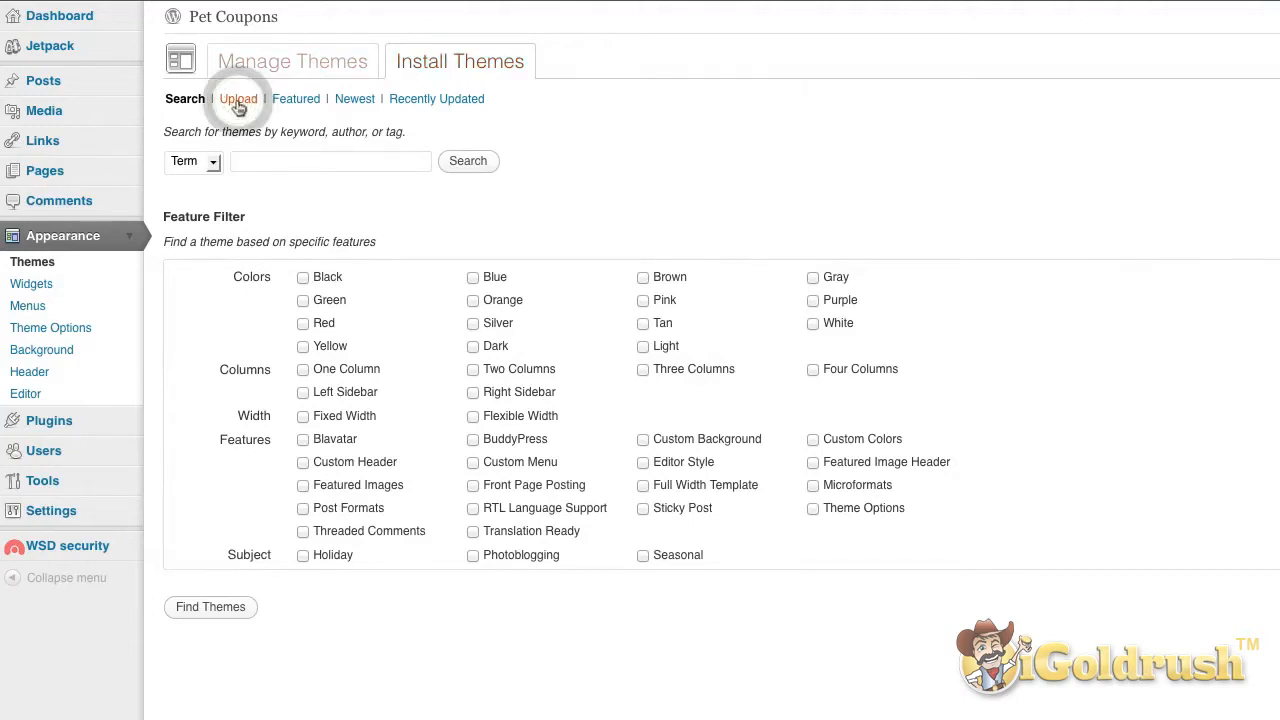
click(238, 98)
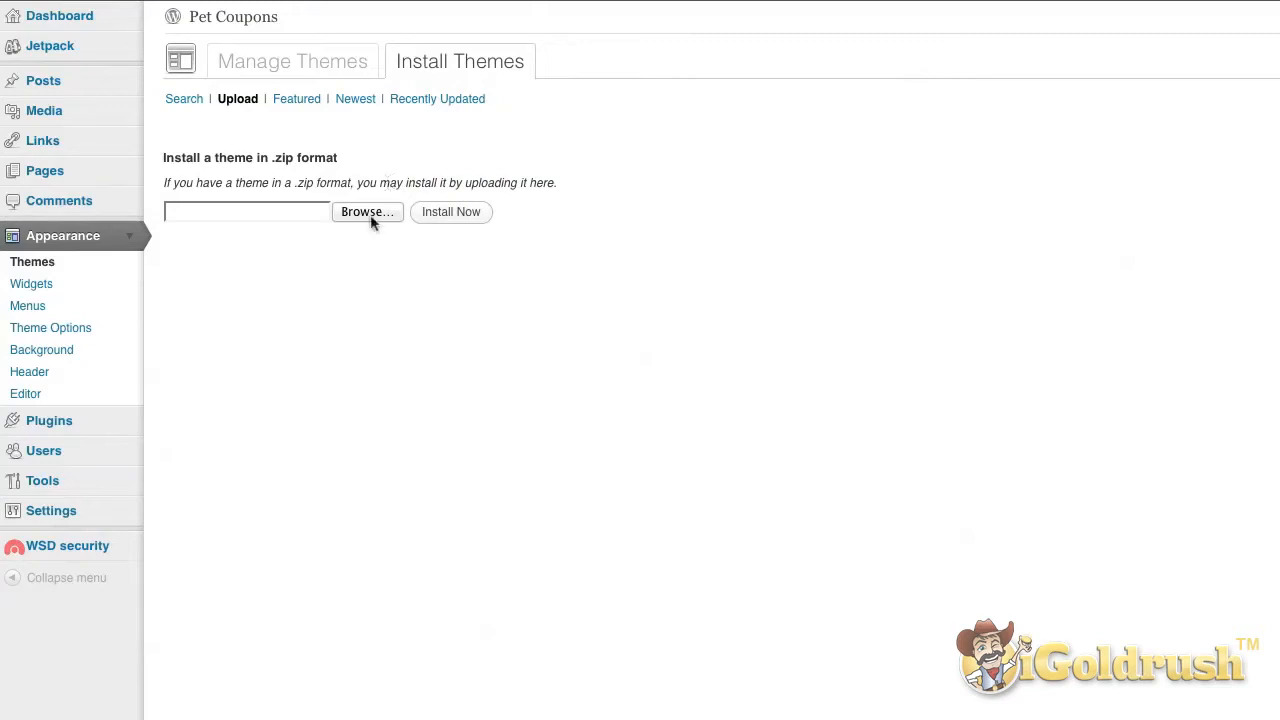
click(368, 212)
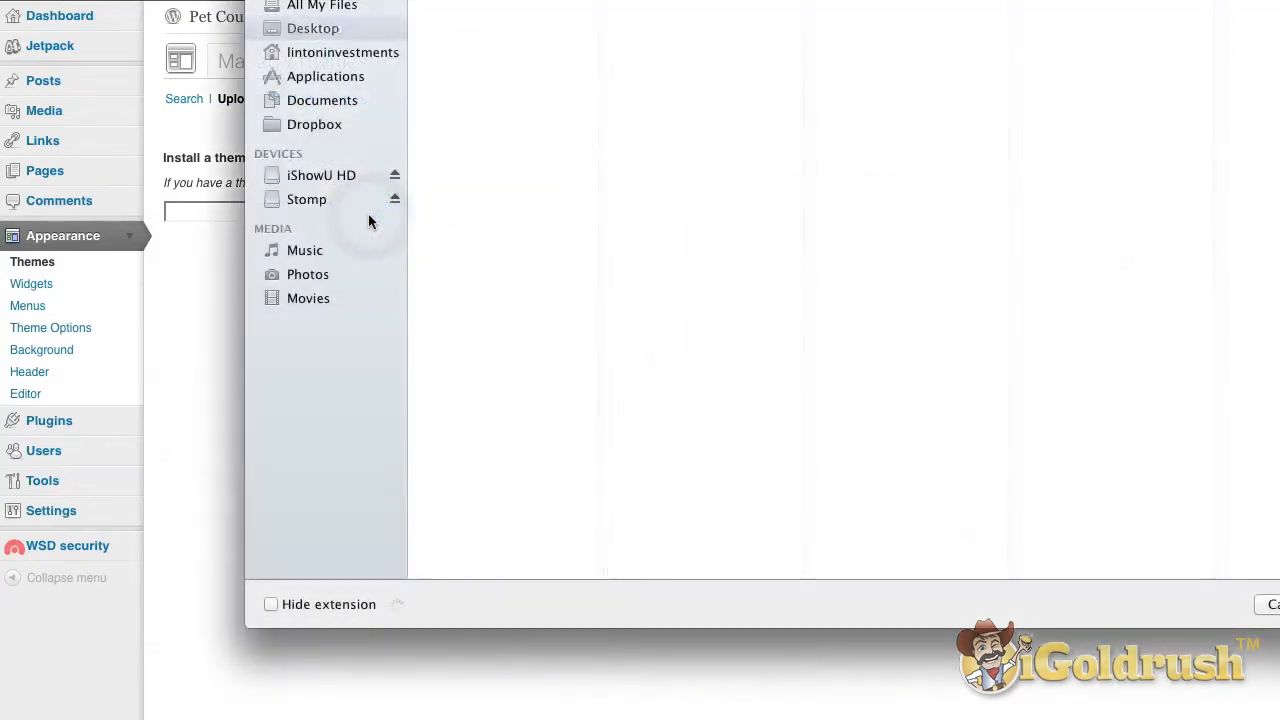
click(312, 28)
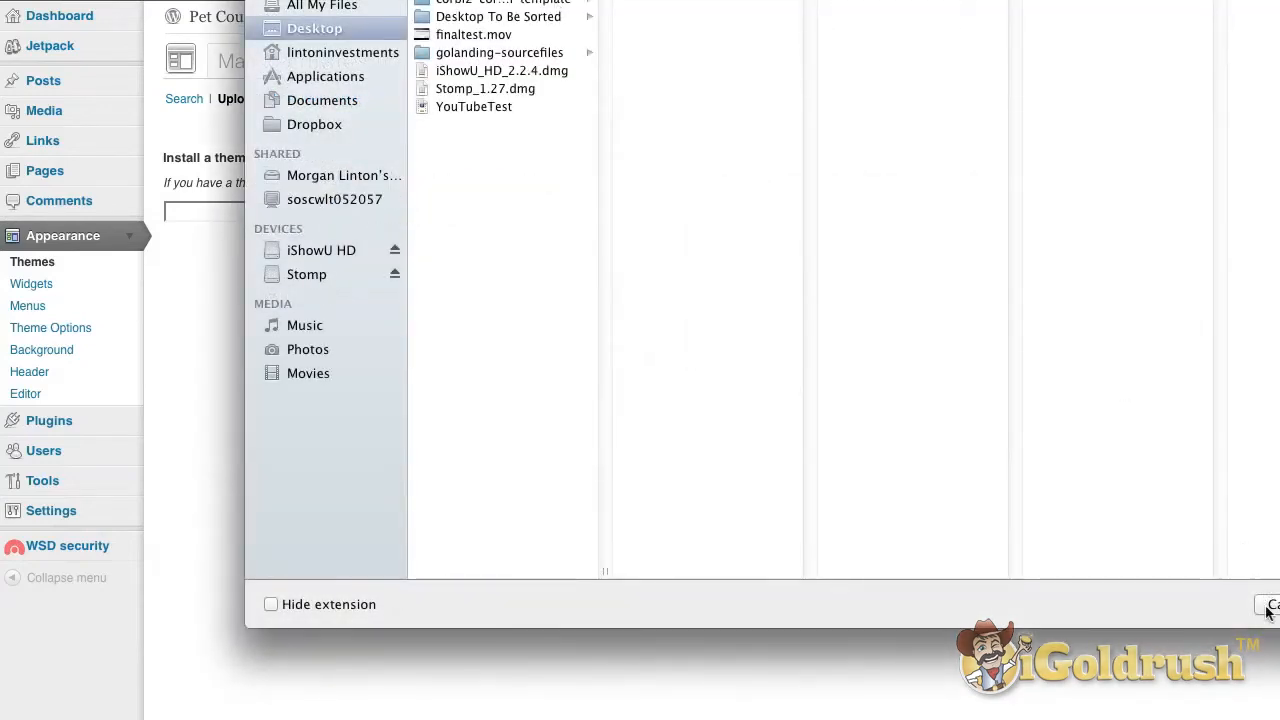
click(1272, 604)
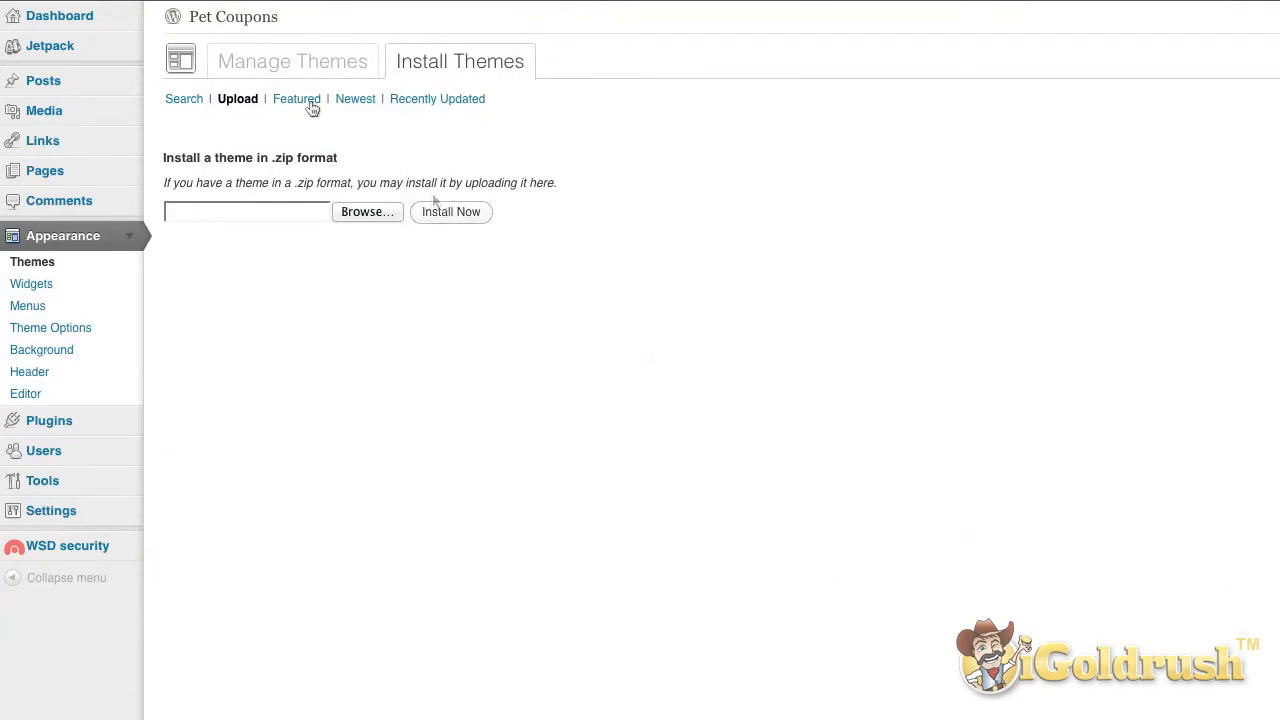
mouse_move(296, 98)
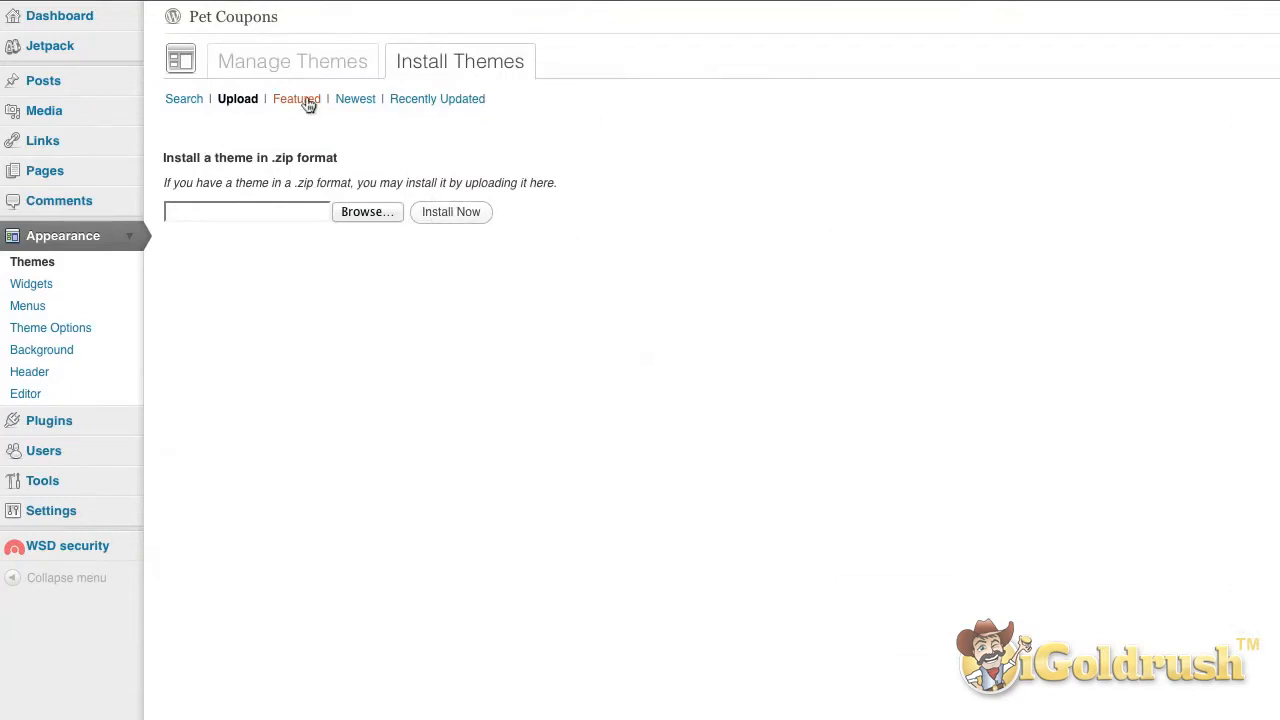
Step: List the featured themes such as Suffusion, Liquorice and zBench
click(296, 98)
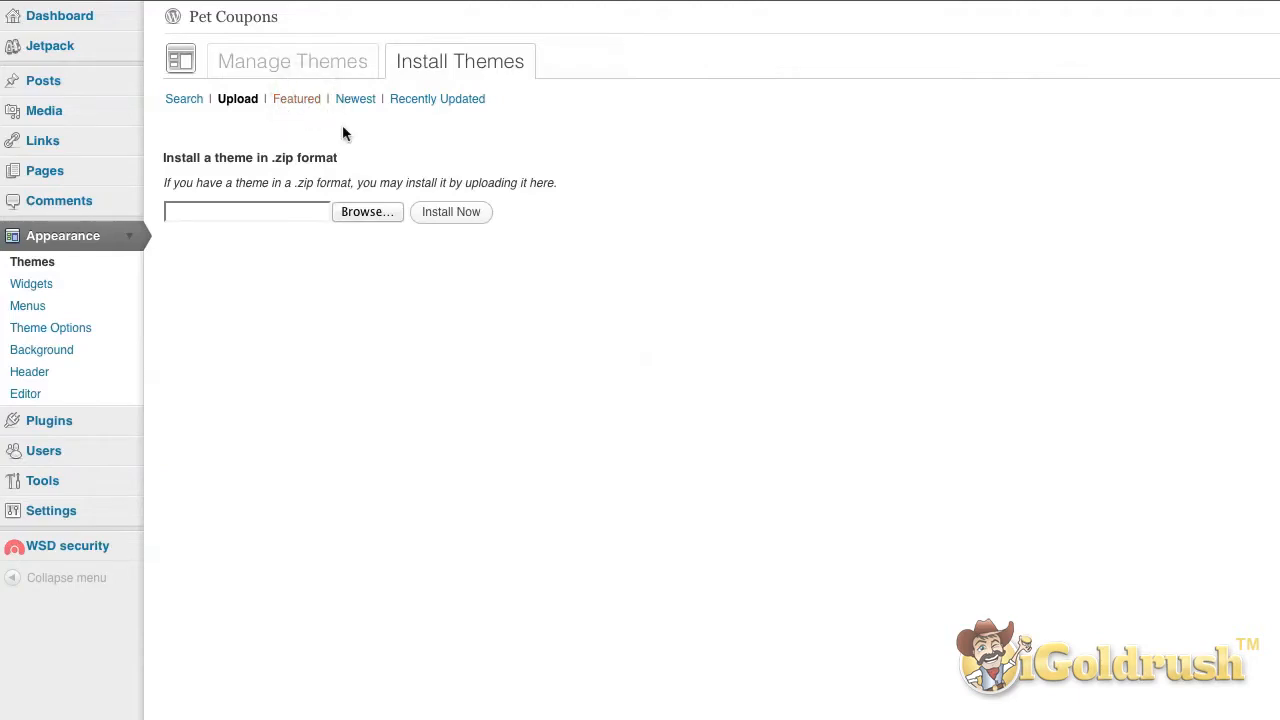
click(296, 98)
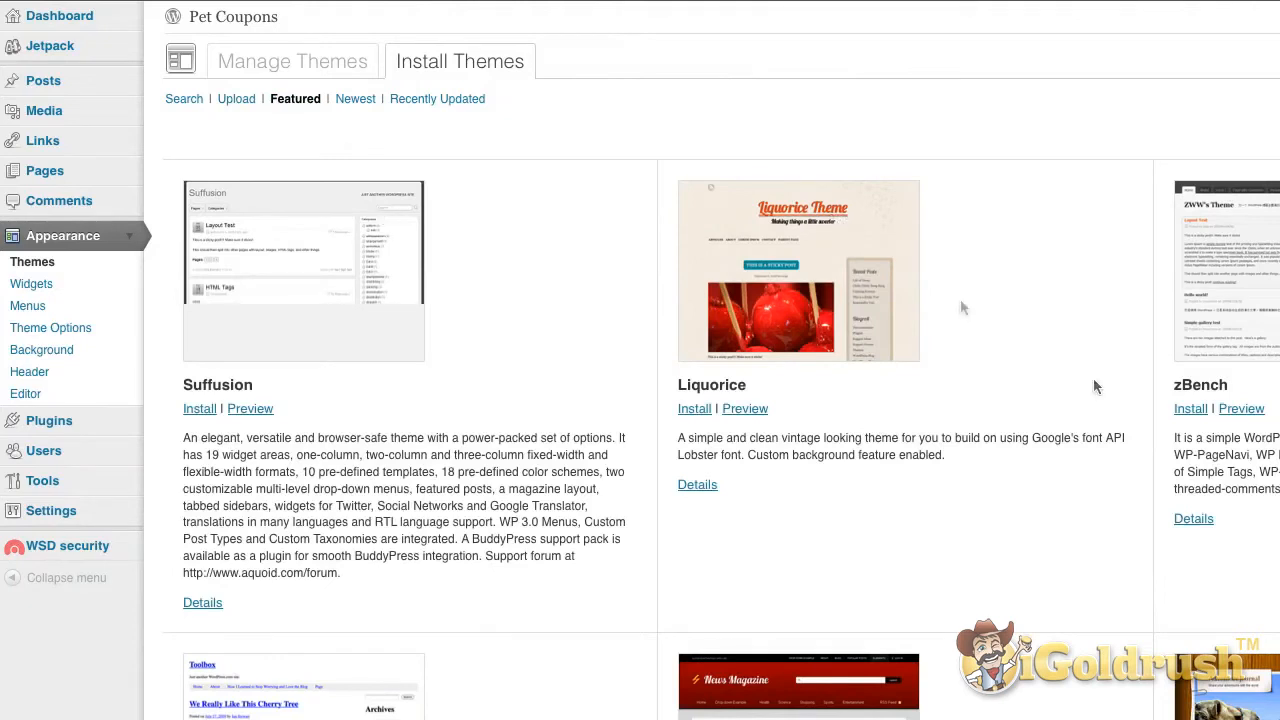
mouse_move(928, 592)
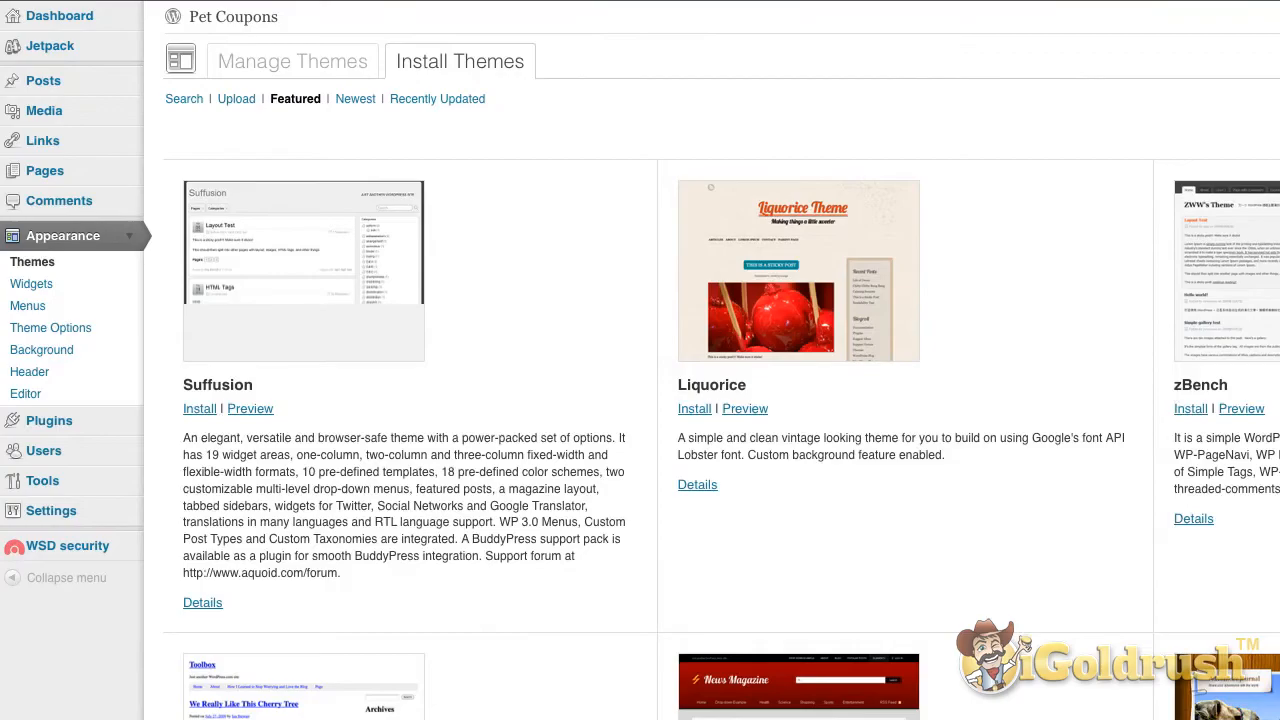
scroll(down, 3)
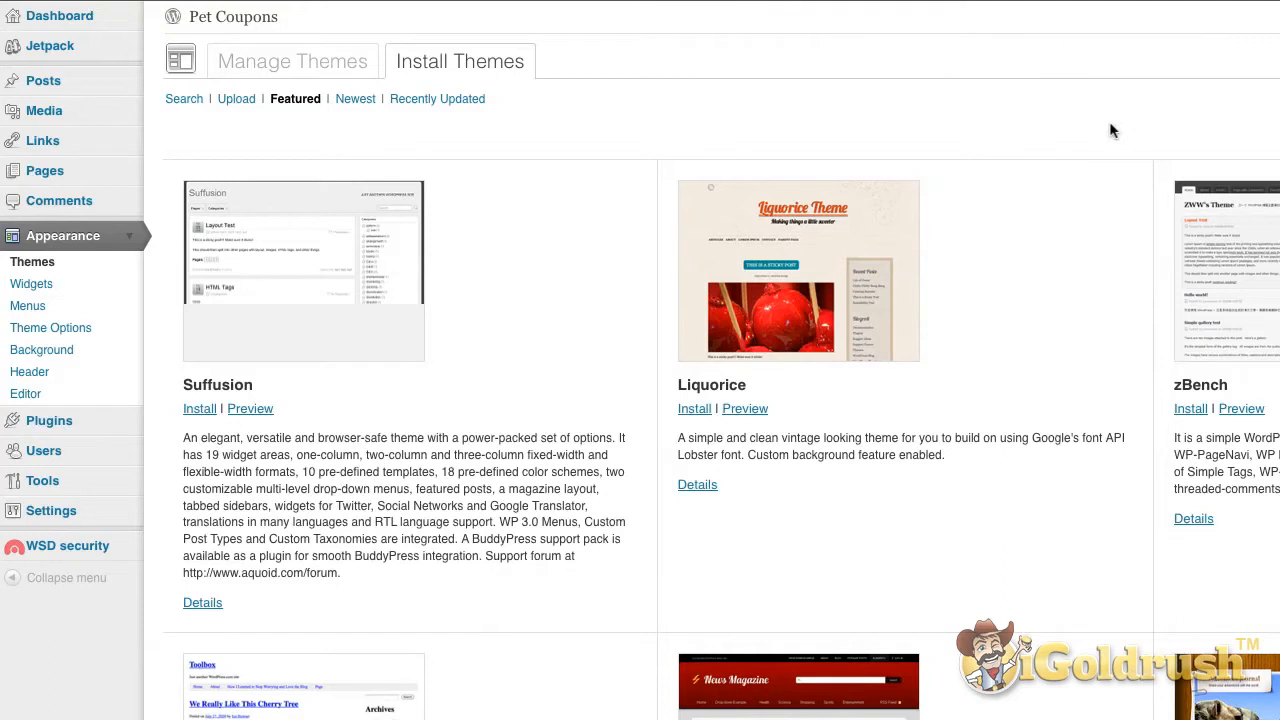
mouse_move(292, 60)
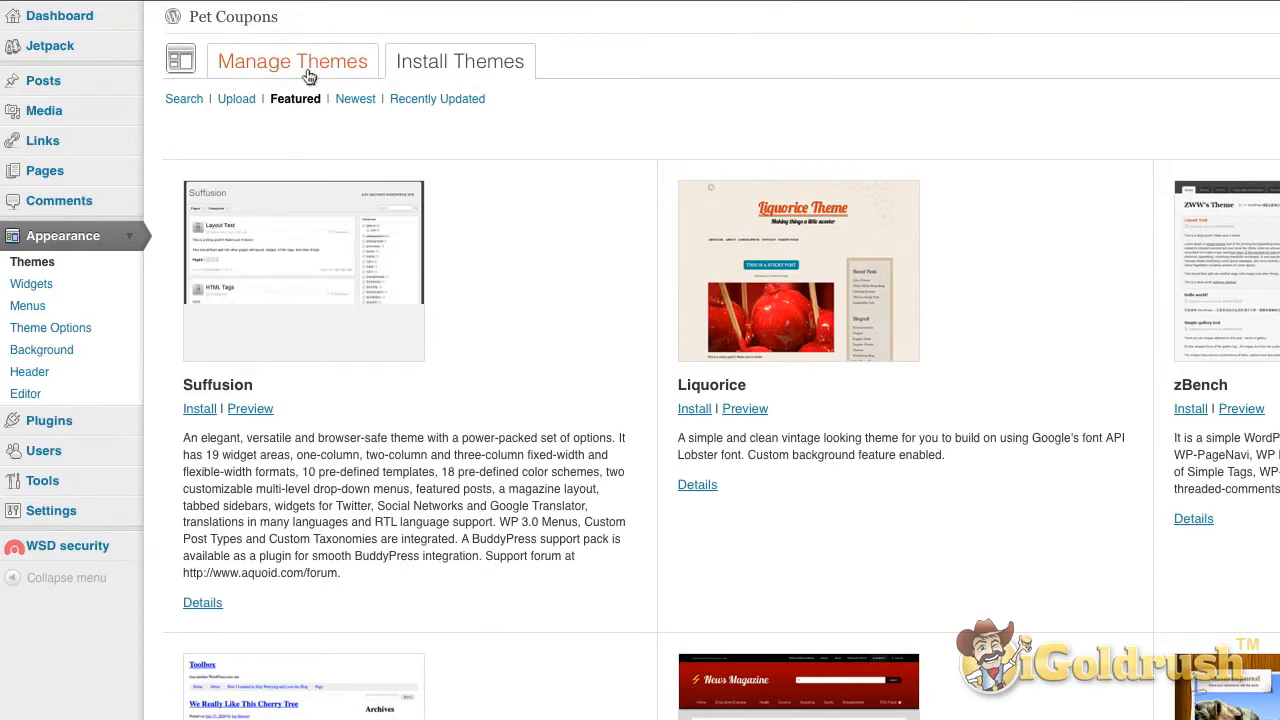
Step: Return to Manage Themes showing Twenty Eleven current with Canvas available
click(292, 60)
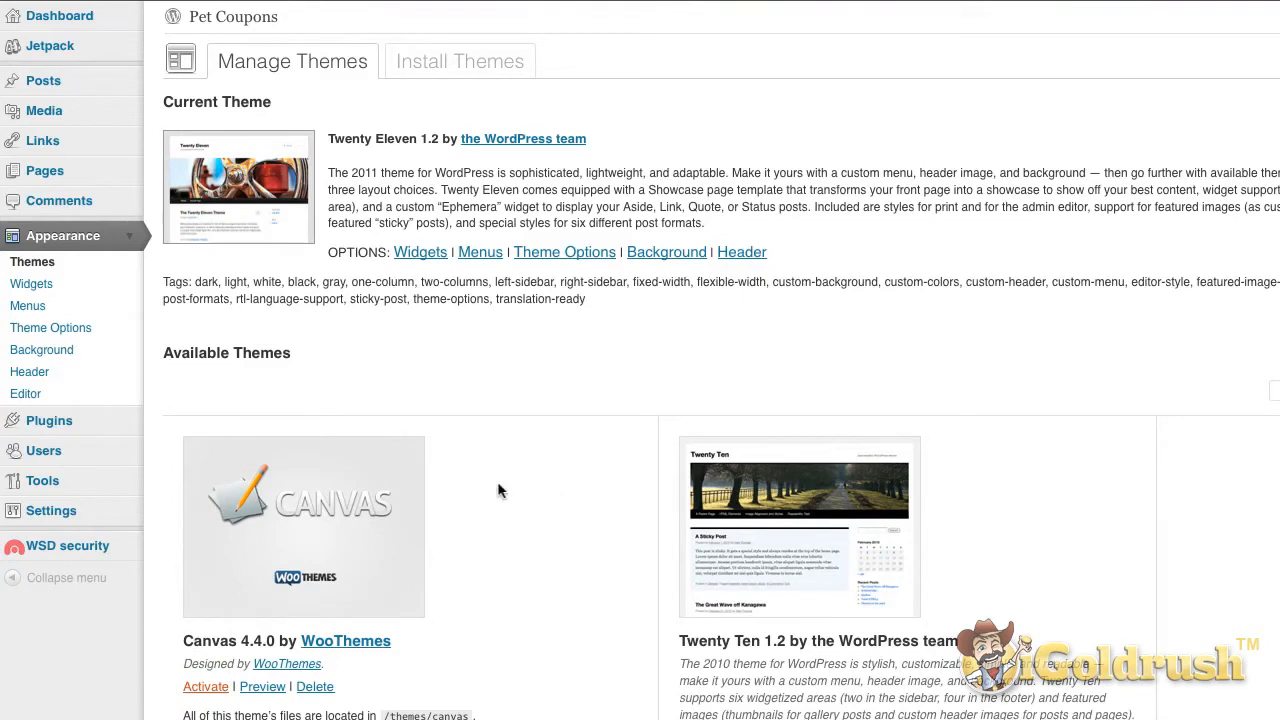
mouse_move(428, 536)
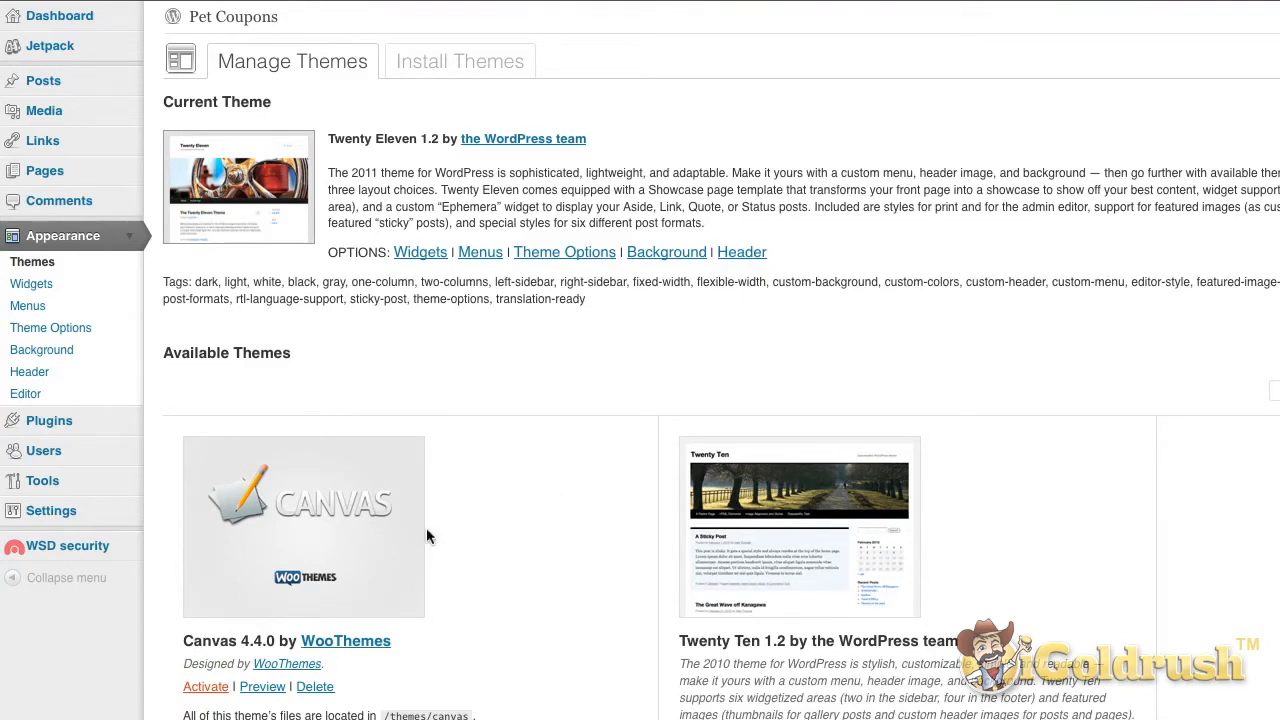
mouse_move(660, 380)
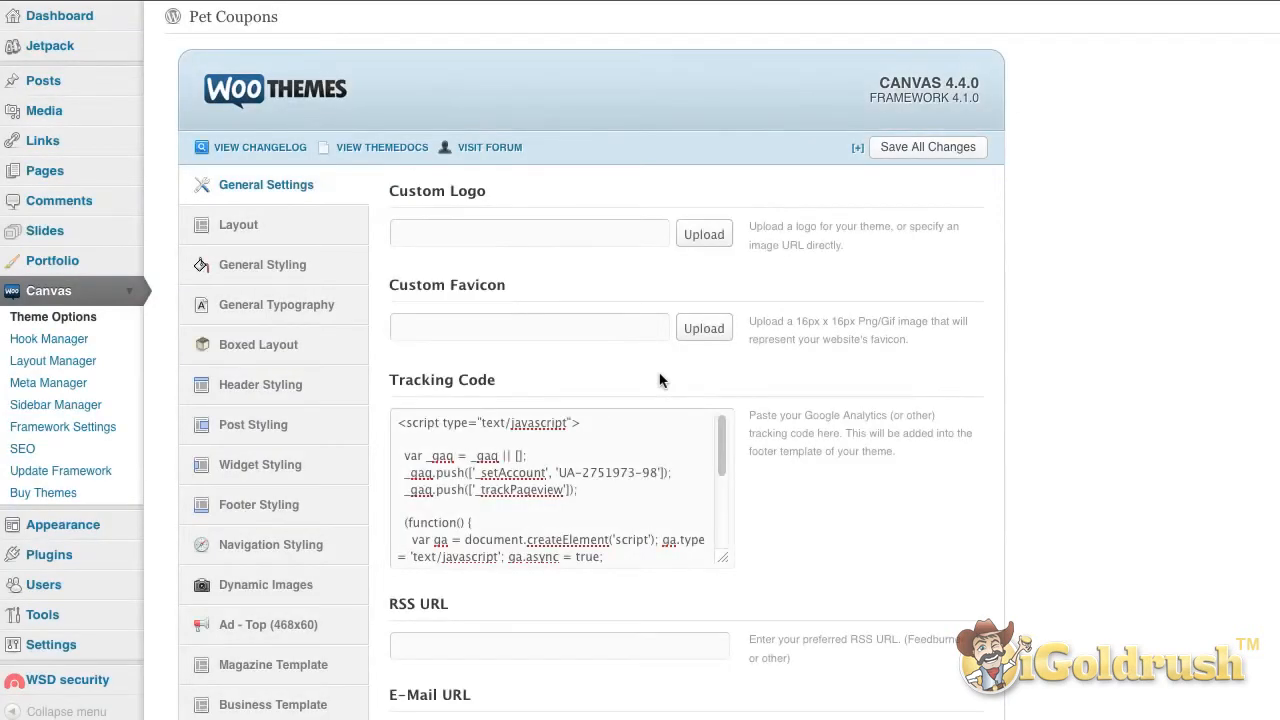
mouse_move(668, 374)
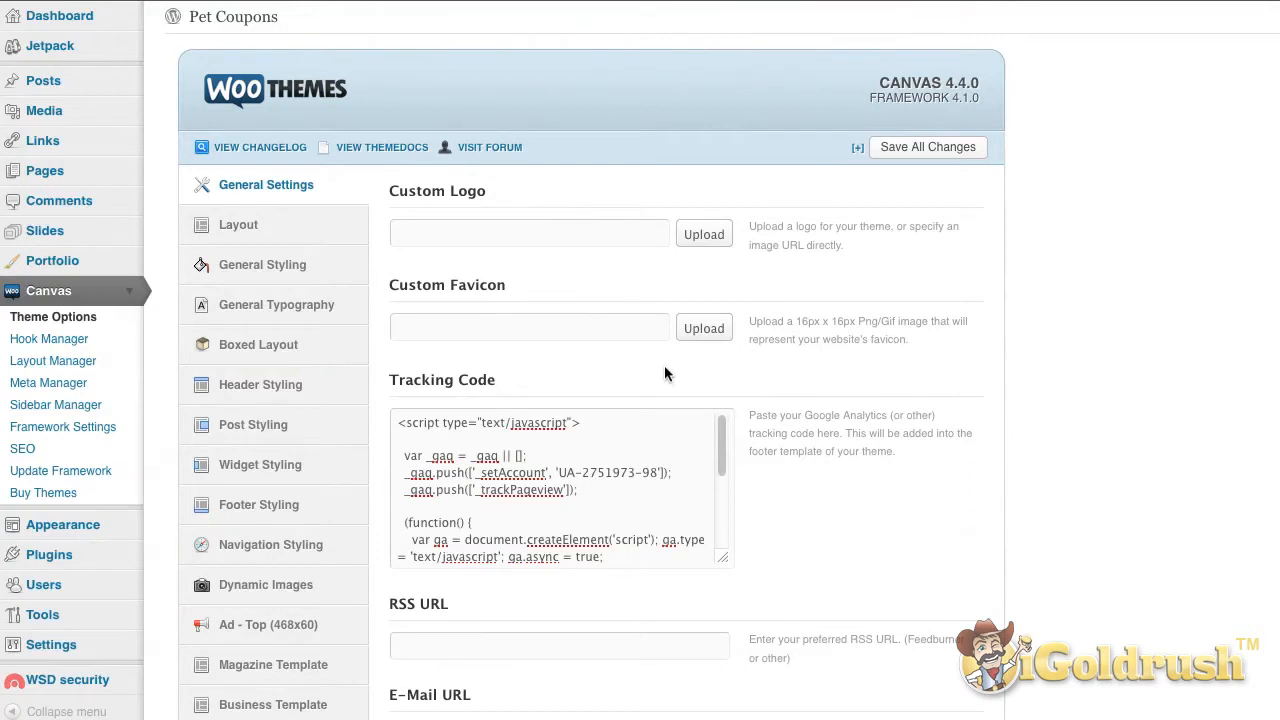
mouse_move(658, 352)
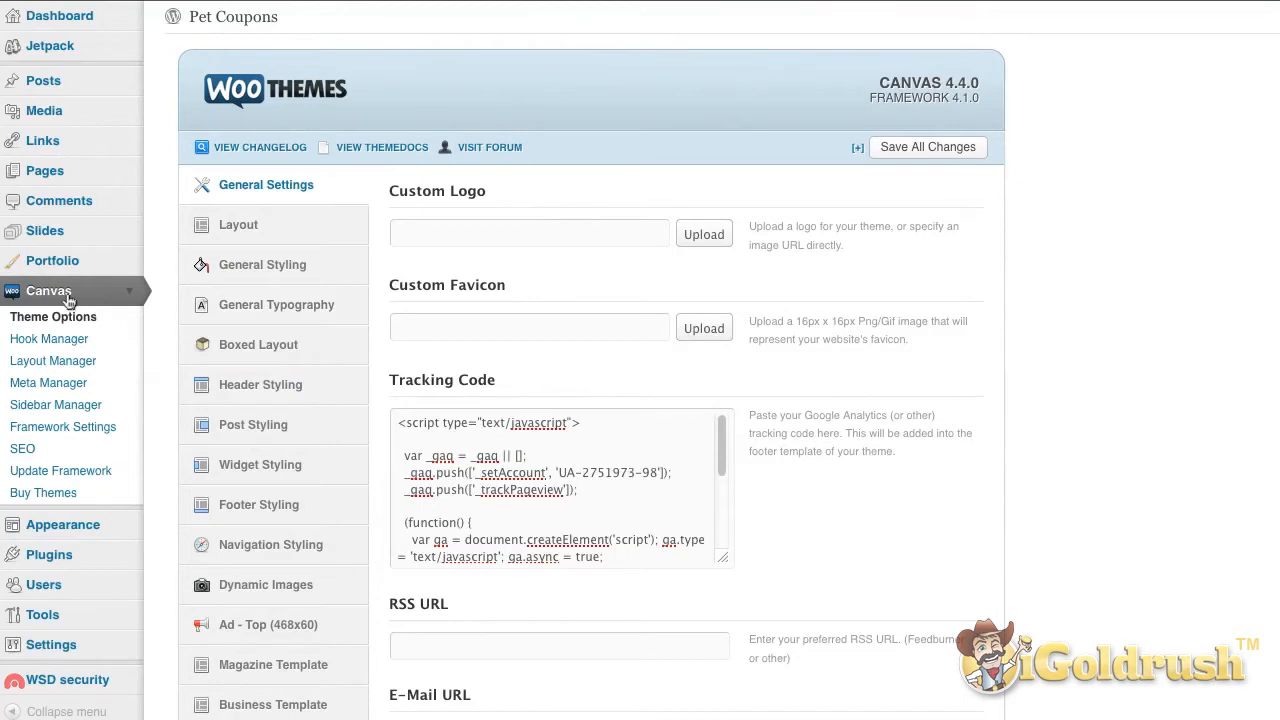
mouse_move(116, 324)
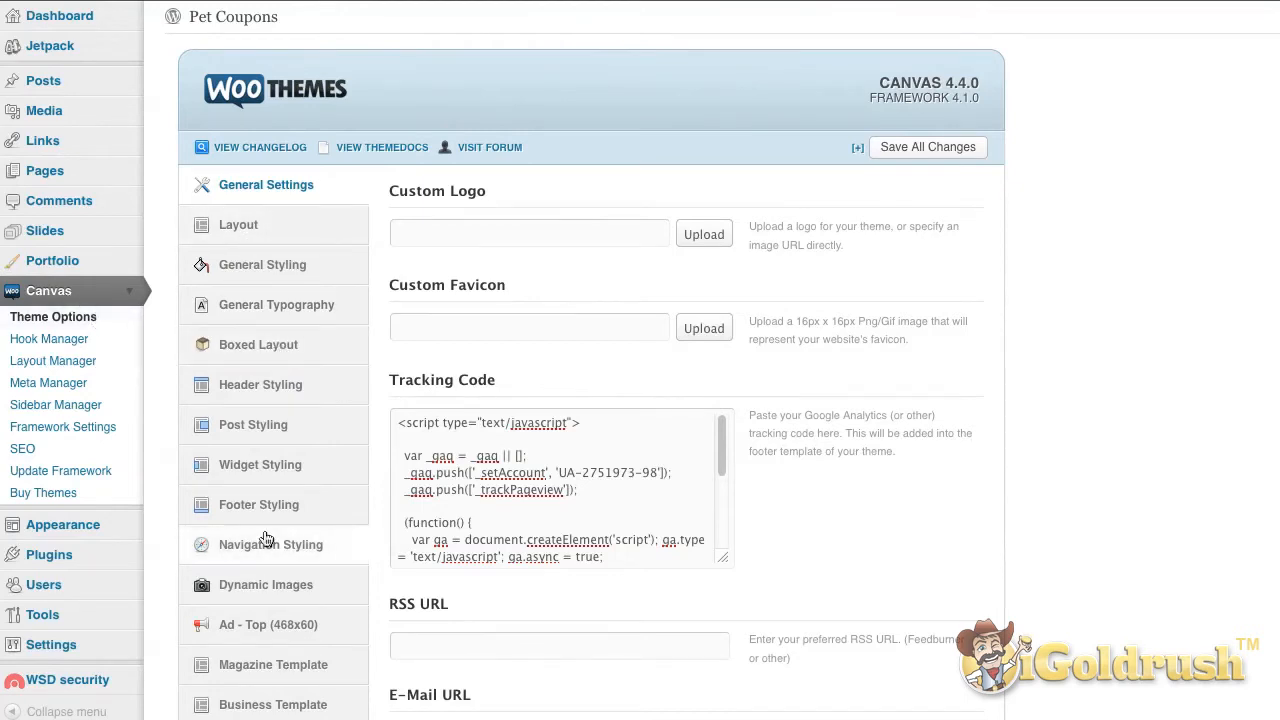
mouse_move(270, 544)
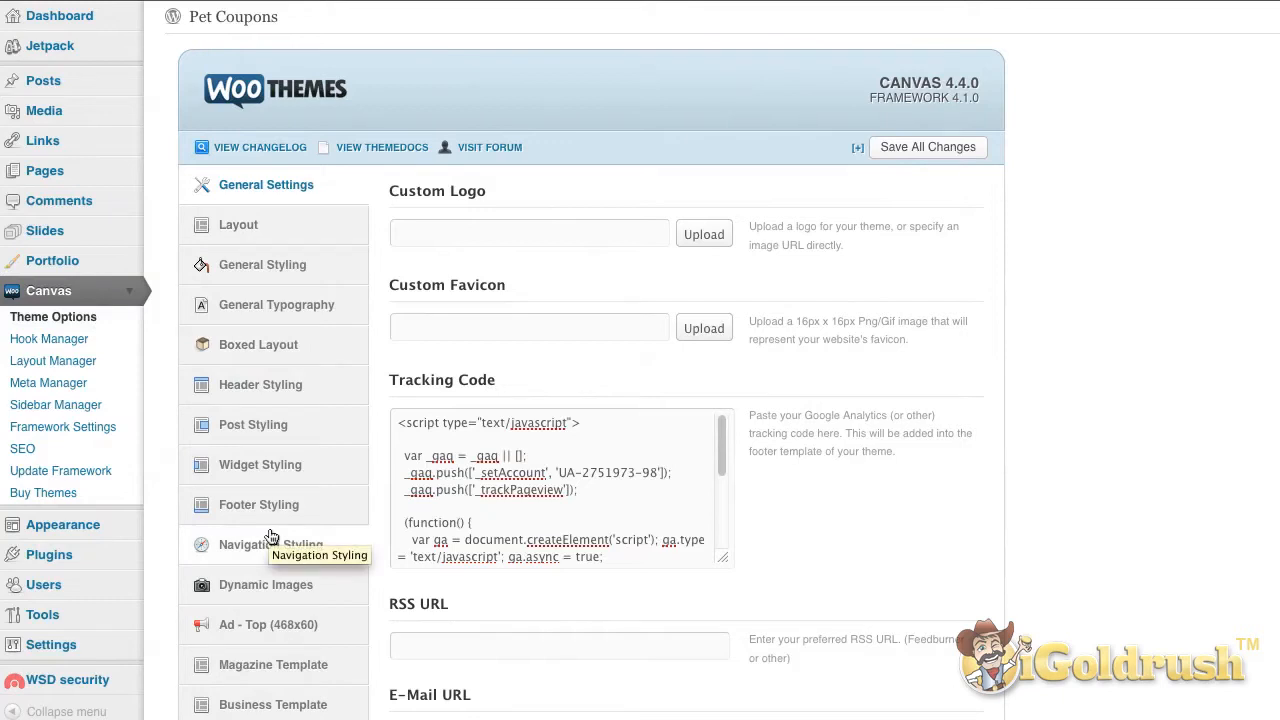
mouse_move(916, 408)
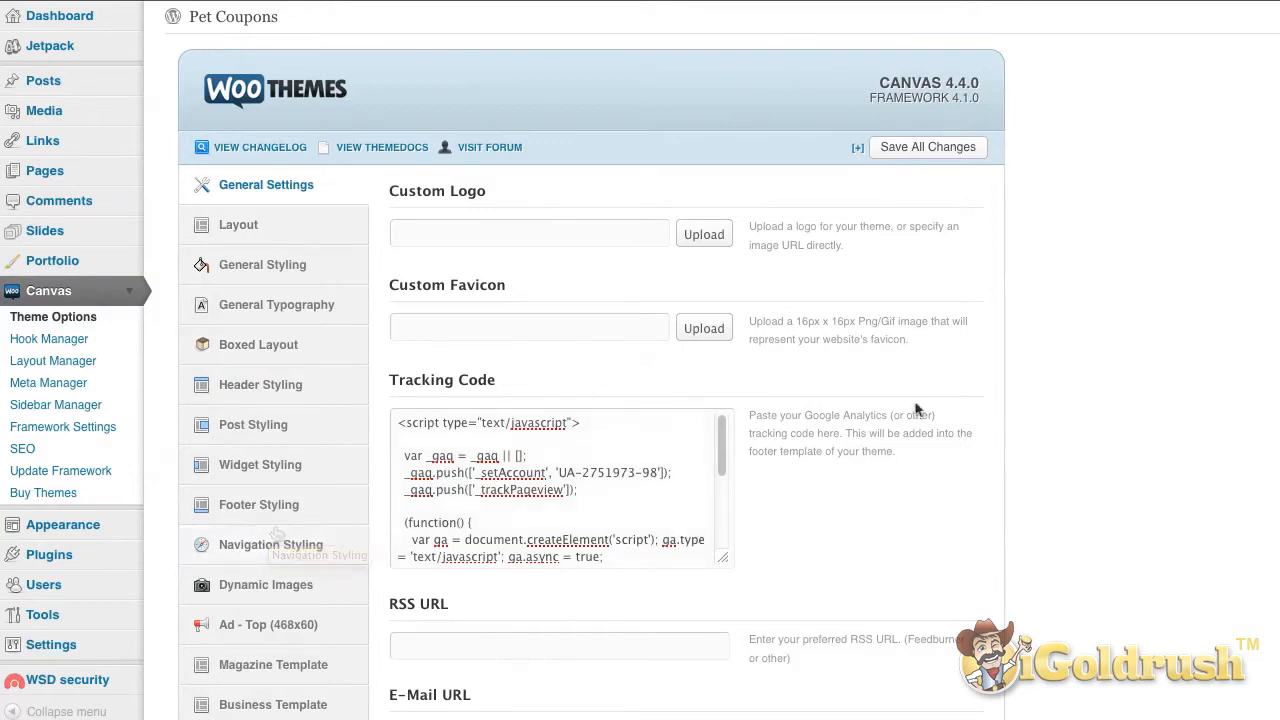
mouse_move(1220, 316)
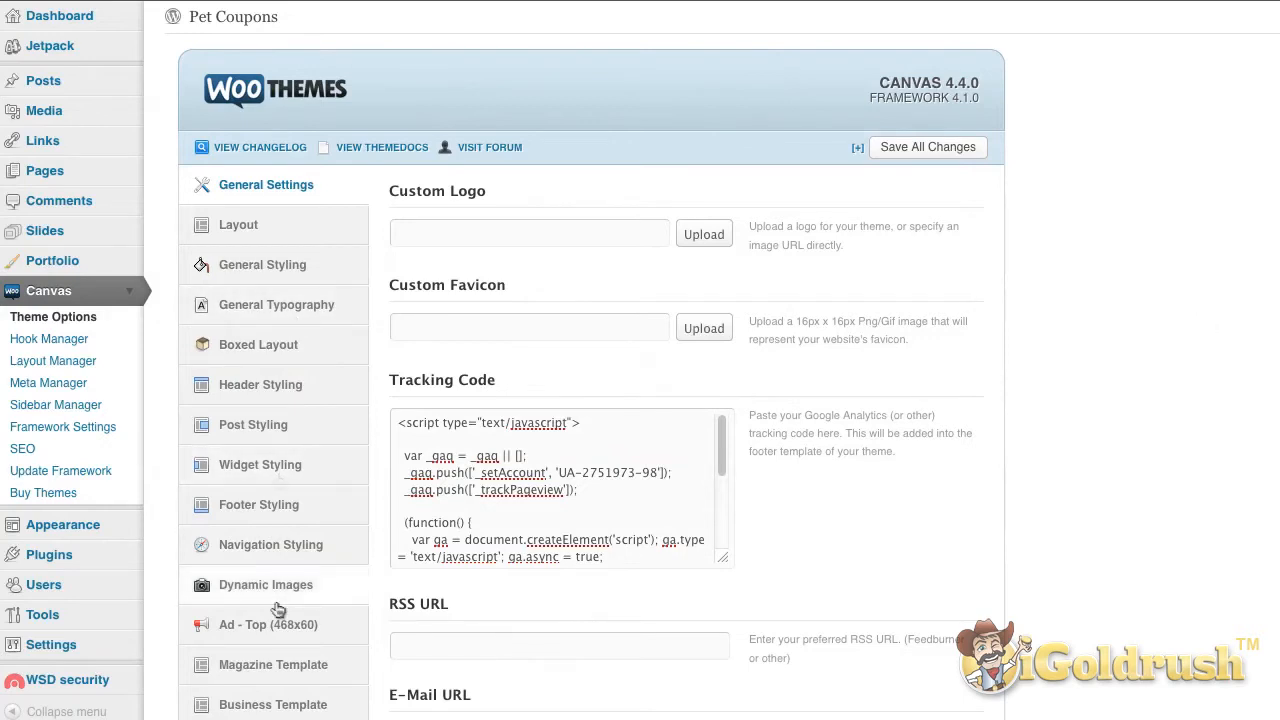
mouse_move(240, 390)
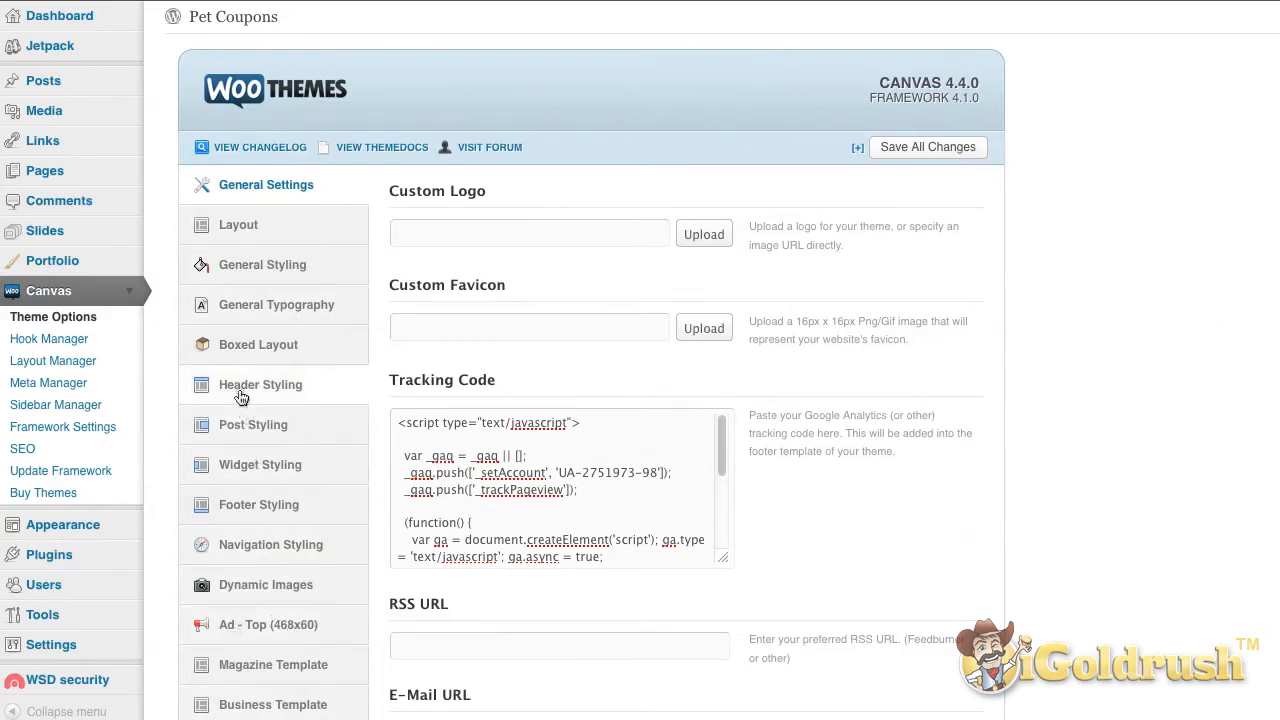
Step: View Canvas's Header Styling and then Post Styling options for title, meta and text fonts
click(260, 384)
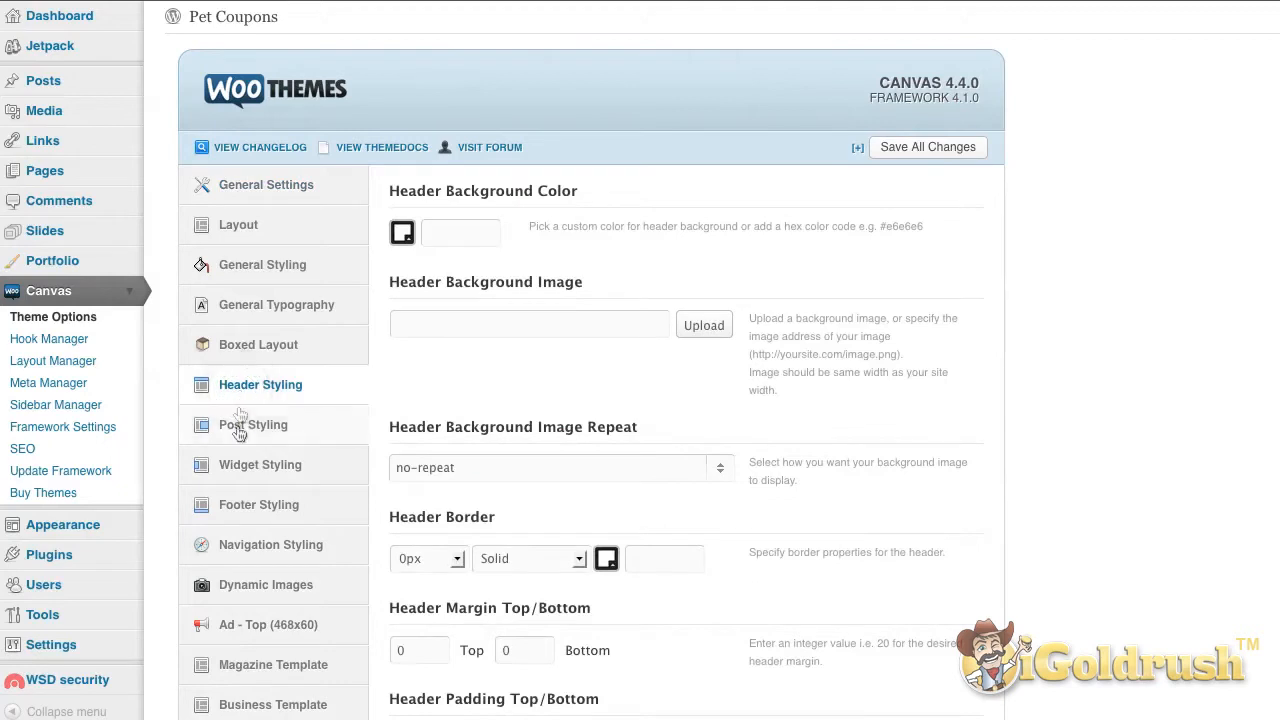
click(252, 424)
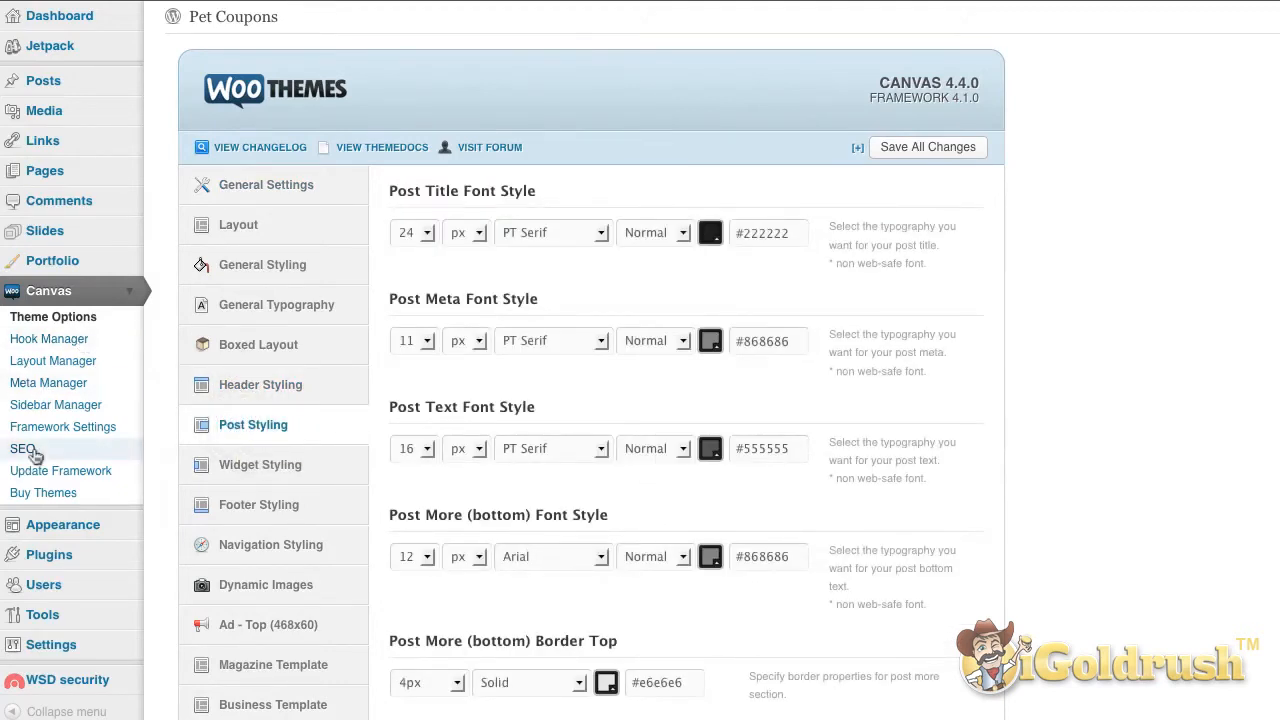
mouse_move(380, 644)
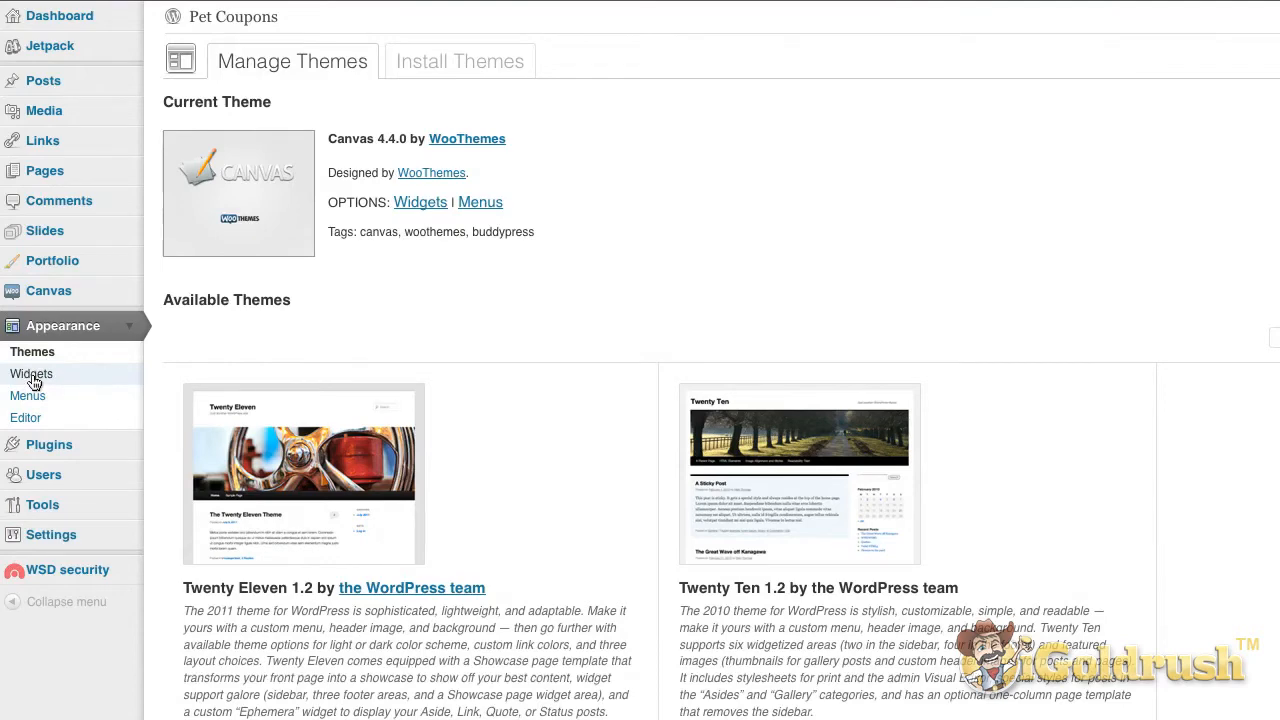
click(32, 374)
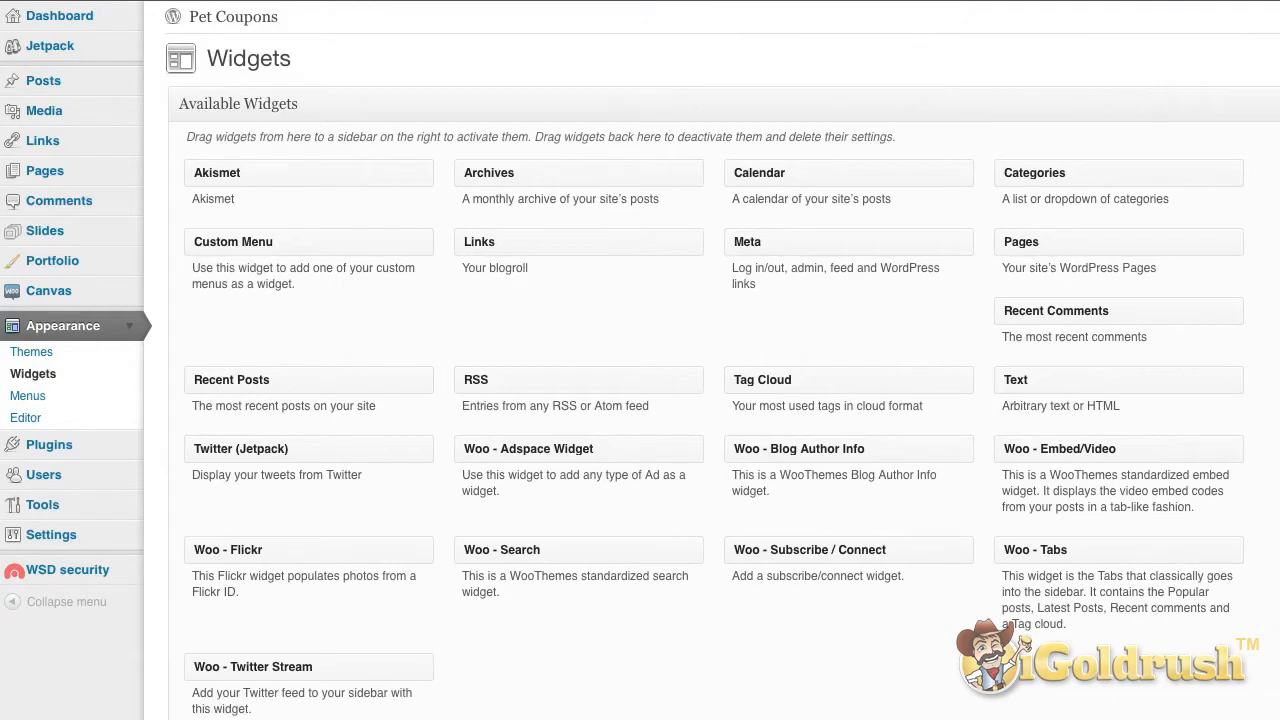
mouse_move(1164, 200)
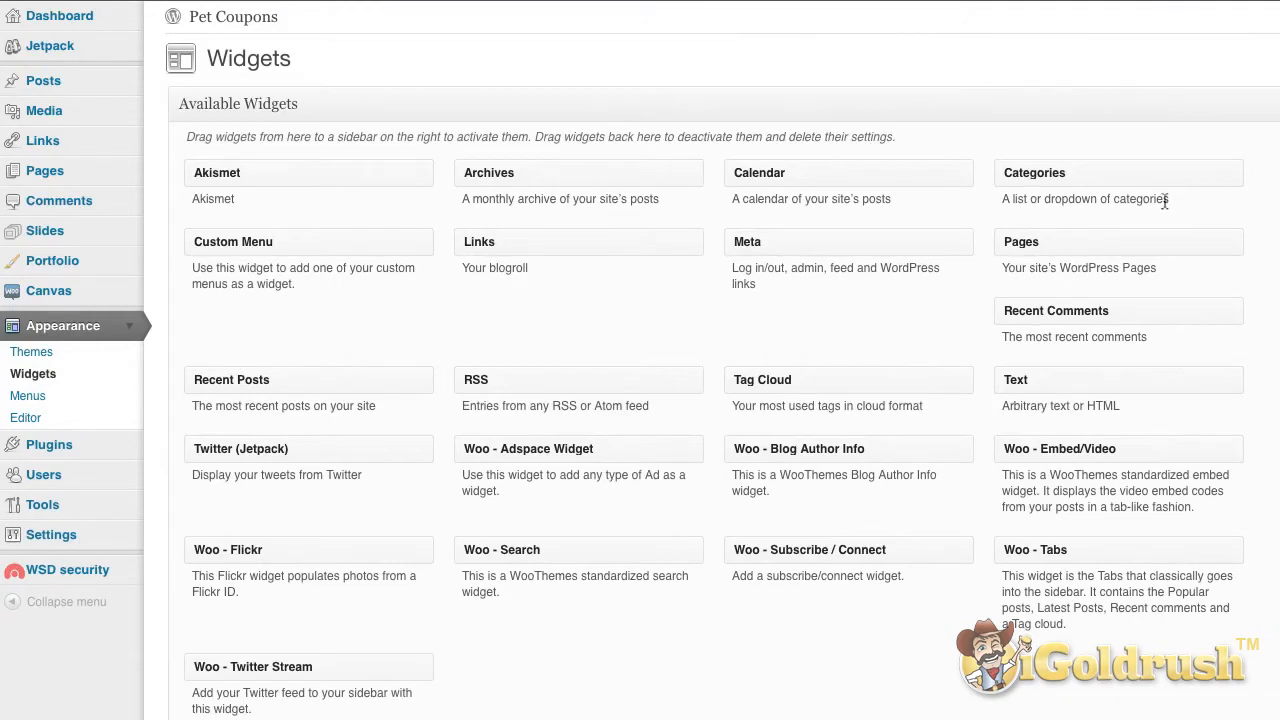
mouse_move(1018, 380)
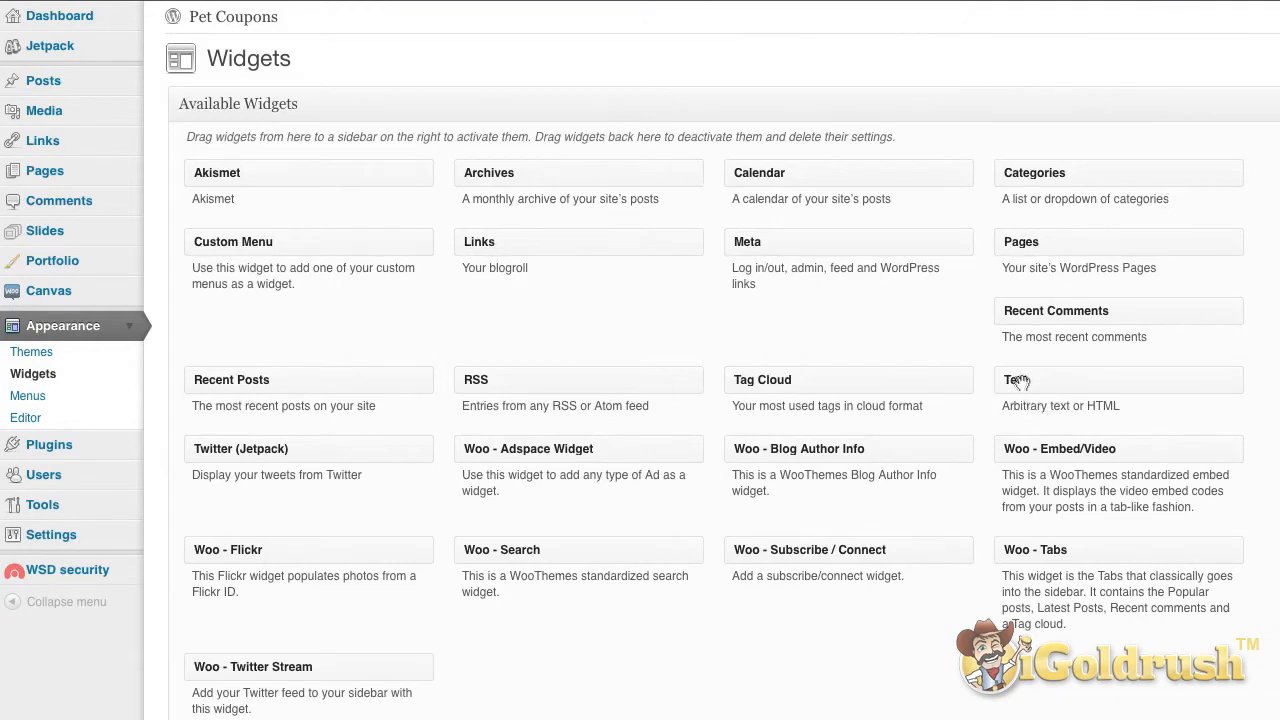
click(1016, 380)
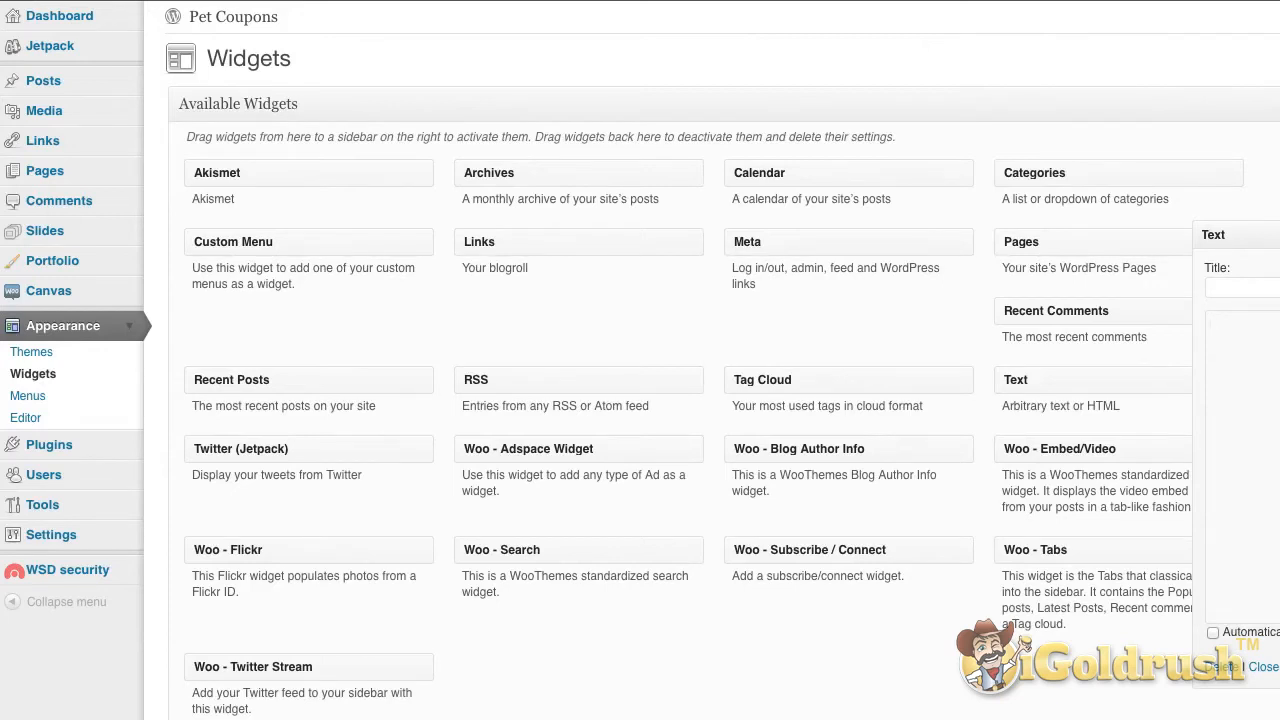
mouse_move(1228, 370)
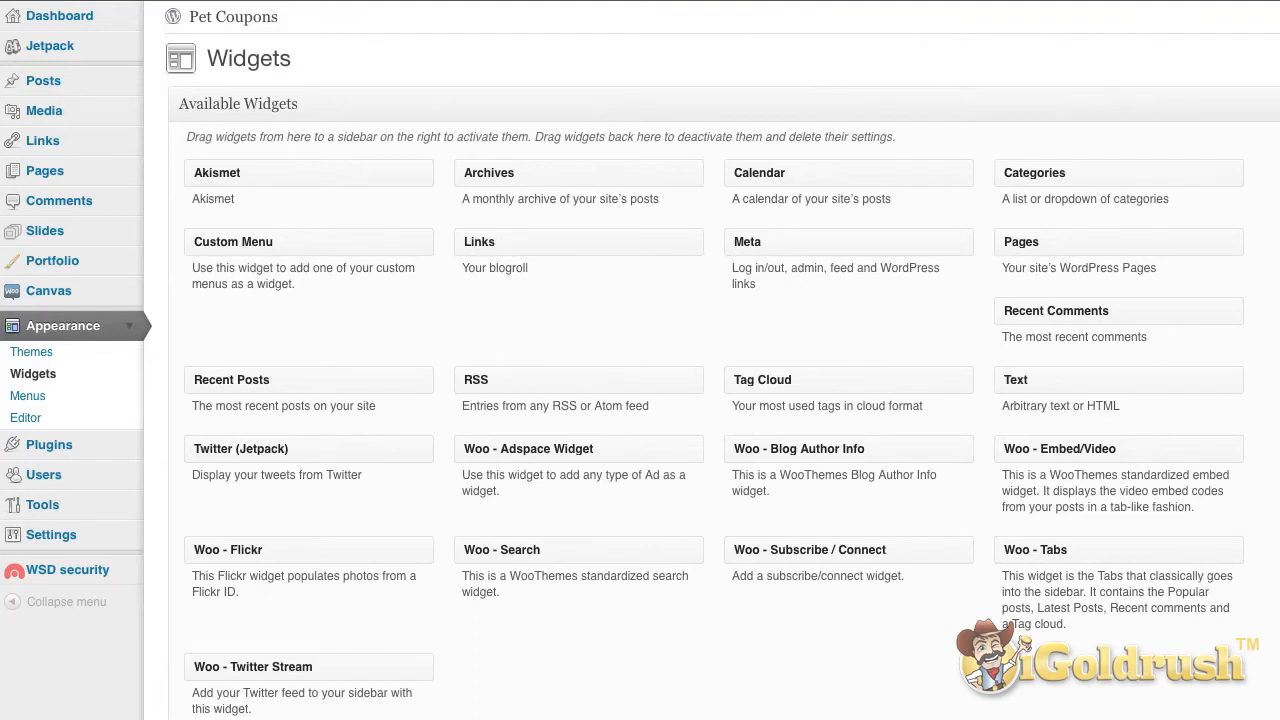
mouse_move(1158, 384)
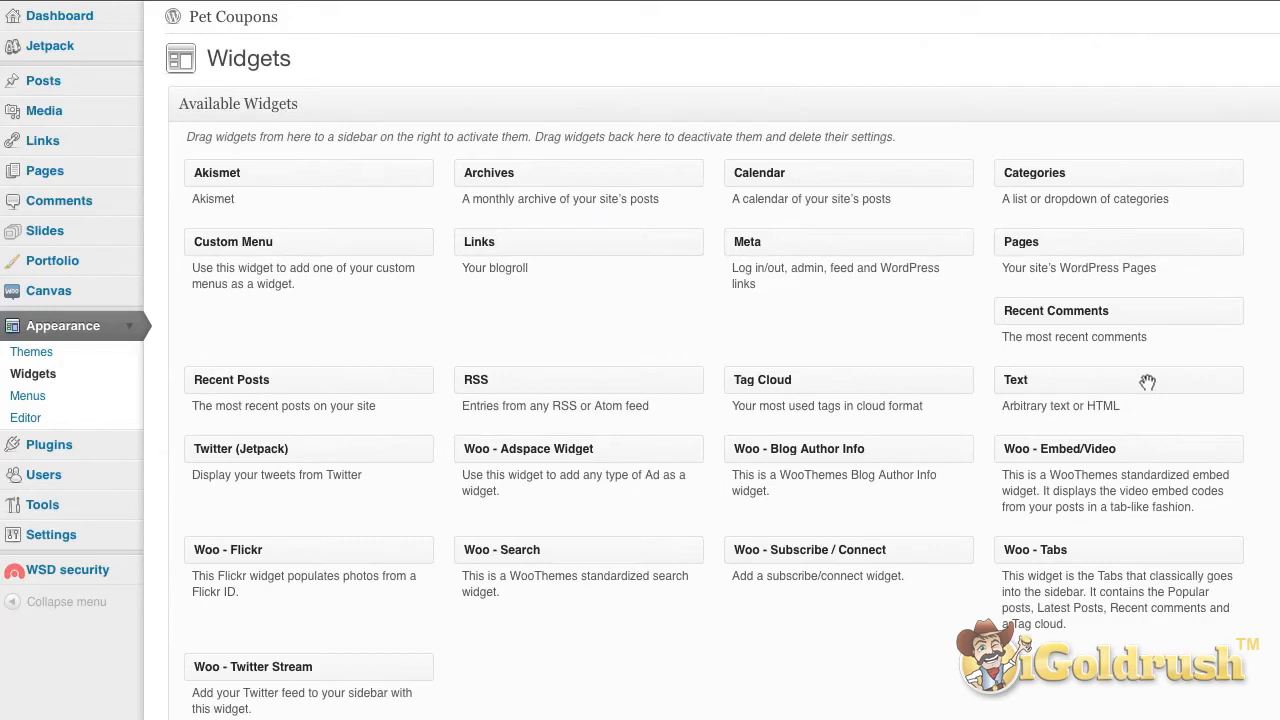
mouse_move(1076, 336)
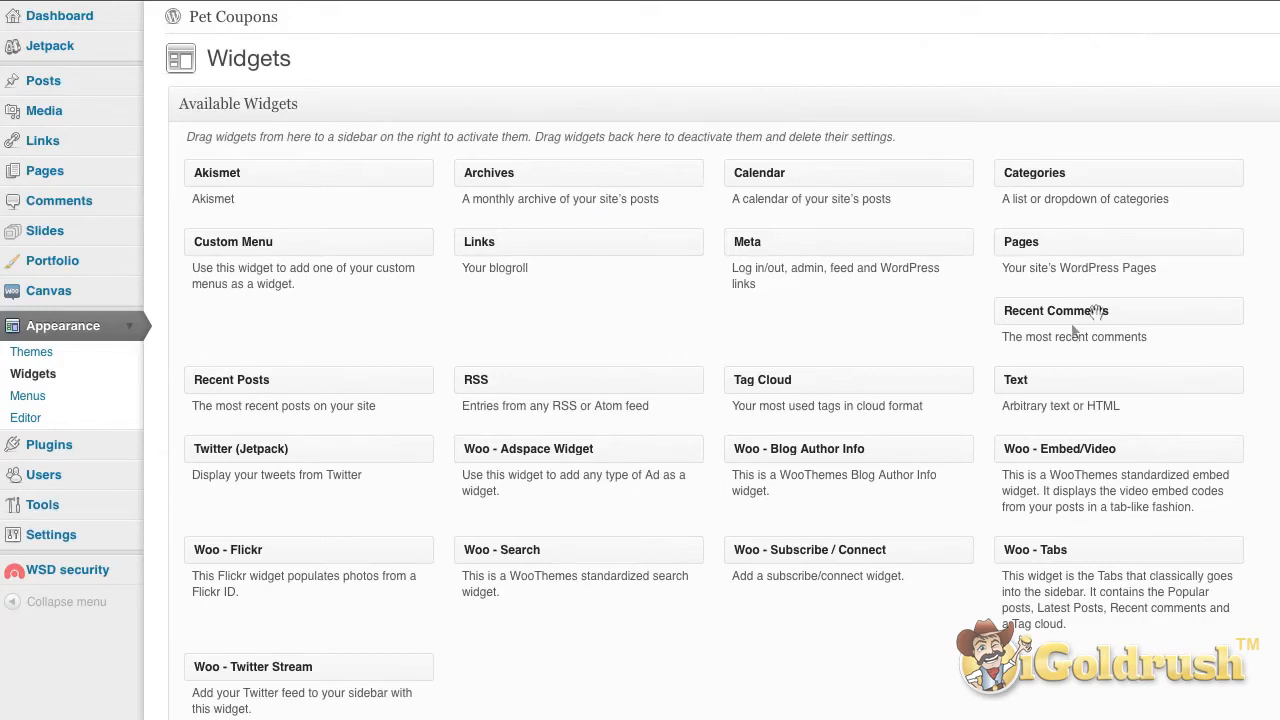
mouse_move(512, 364)
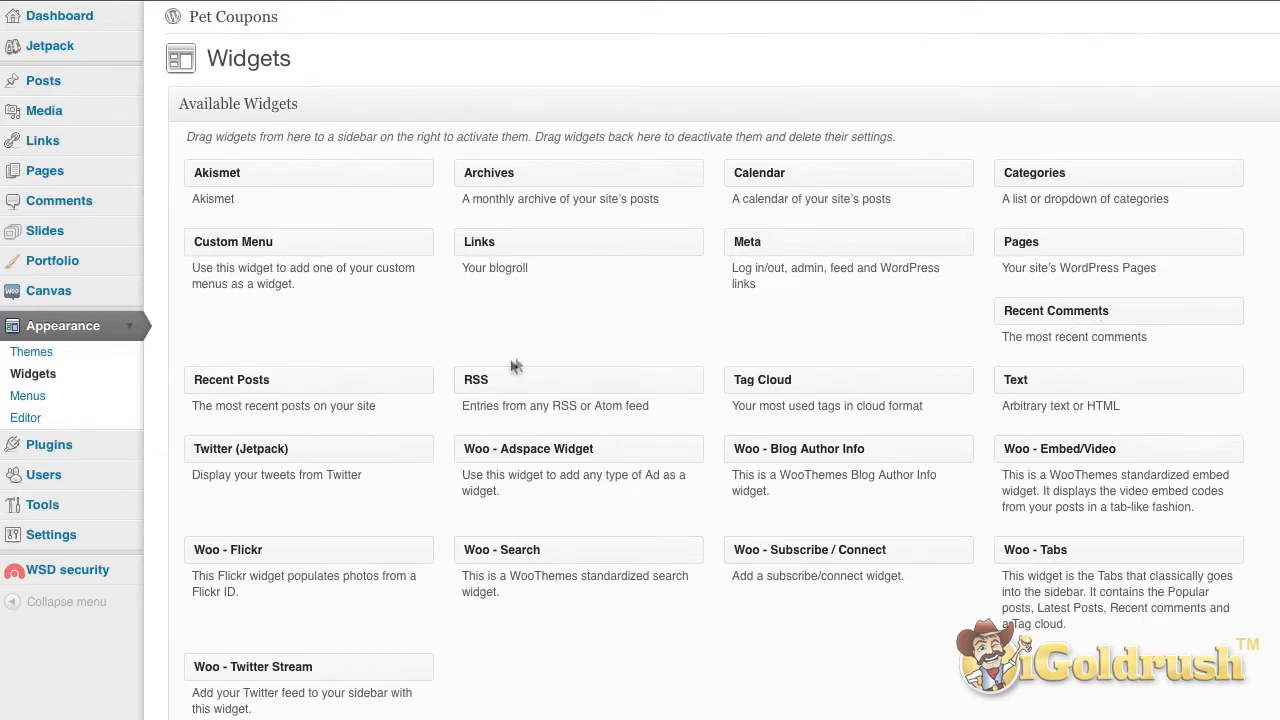
mouse_move(430, 350)
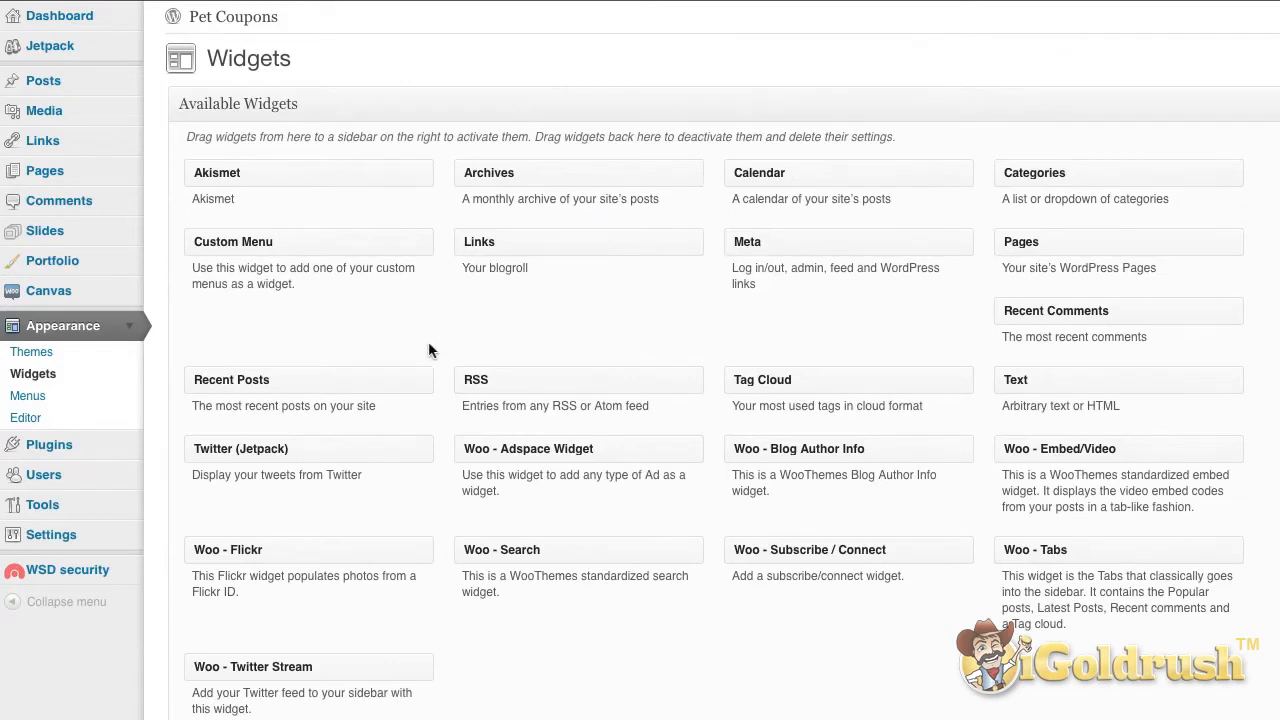
mouse_move(140, 436)
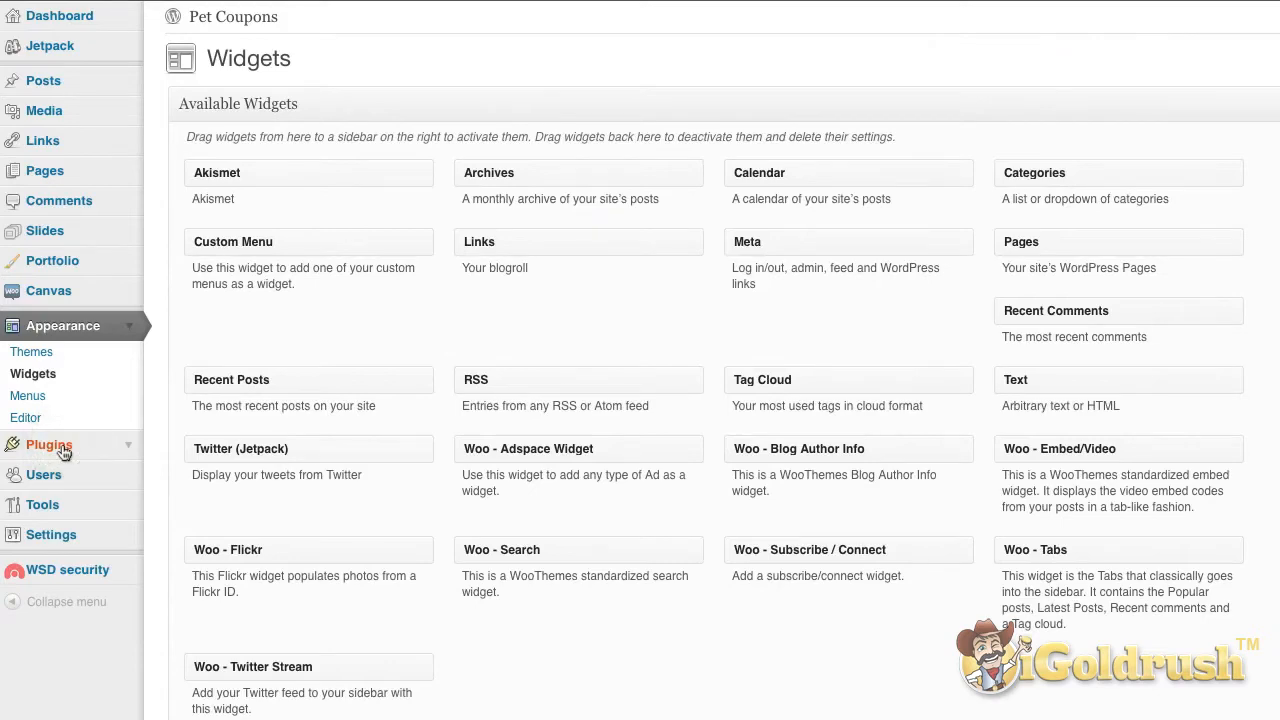
Step: Show the installed plugins including Akismet, All in One SEO Pack and Jetpack
click(48, 444)
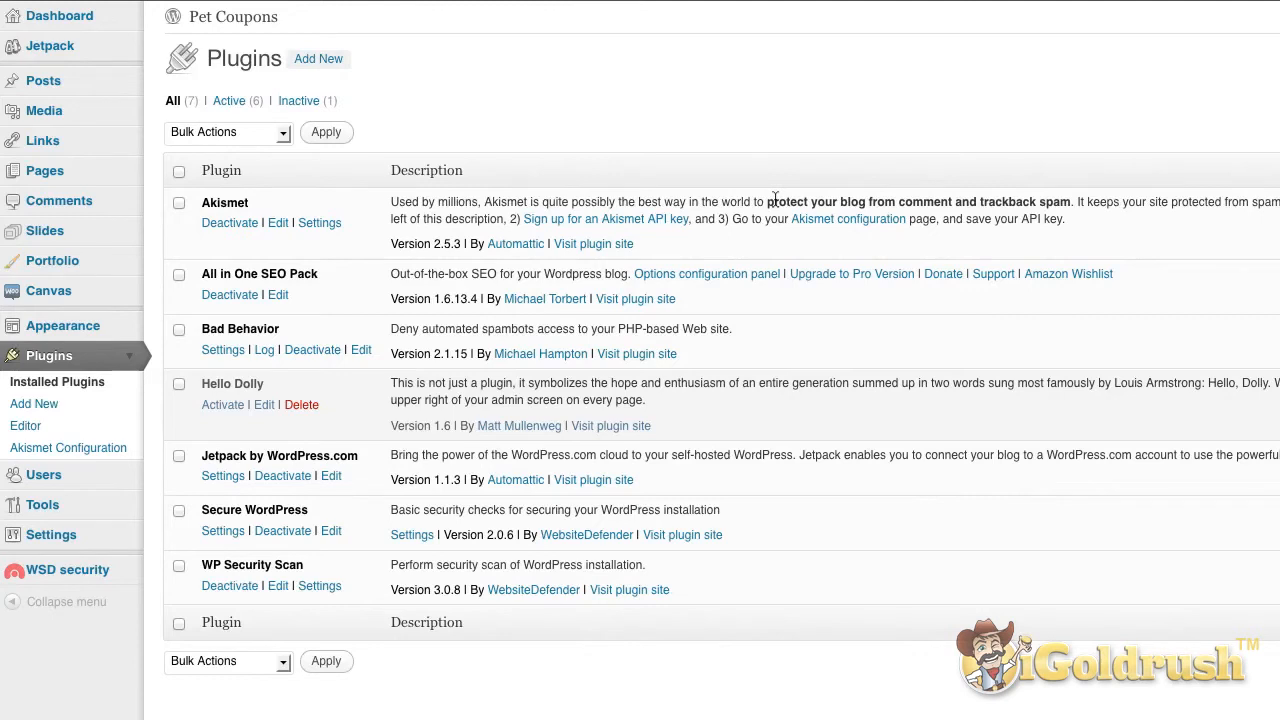
mouse_move(710, 220)
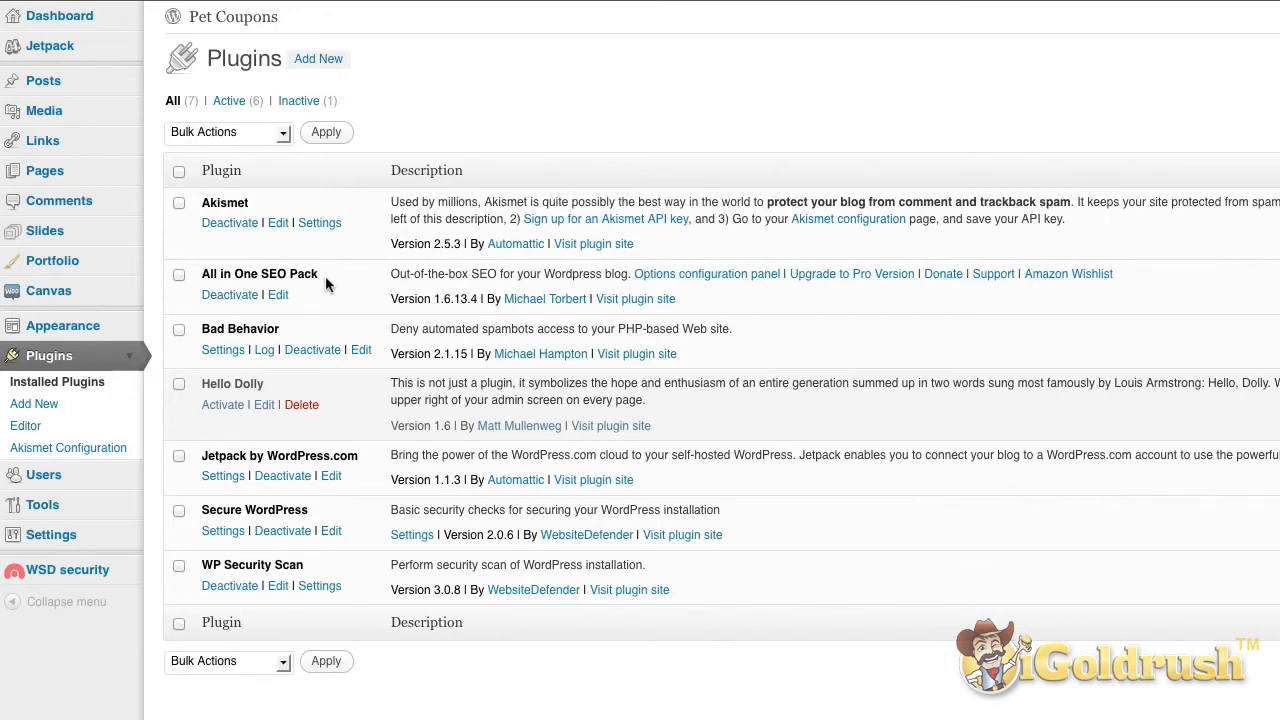
mouse_move(296, 336)
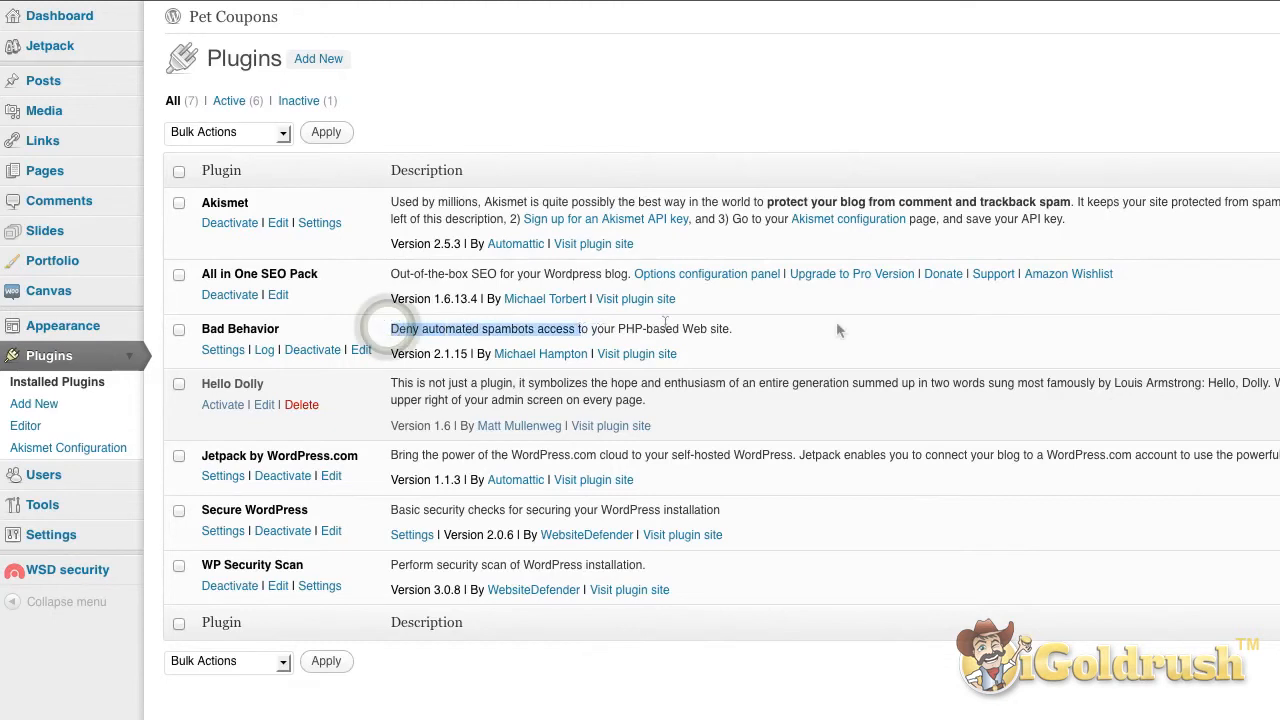
mouse_move(730, 330)
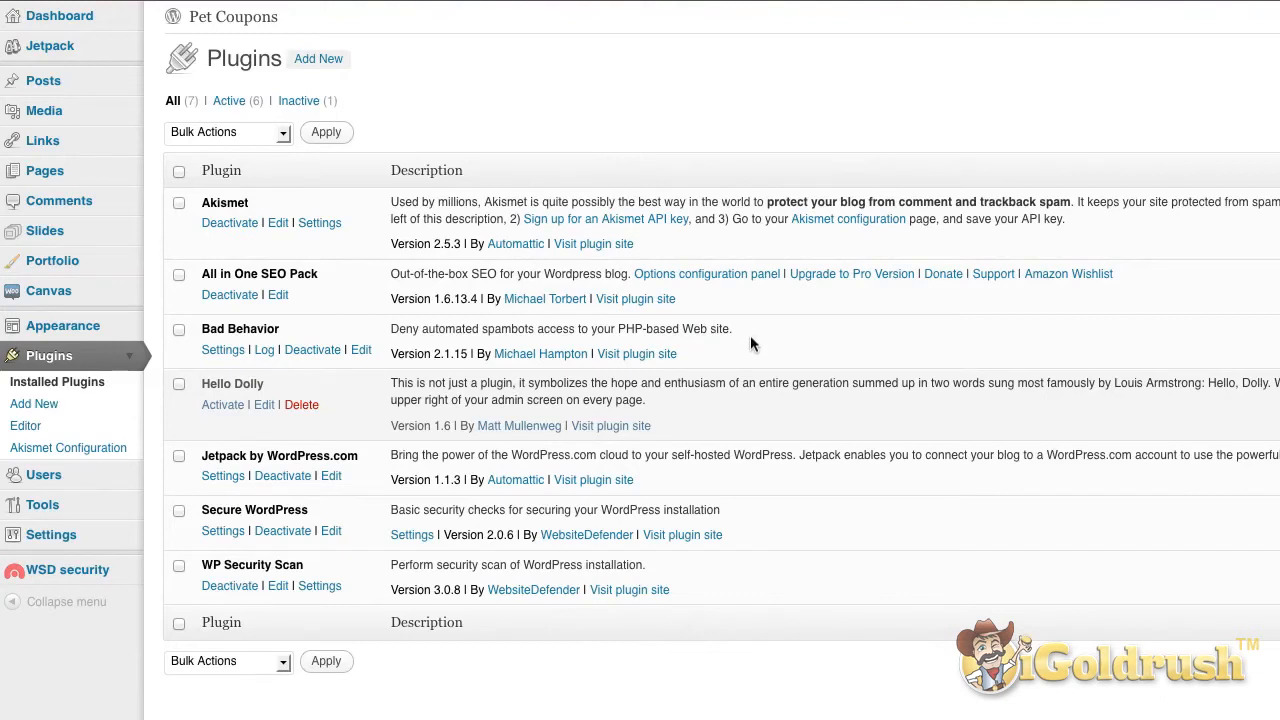
mouse_move(364, 510)
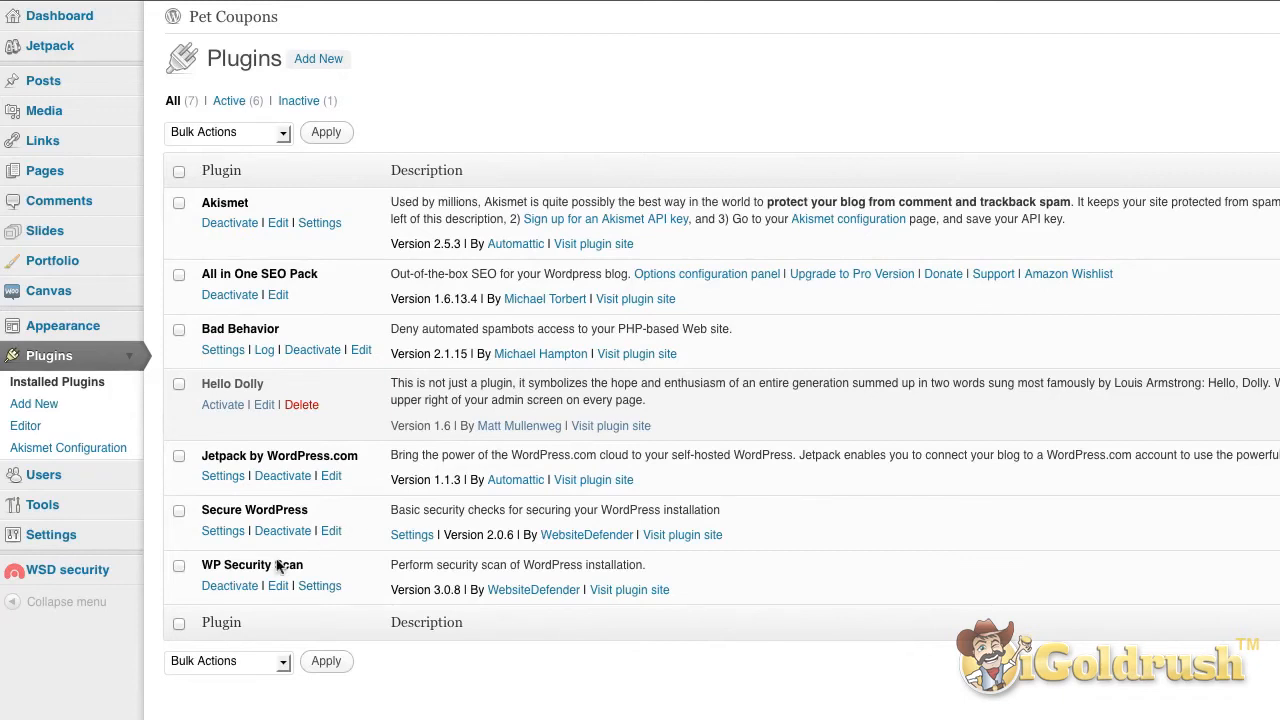
mouse_move(480, 556)
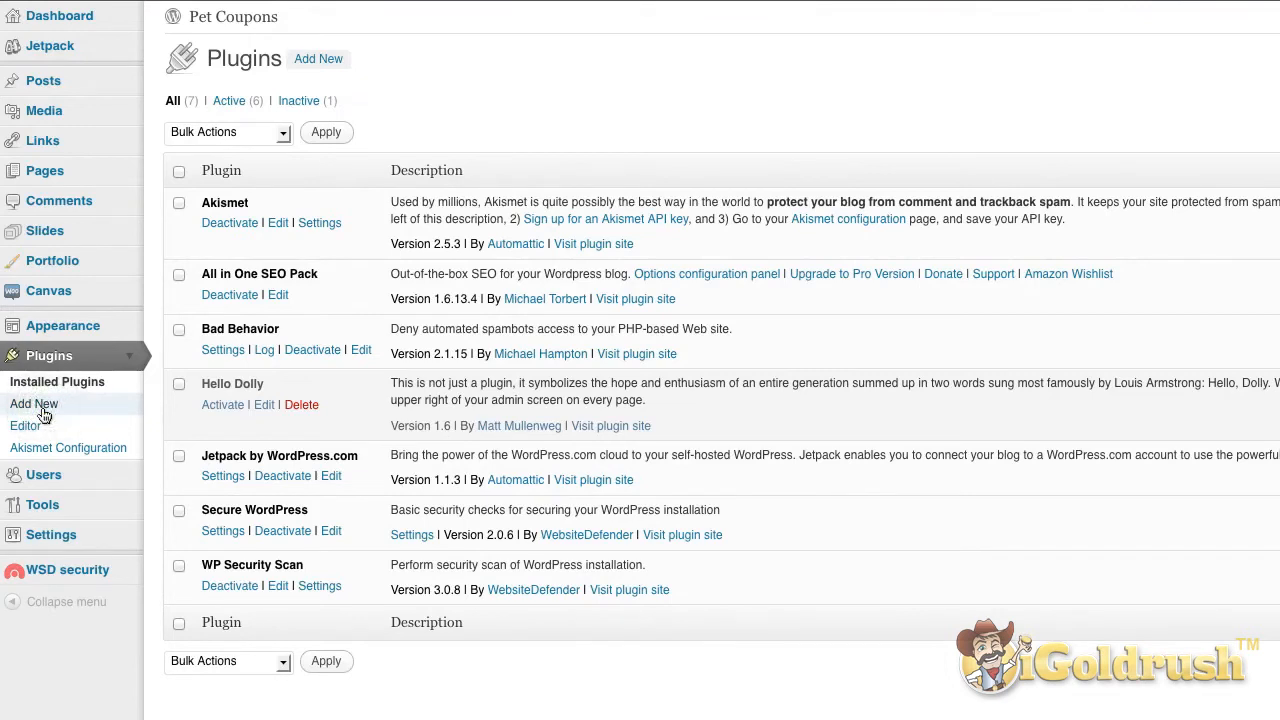
Step: Search the Add New plugins directory for 'all in one seo', showing All in One SEO Pack as installed
click(32, 404)
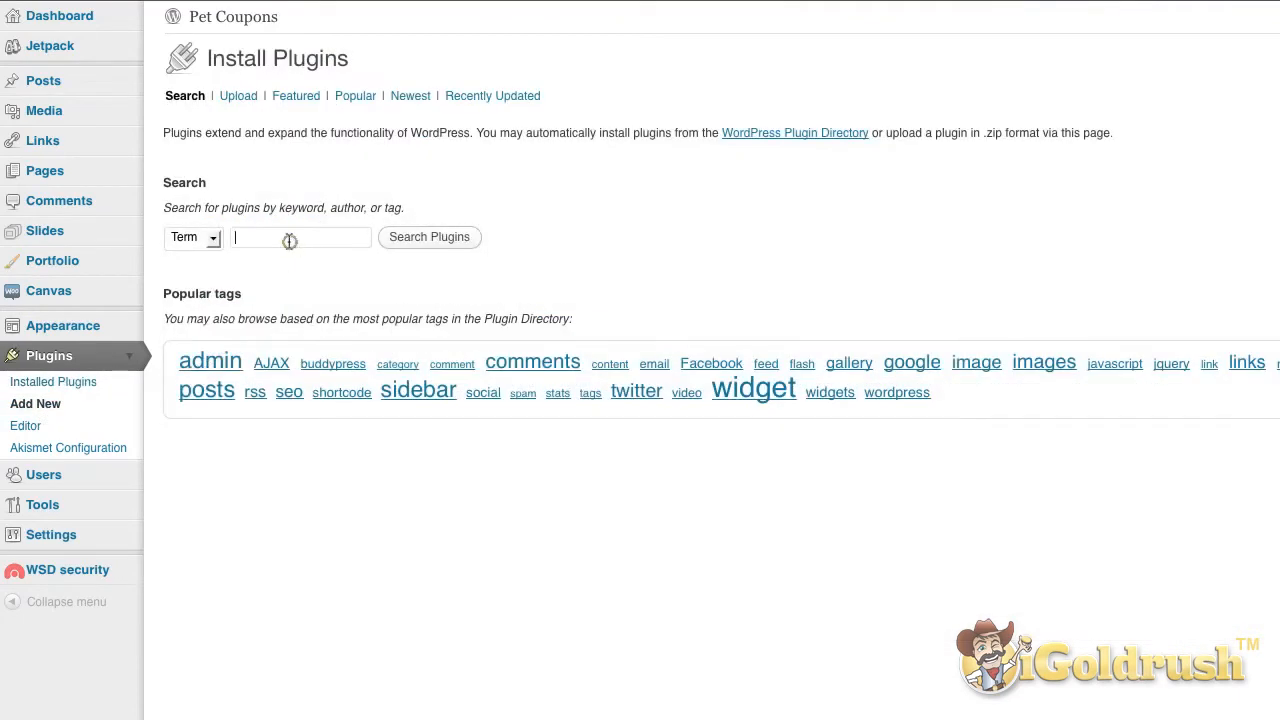
text(all in)
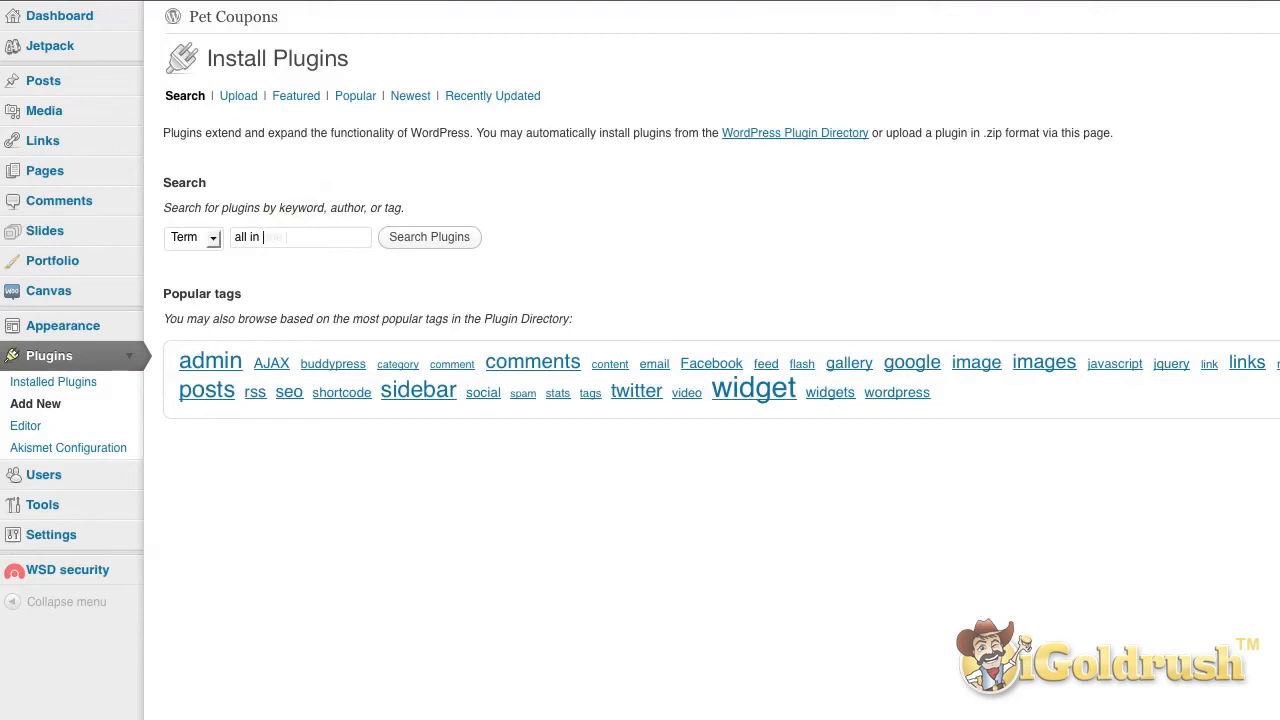
text(all in one seo)
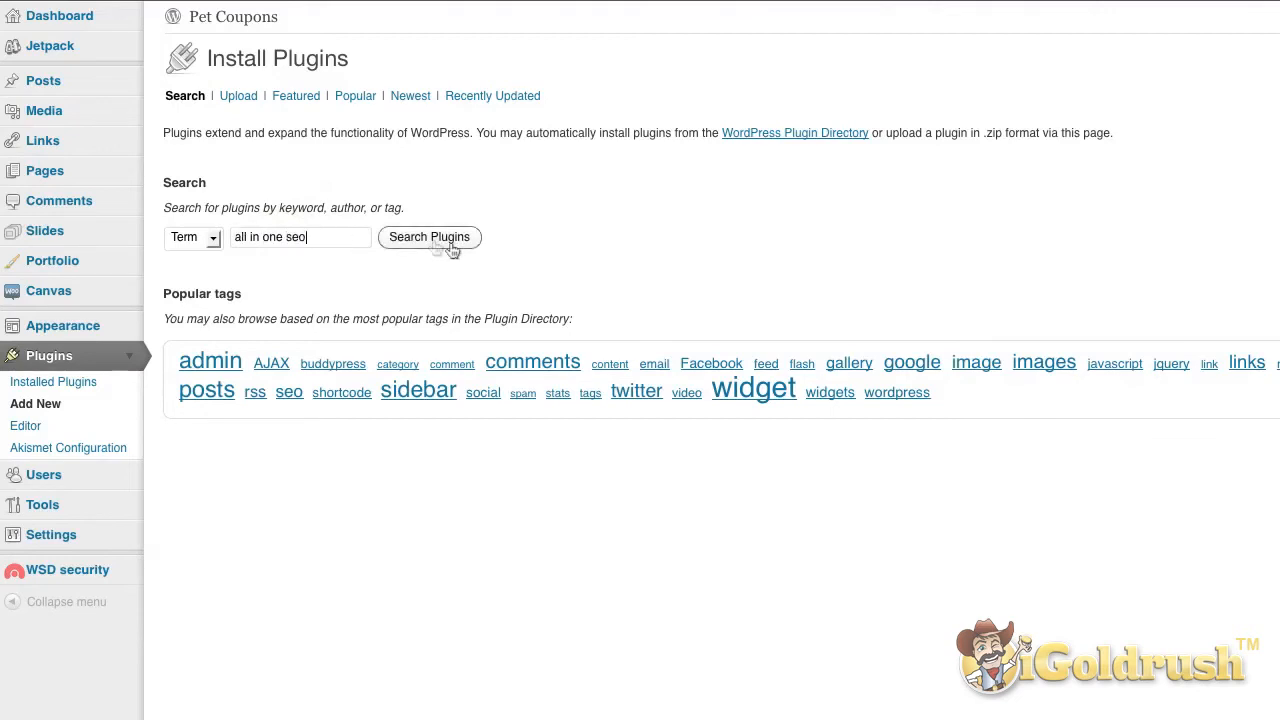
click(428, 236)
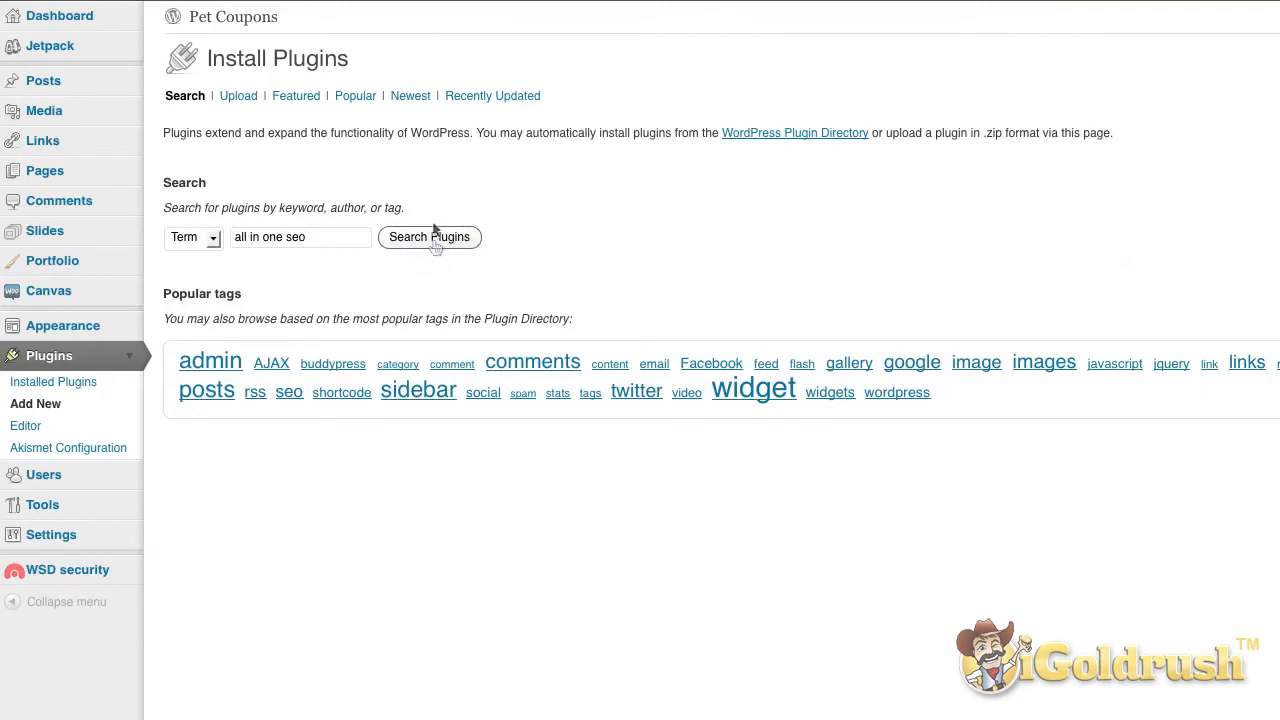
click(428, 236)
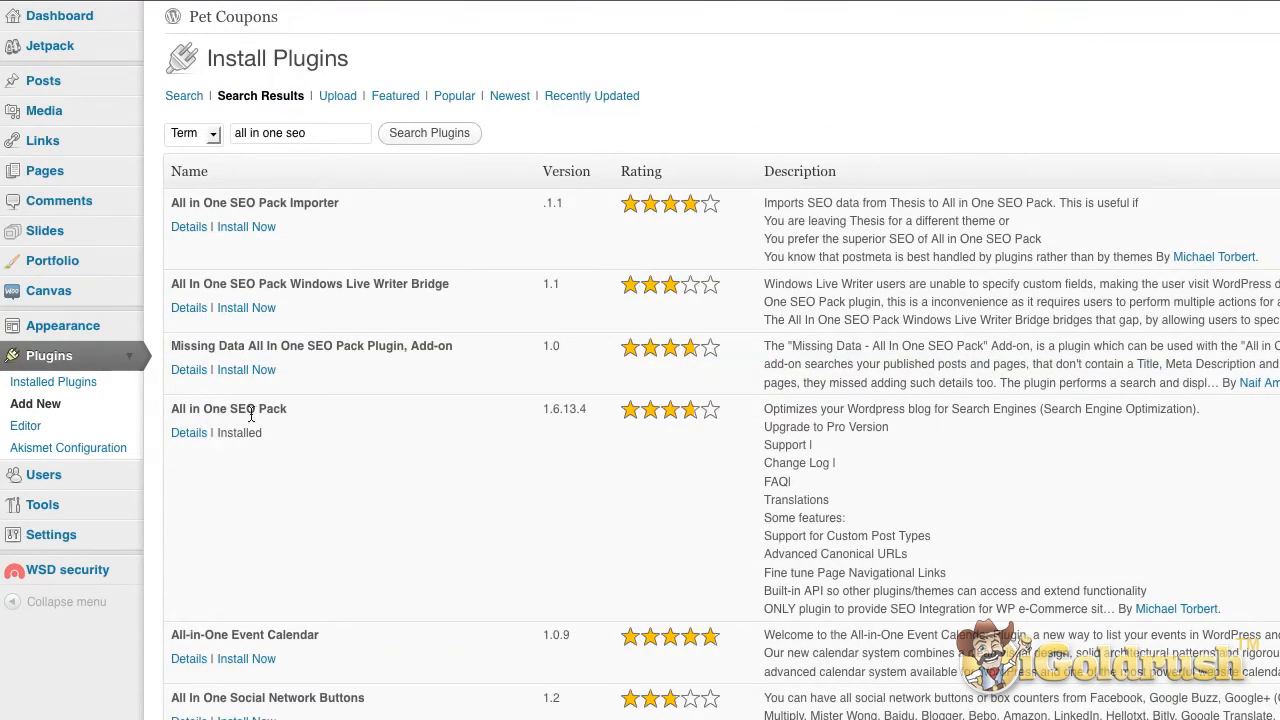
mouse_move(286, 446)
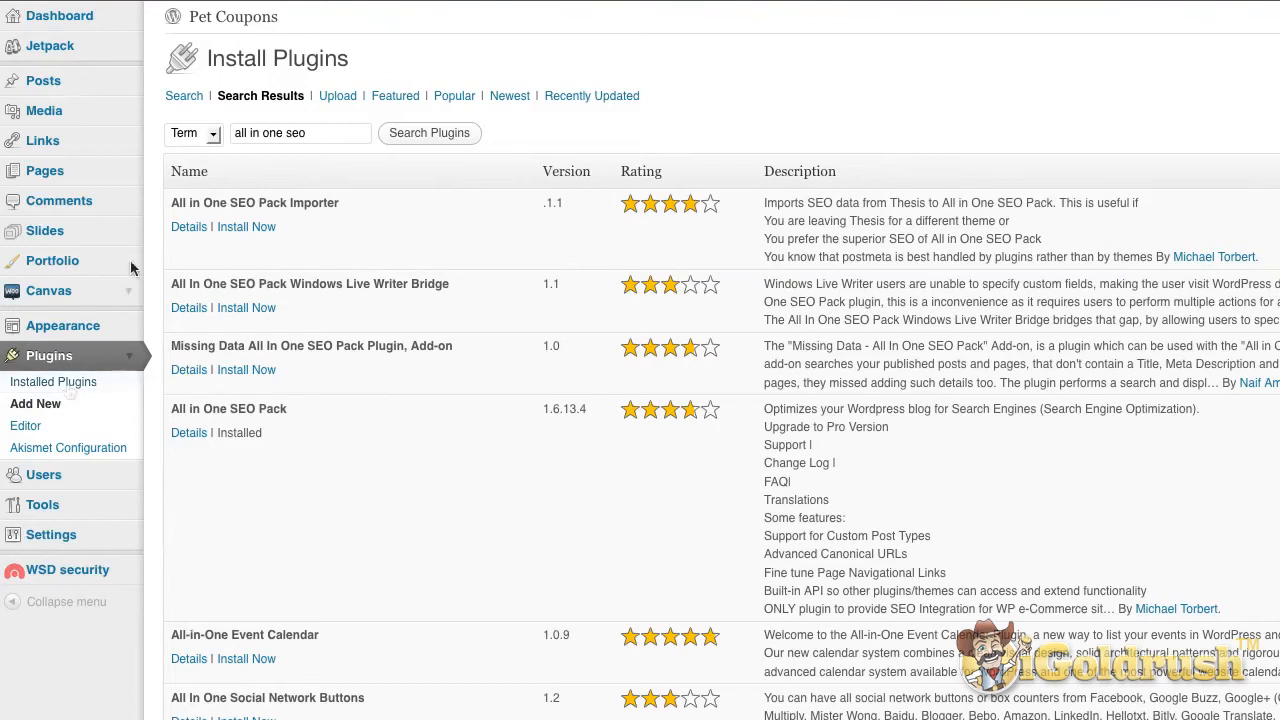
mouse_move(56, 80)
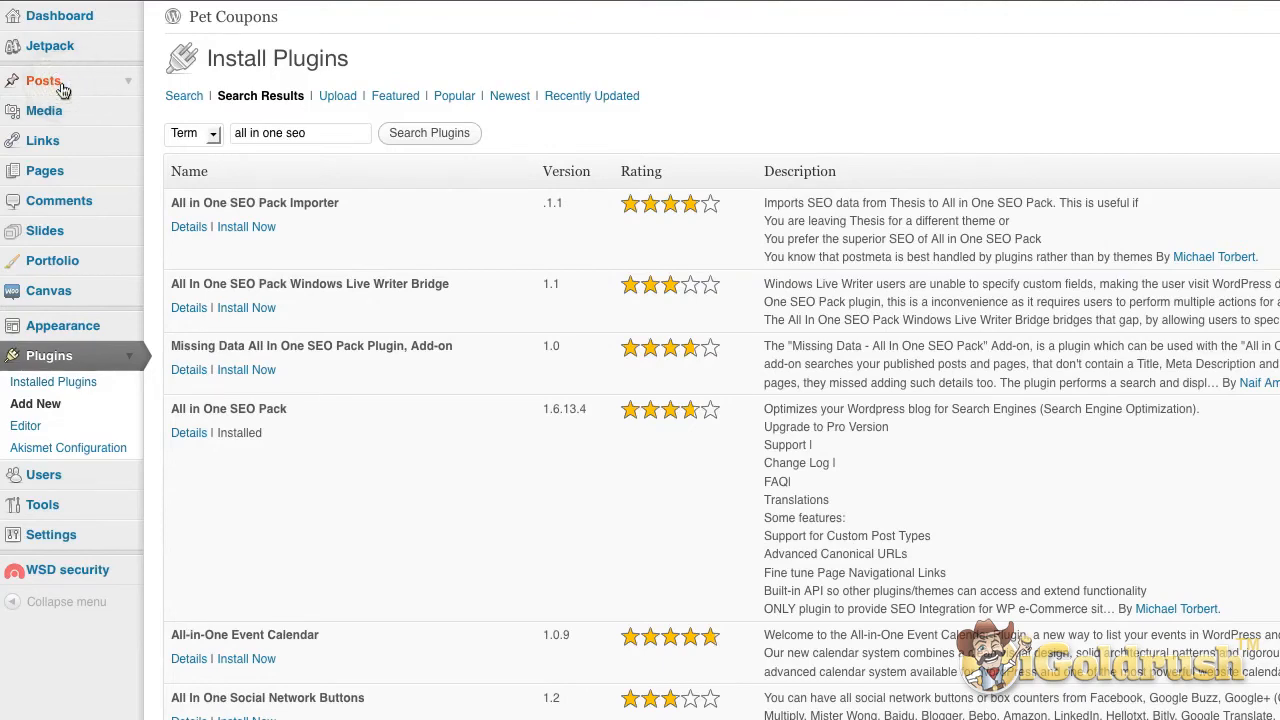
Step: Show all Pet Coupons posts with their categories, tags and publish dates
click(44, 80)
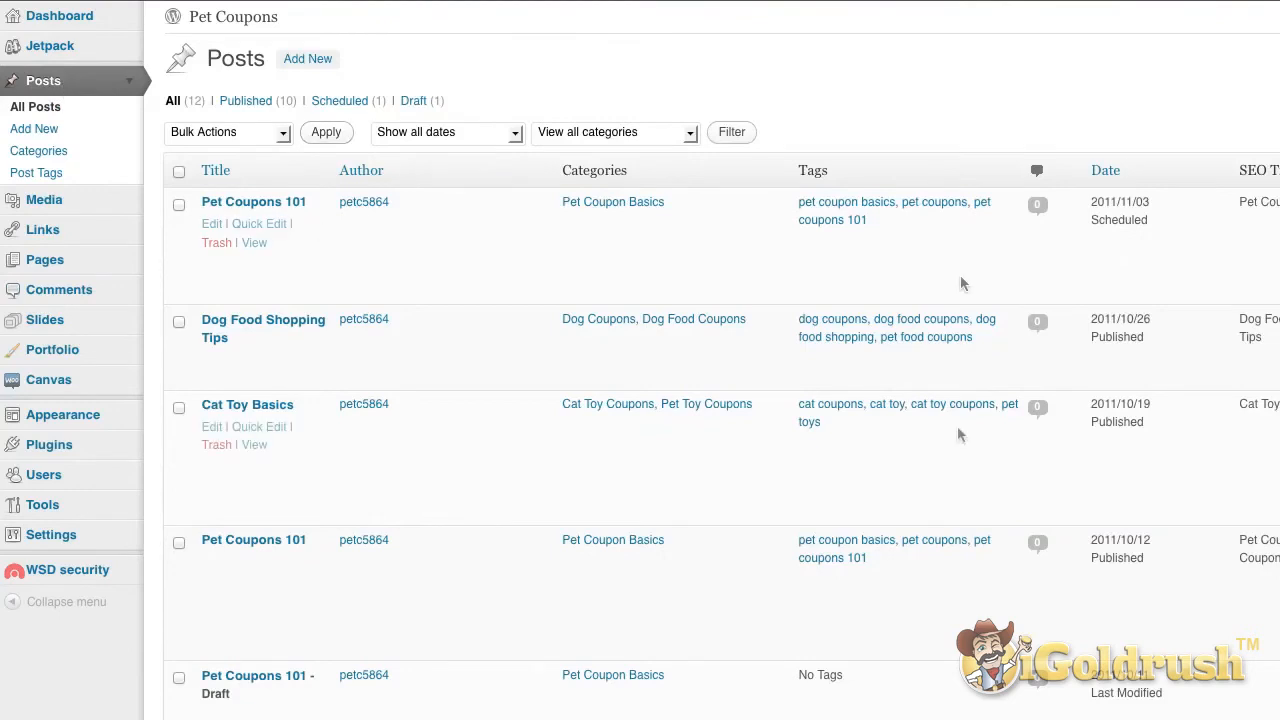
mouse_move(916, 436)
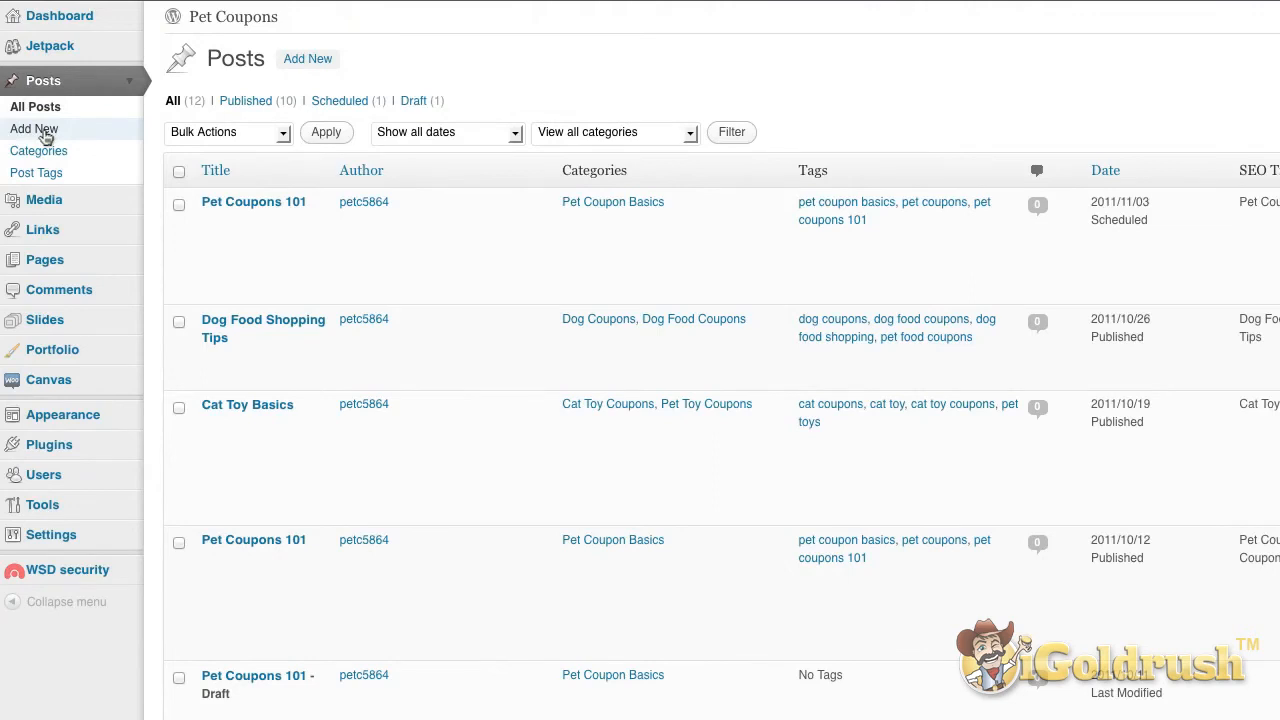
Step: Begin a blank new post via Posts > Add New and place the caret in its body
click(32, 128)
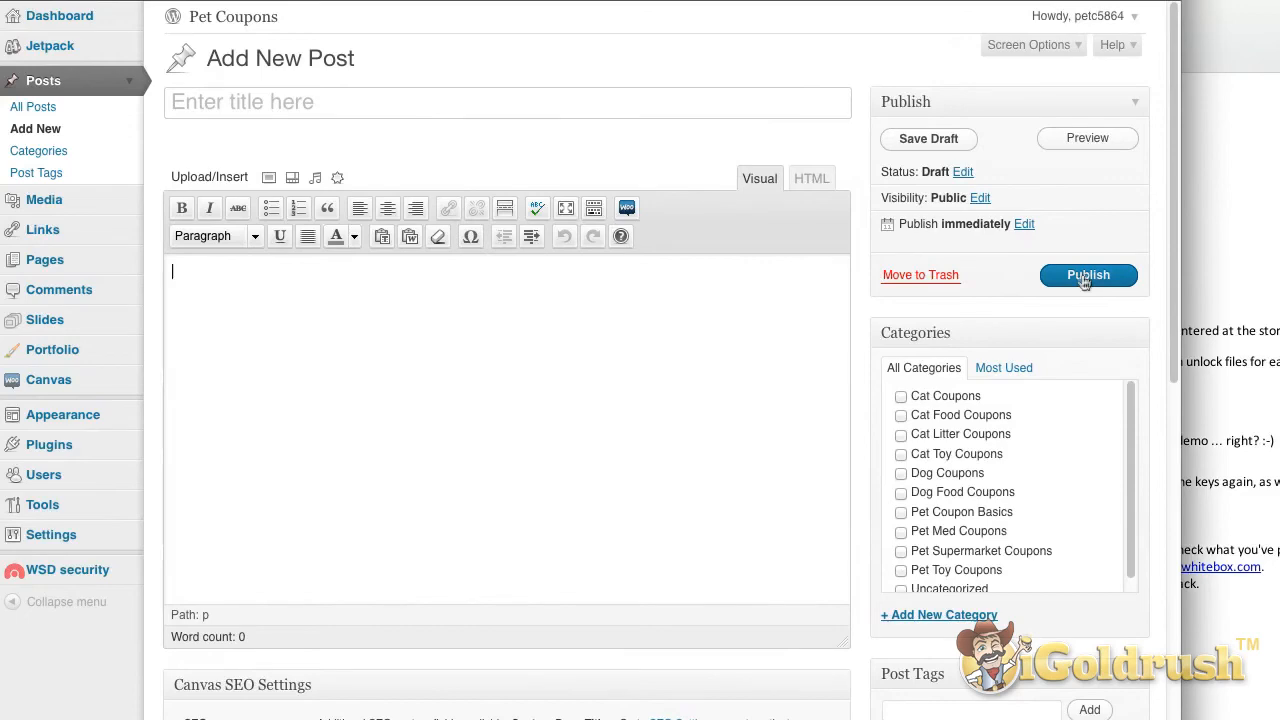
click(1088, 276)
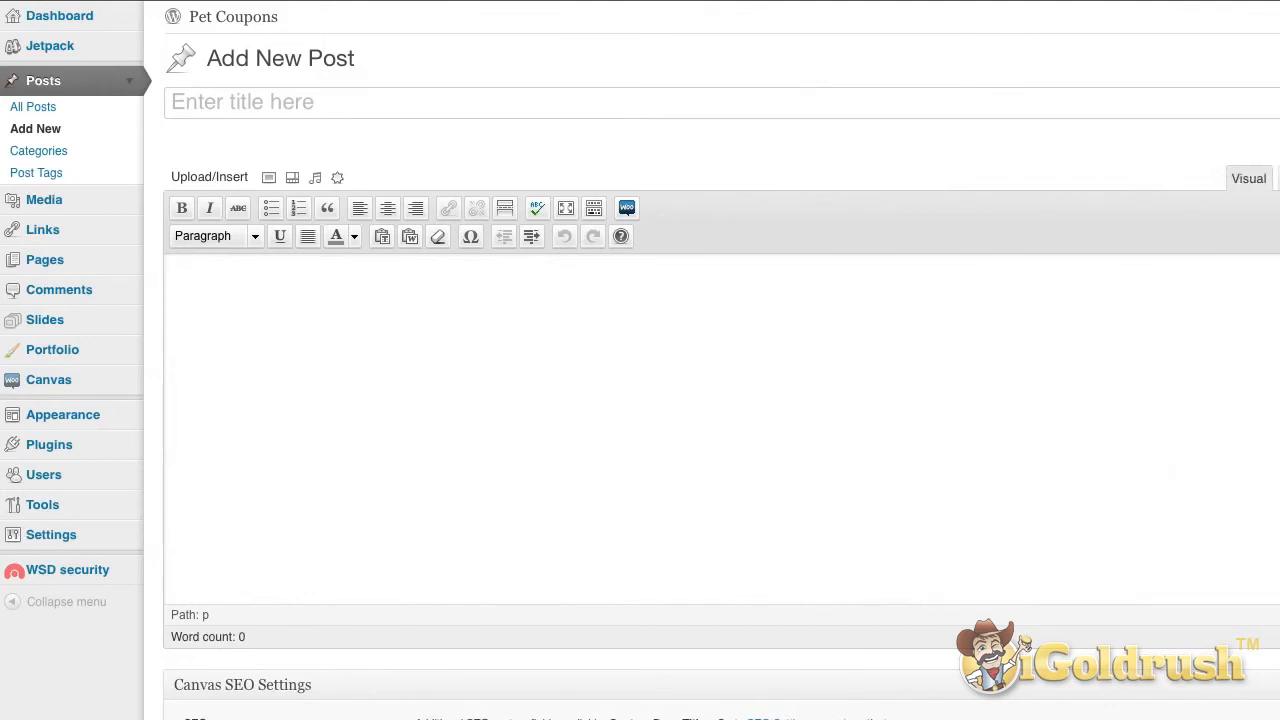
click(400, 270)
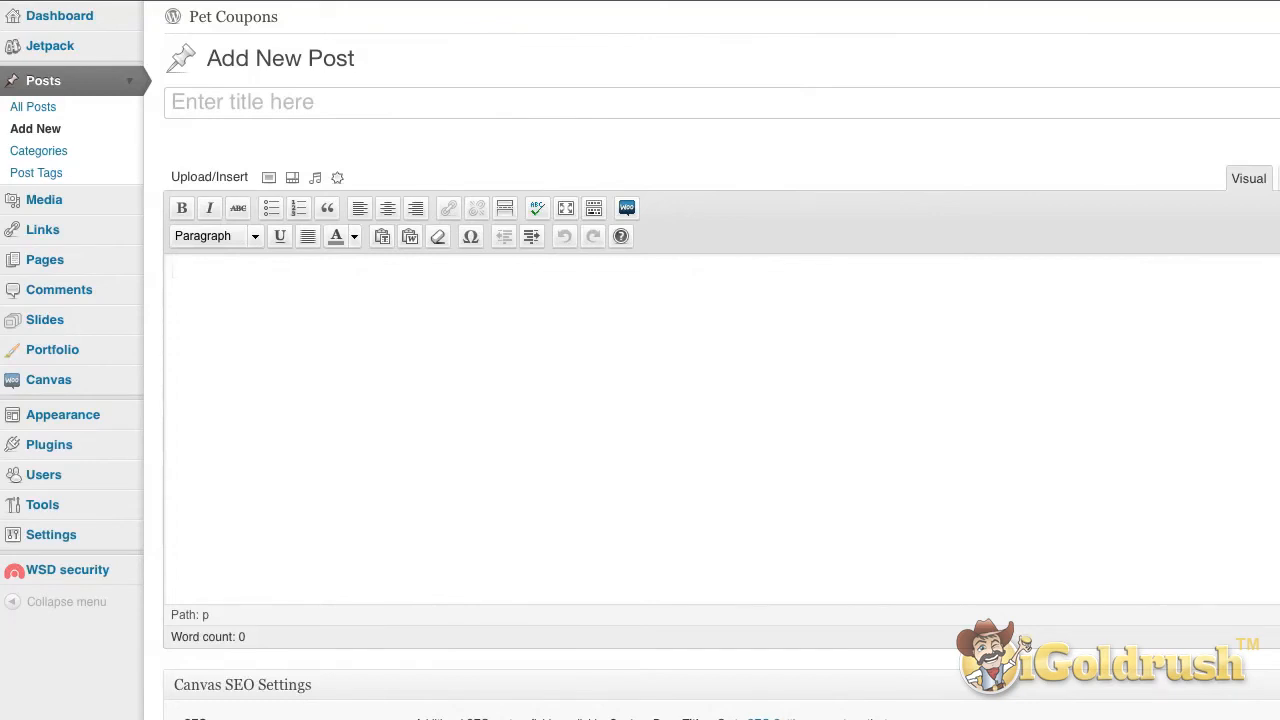
click(400, 270)
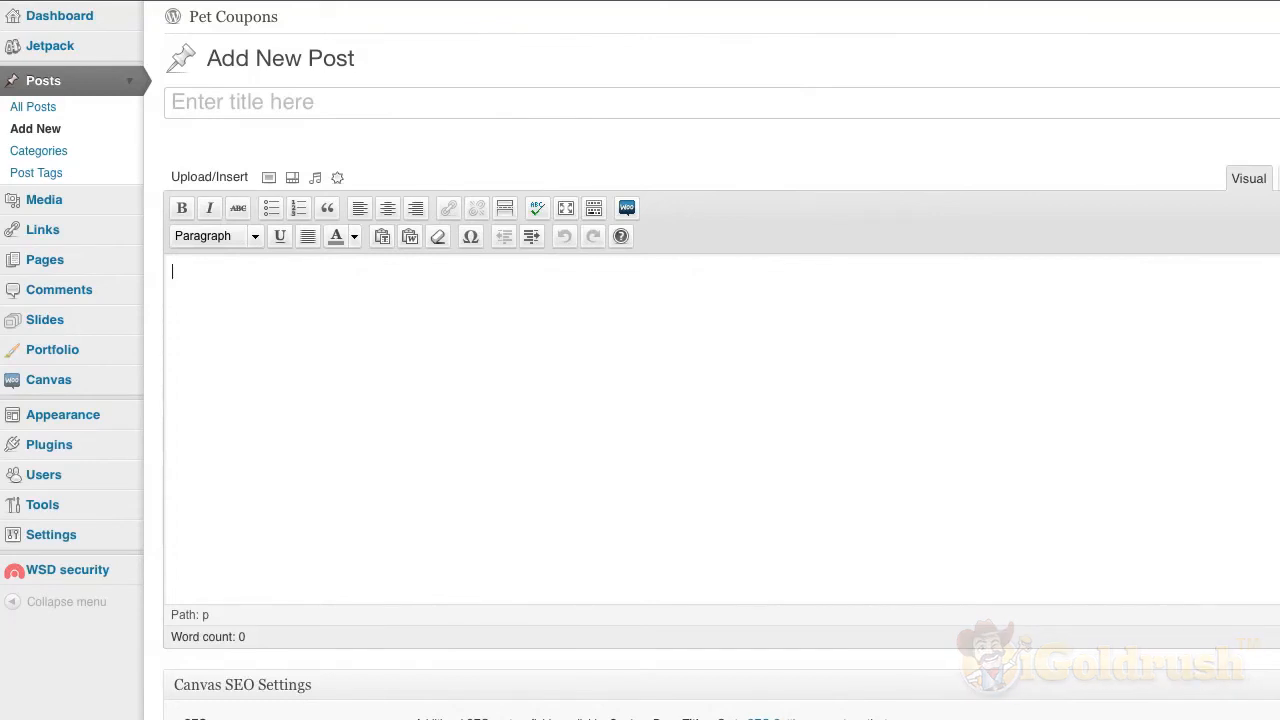